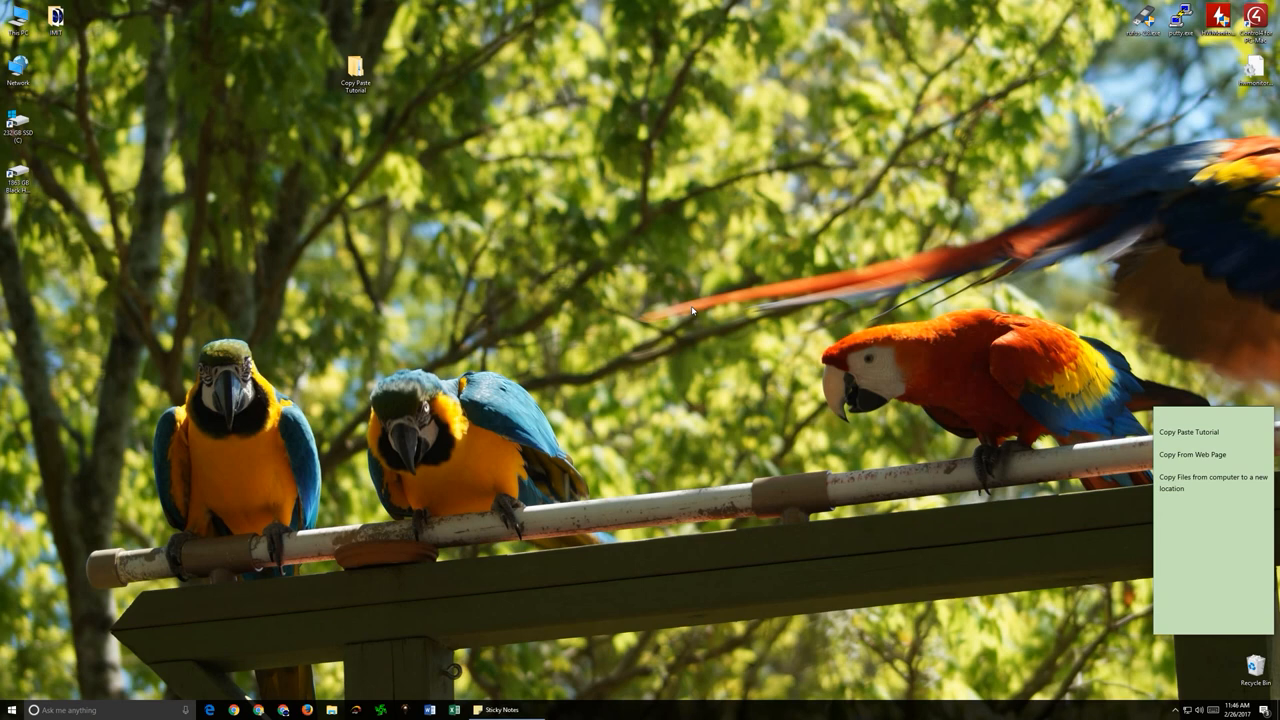
mouse_move(450, 442)
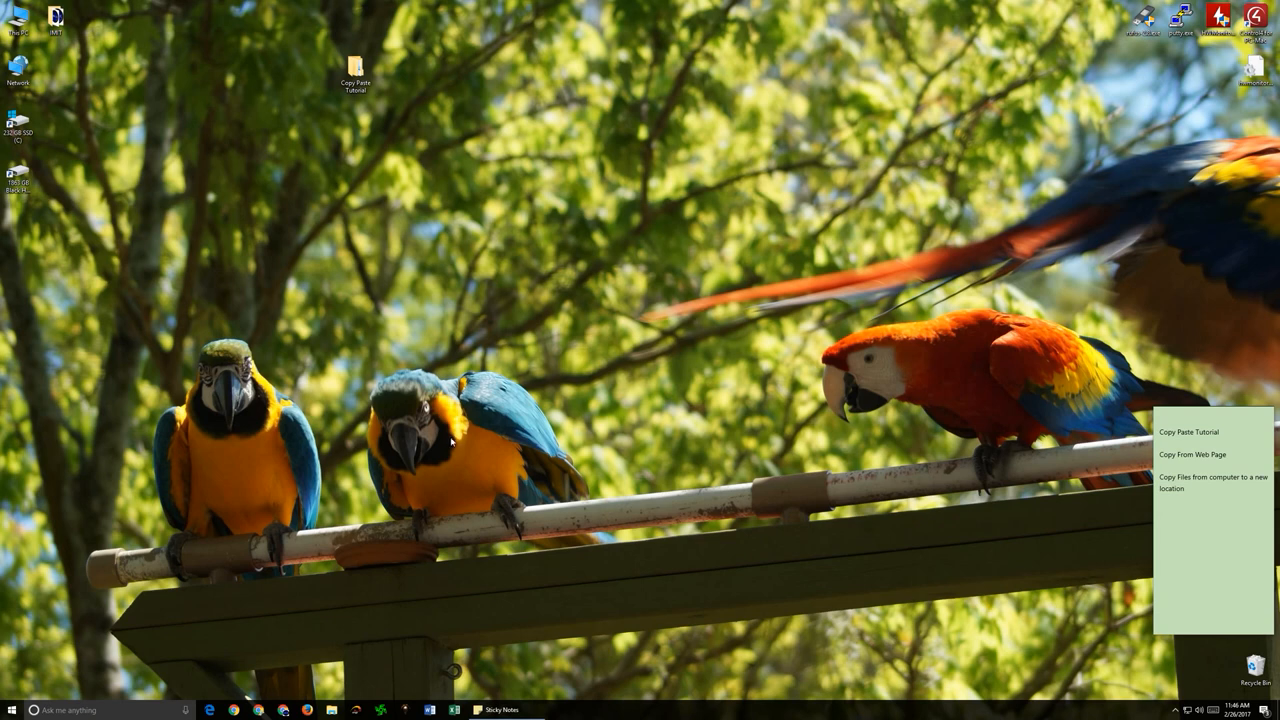
Search Chrome for 'lemon cake' and scroll the Martha Stewart recipe to its ingredients.
left_click(233, 710)
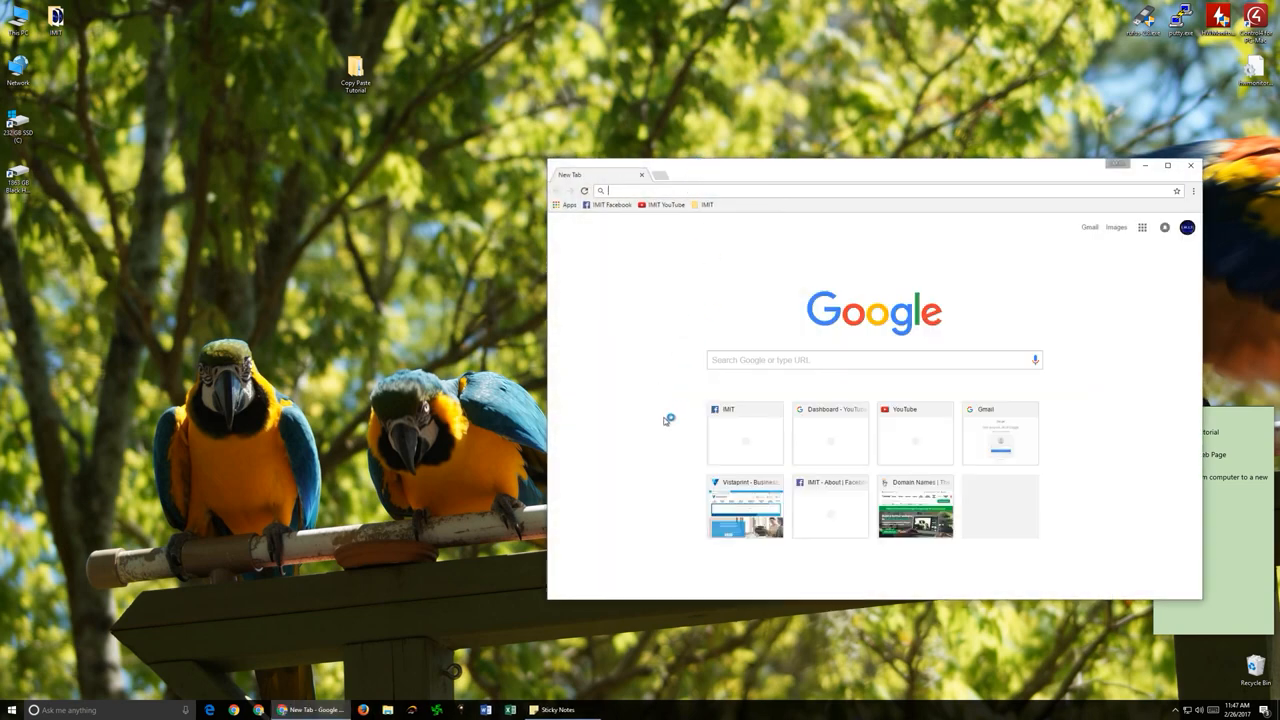
type("lemon cake")
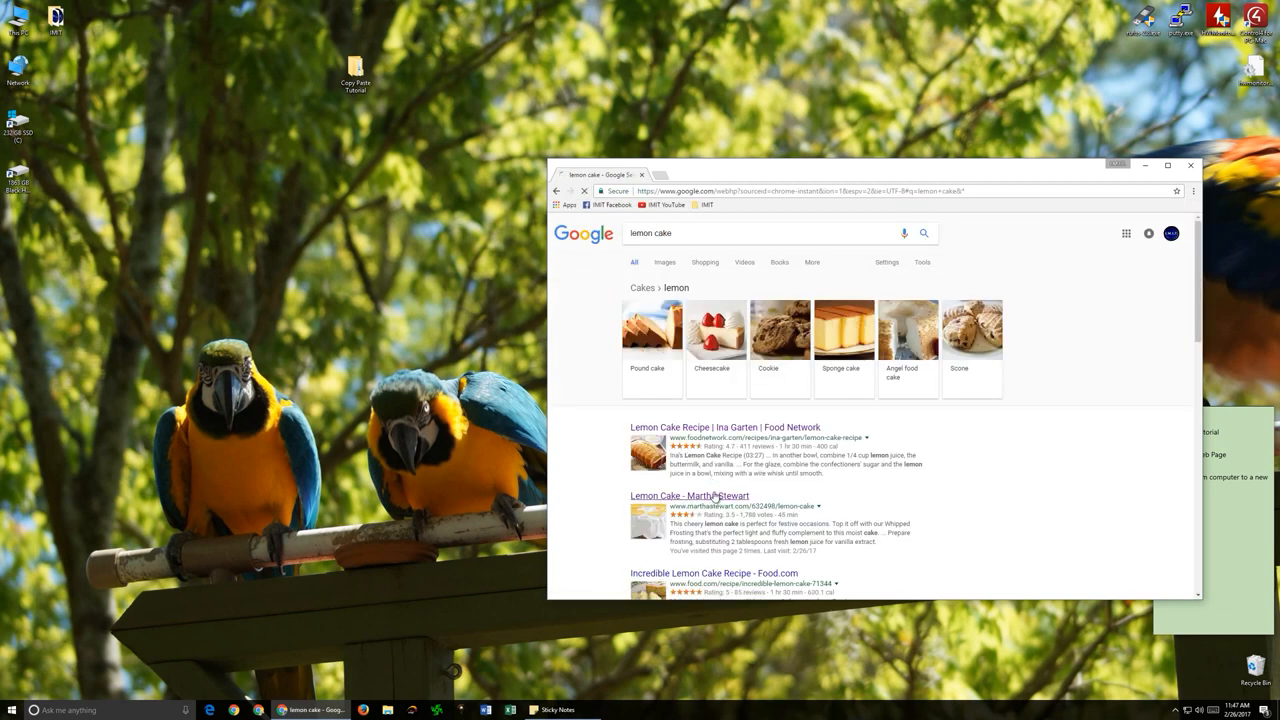
left_click(688, 495)
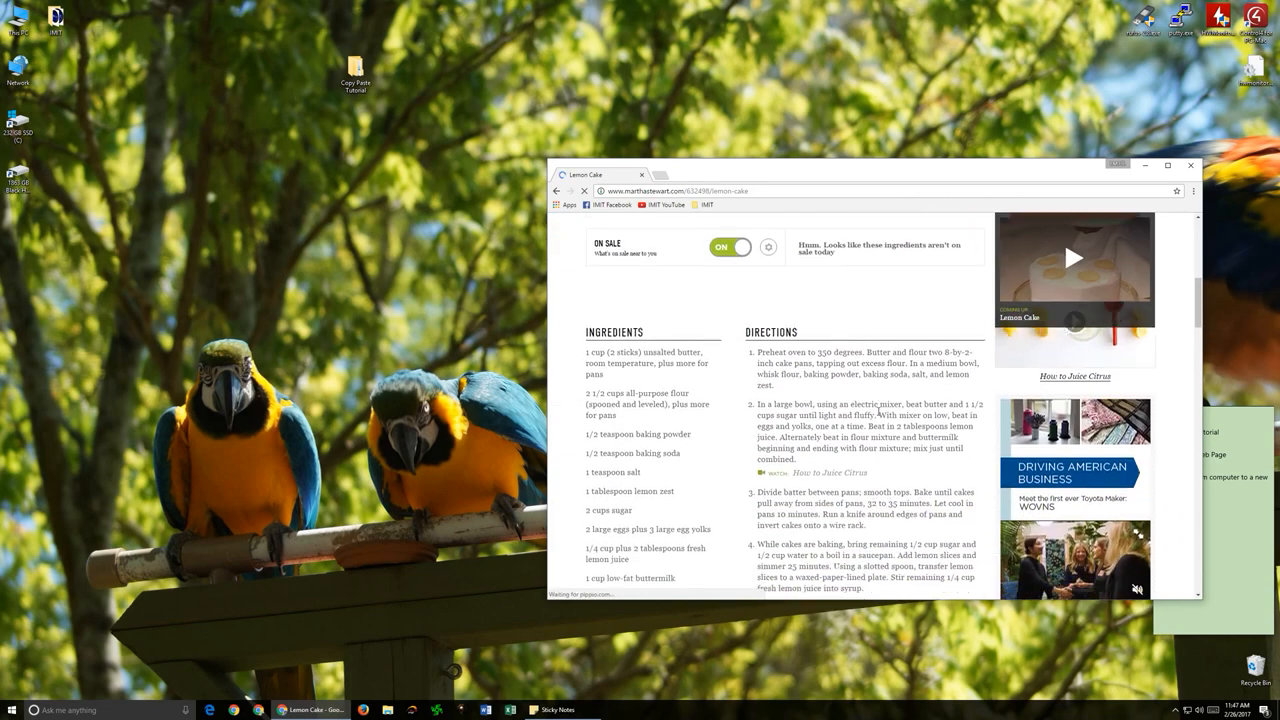
scroll("down", 3)
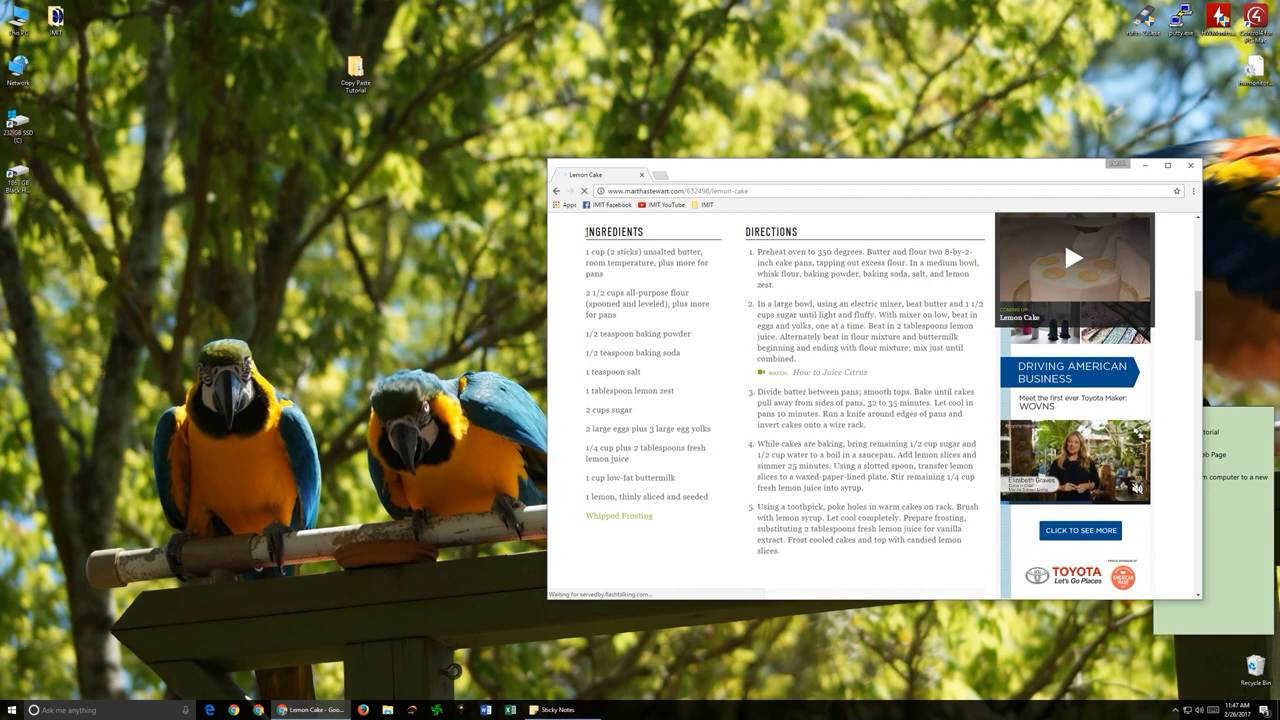
scroll("down", 3)
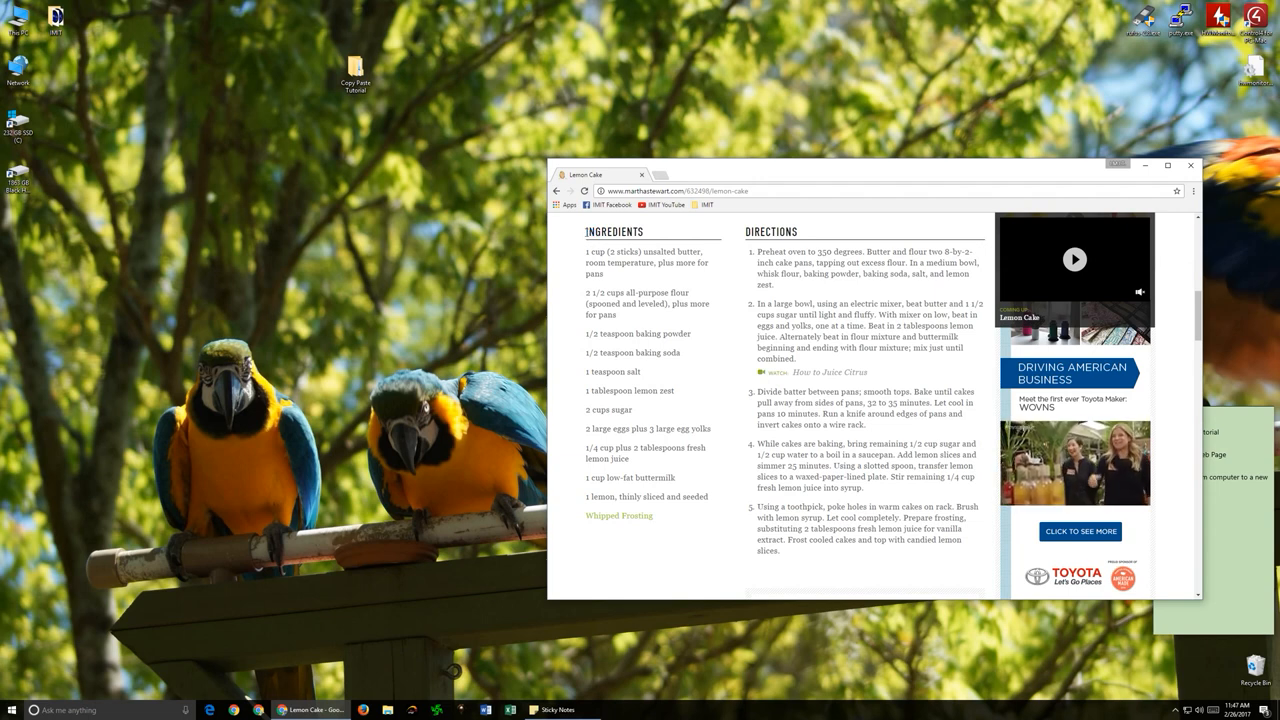
Select the whole lemon cake recipe text, ingredients through directions, with Ctrl+A.
key("ctrl+a")
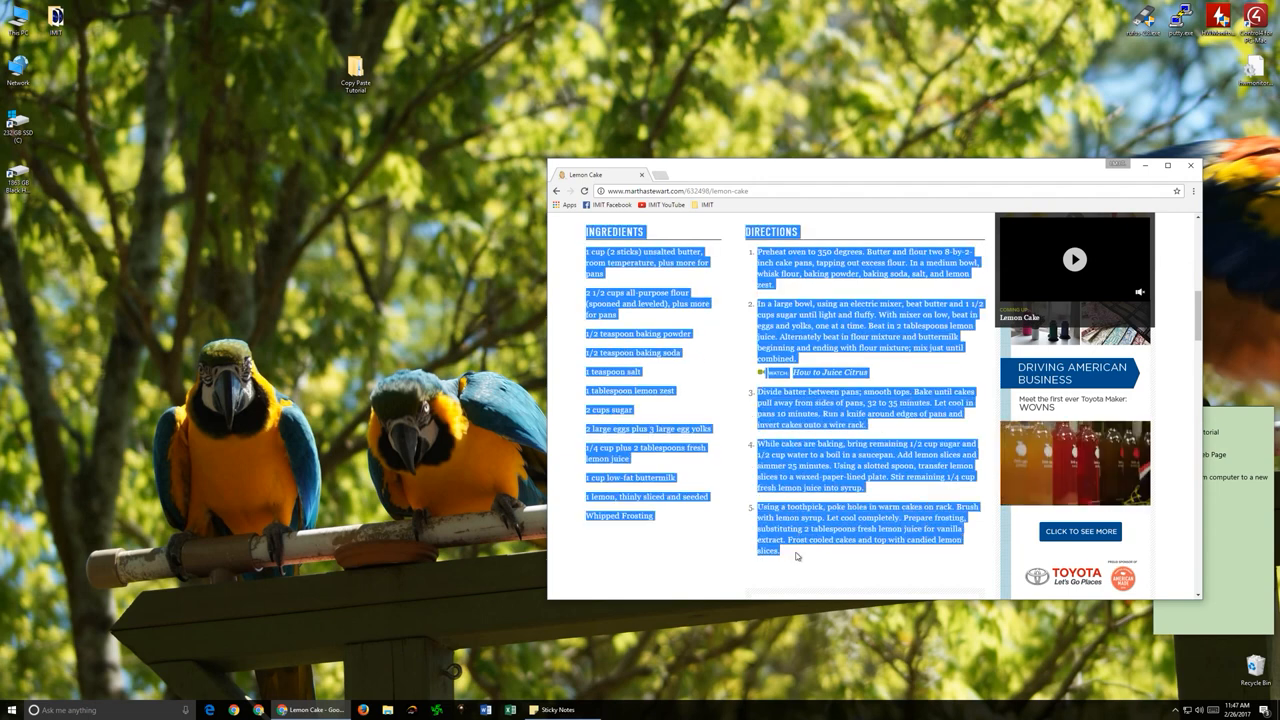
scroll("down", 3)
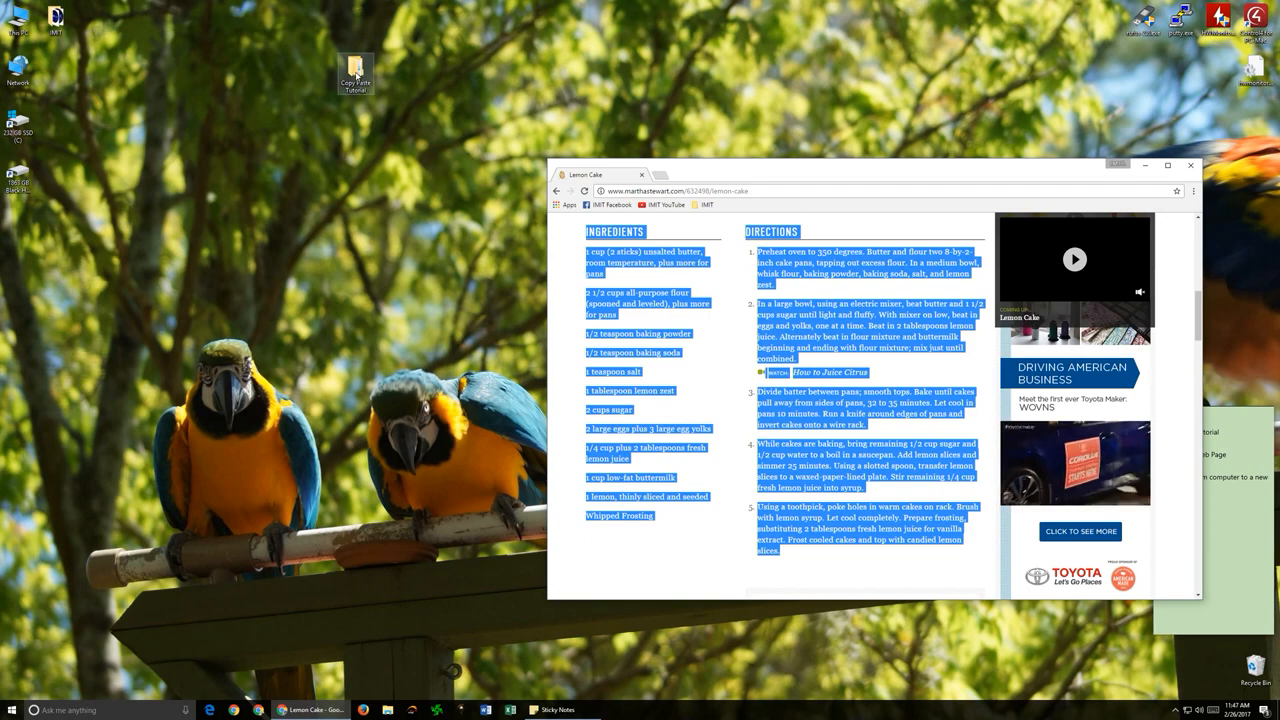
Open Copy Paste Tutorial, then For Recipe Book, and right-click its empty space.
double_click(355, 72)
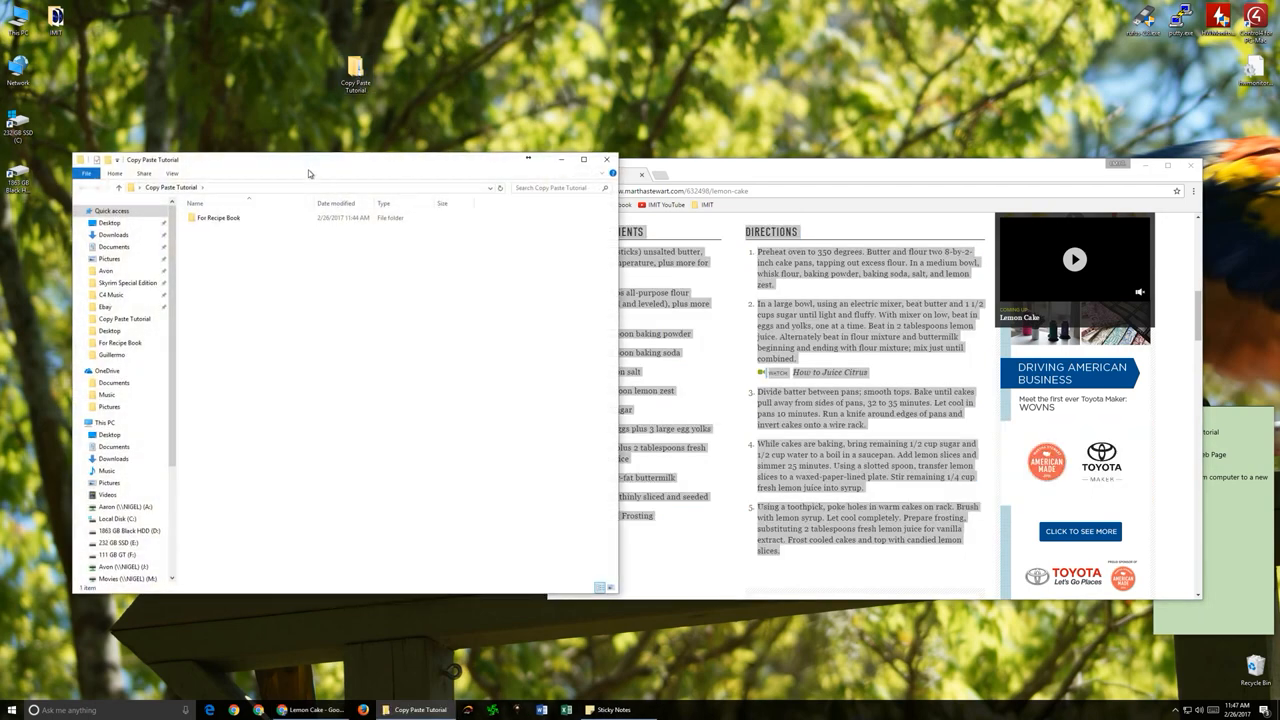
left_click(218, 218)
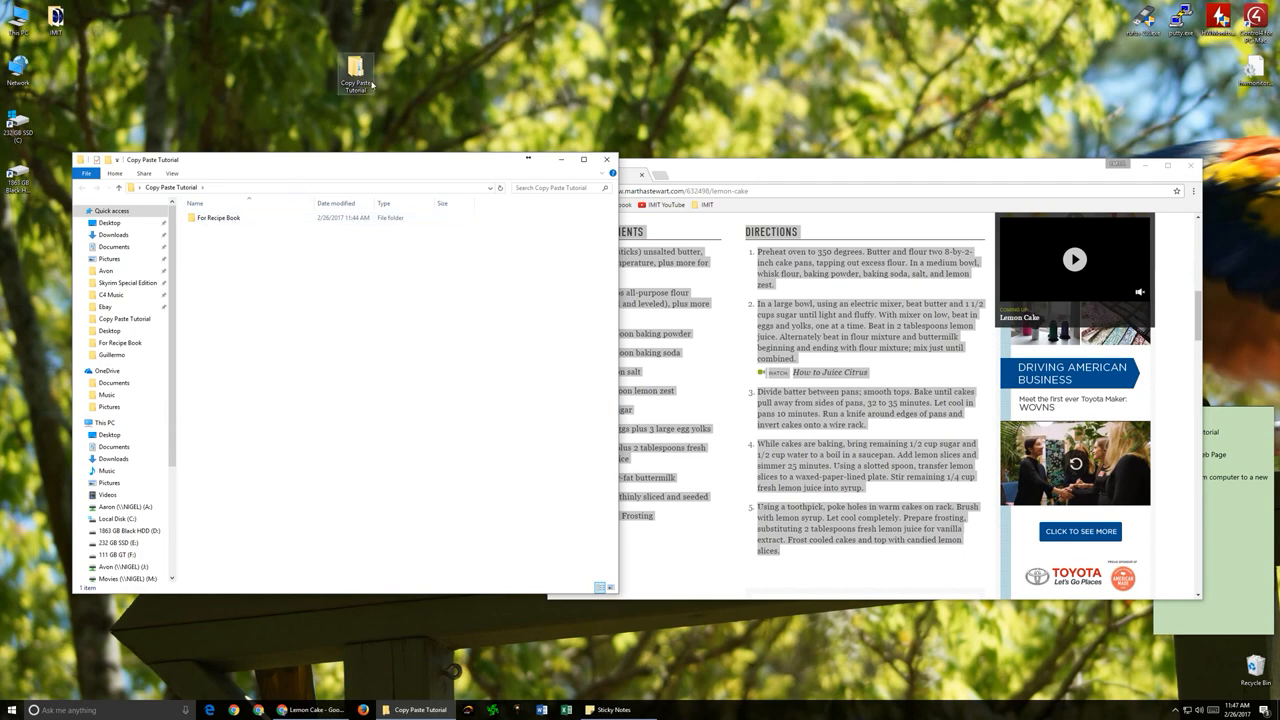
left_click(220, 217)
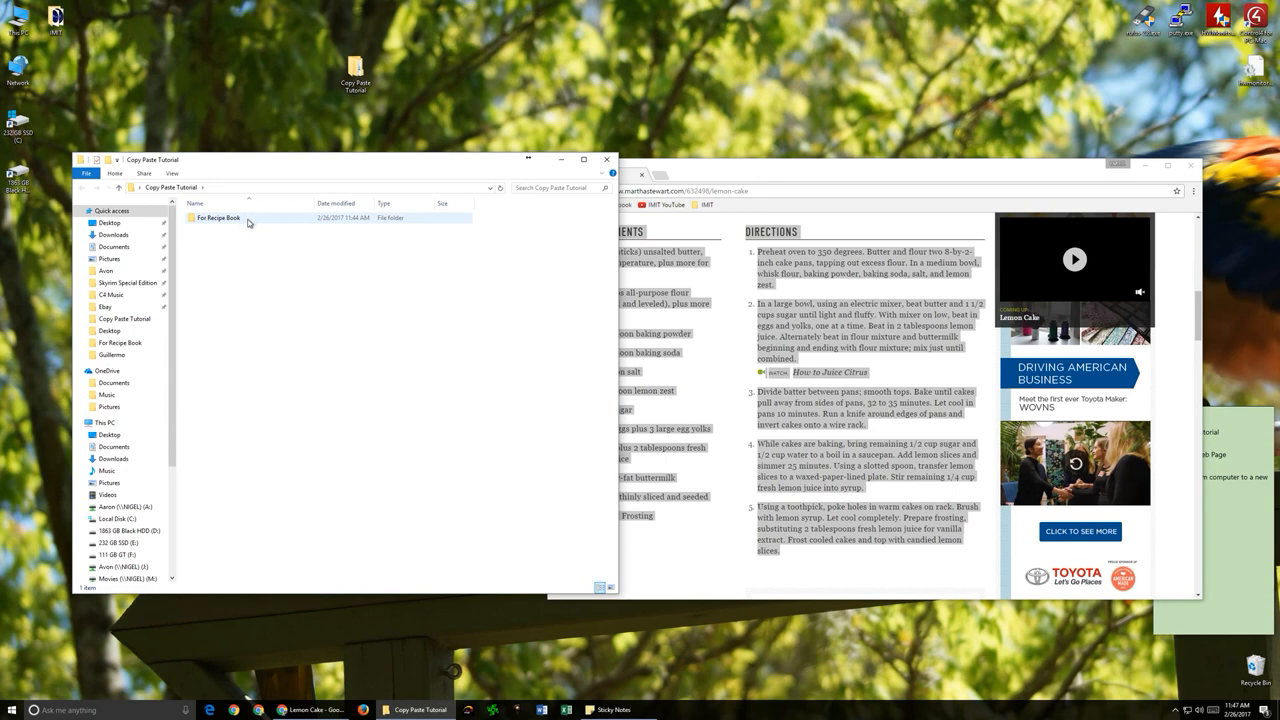
double_click(216, 217)
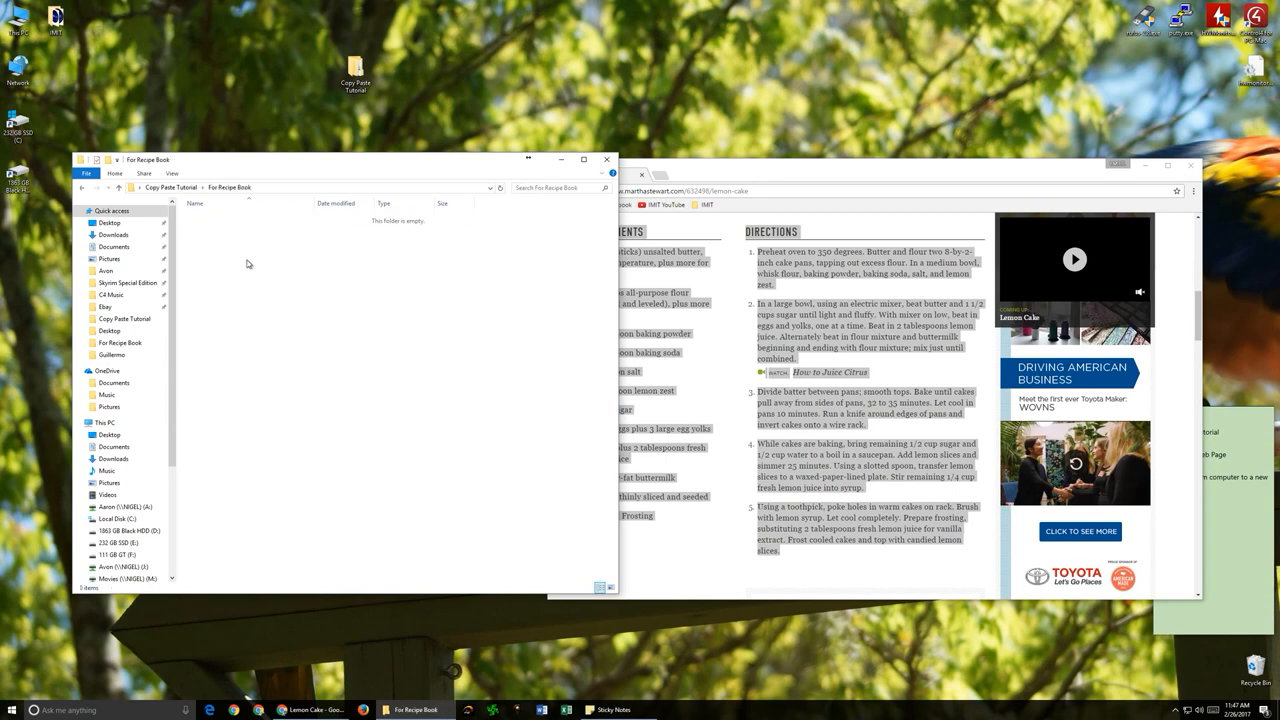
right_click(247, 262)
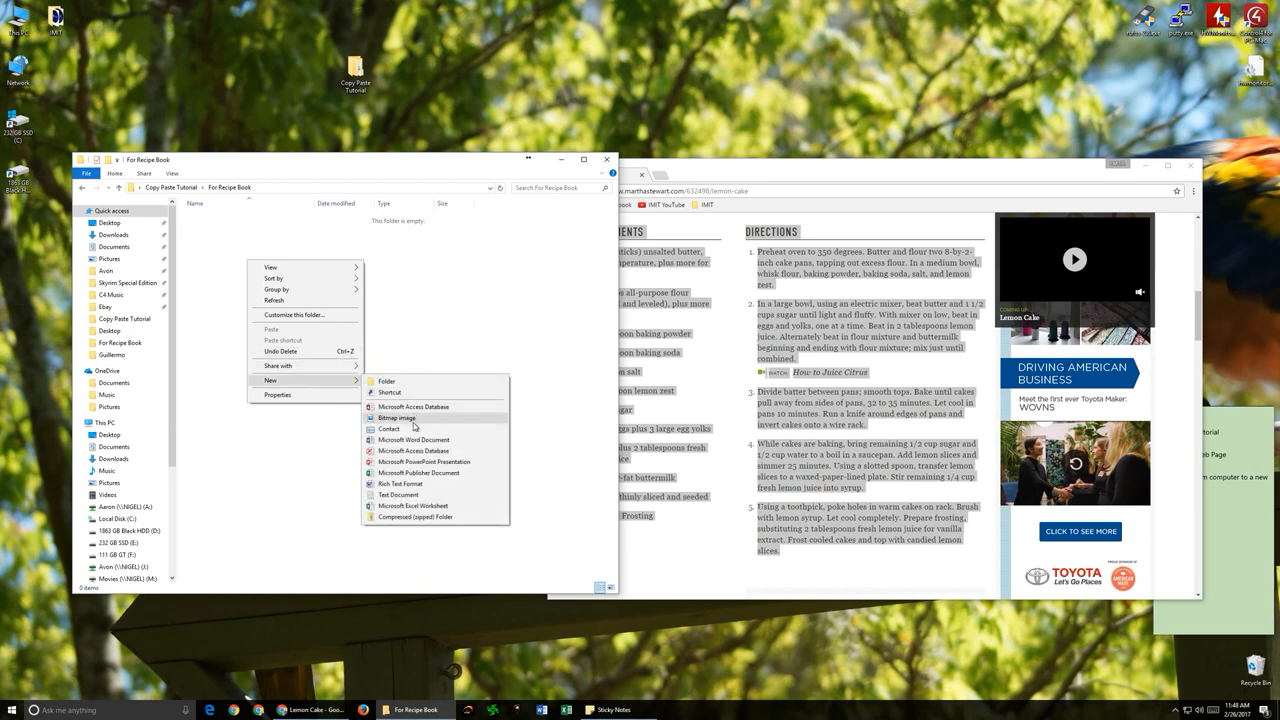
mouse_move(399, 495)
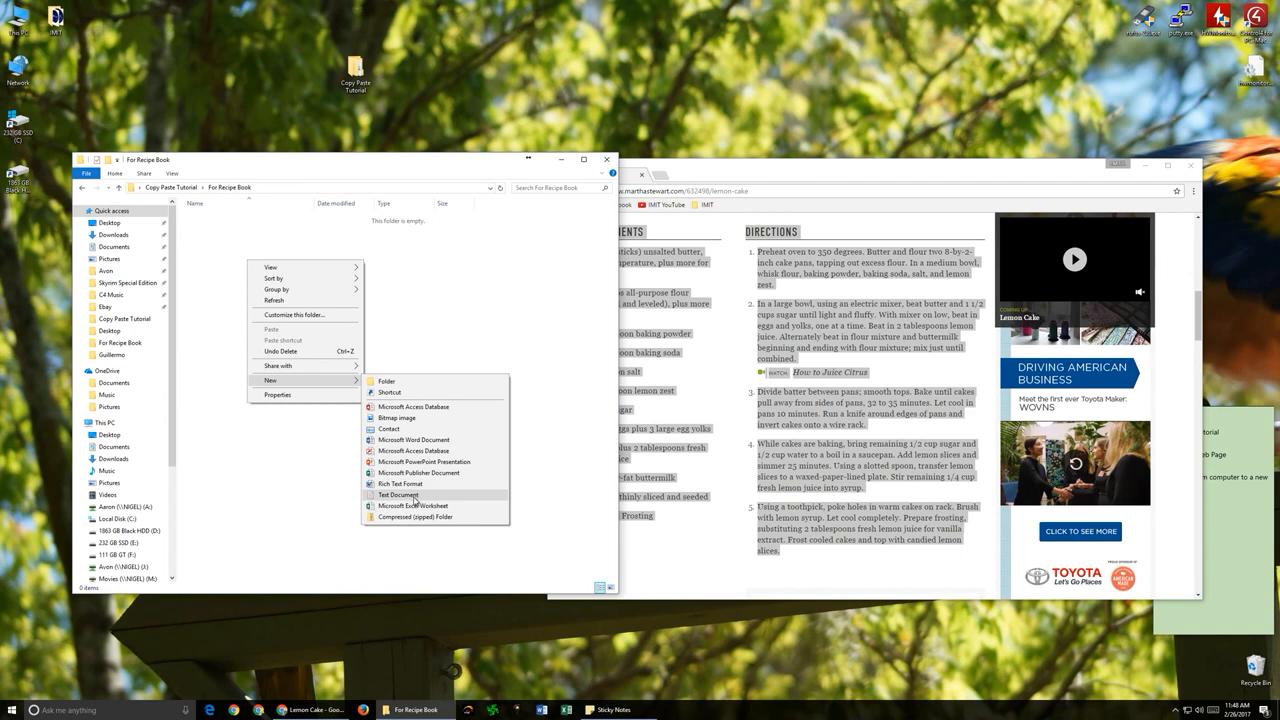
mouse_move(415, 472)
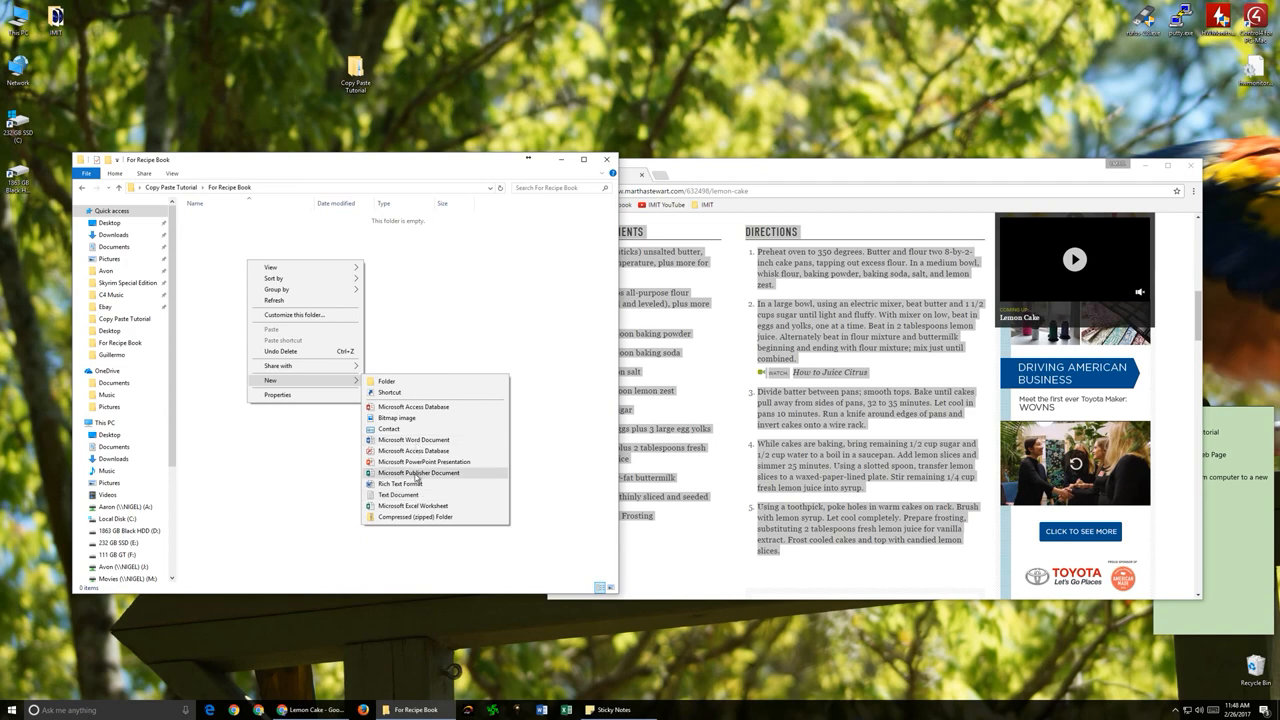
mouse_move(398, 495)
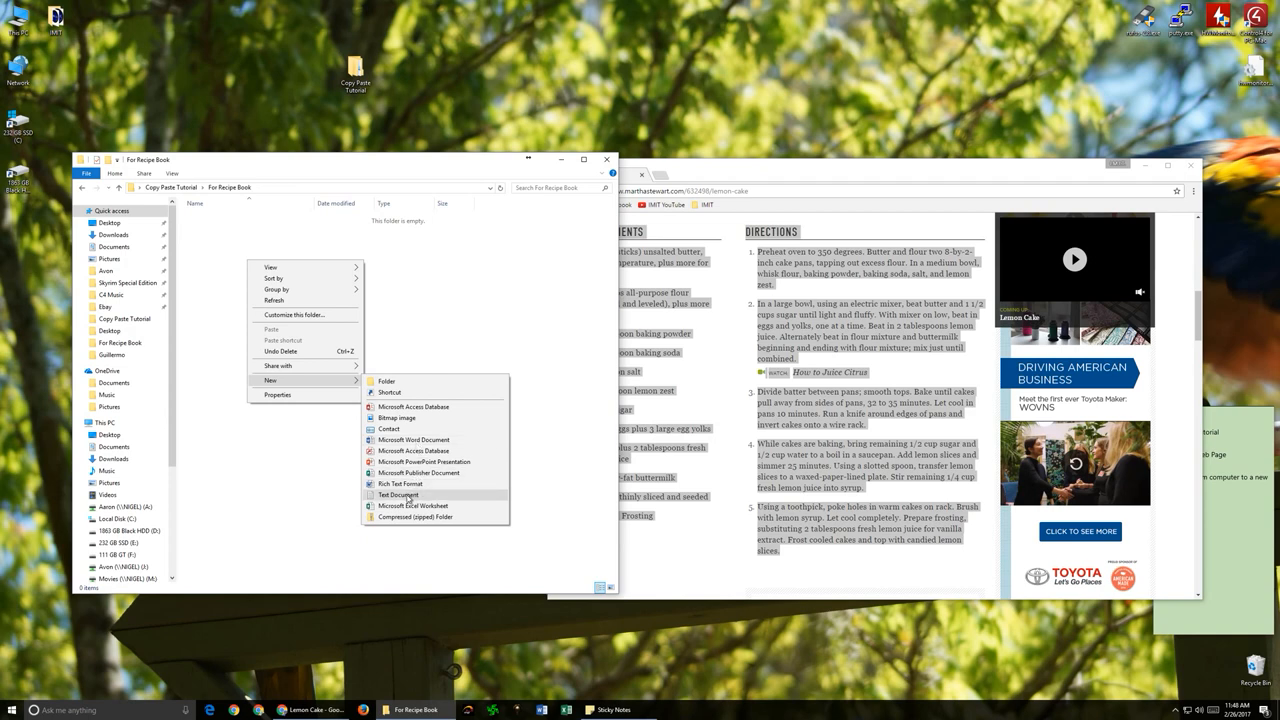
Create a text document named 'Lemon Cake' and open it in Notepad.
left_click(397, 494)
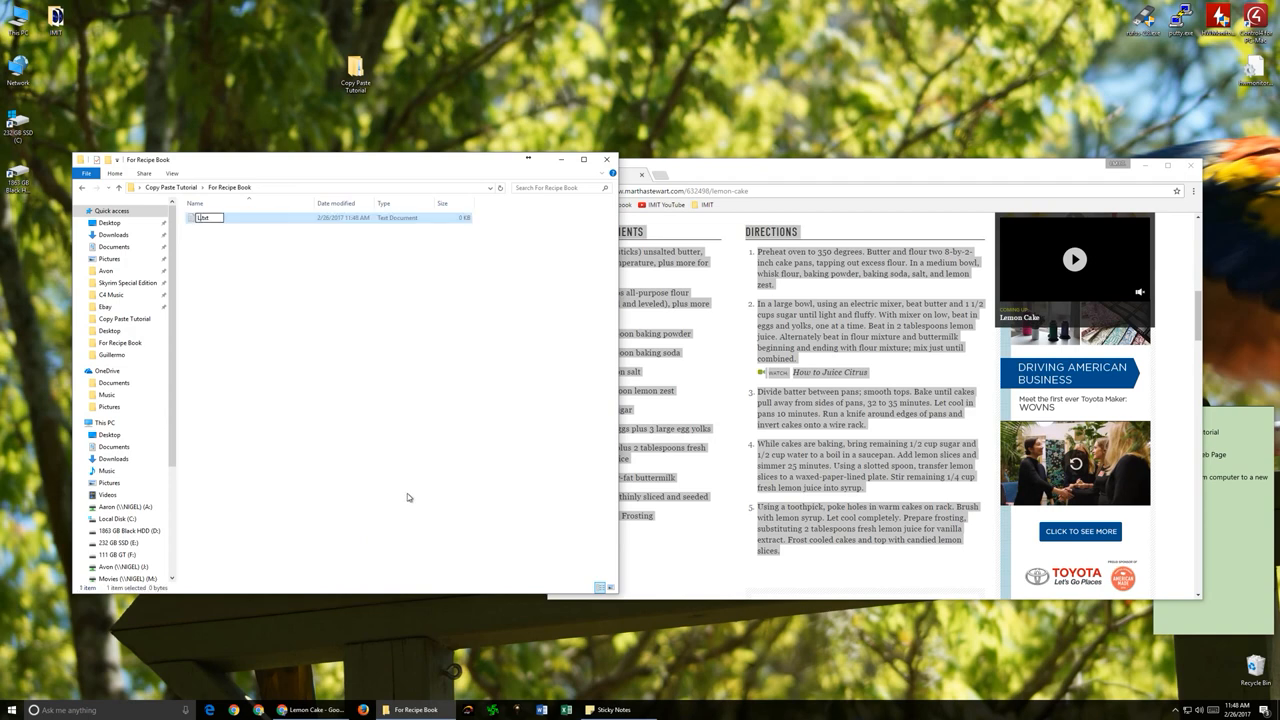
type("Lemon Cake")
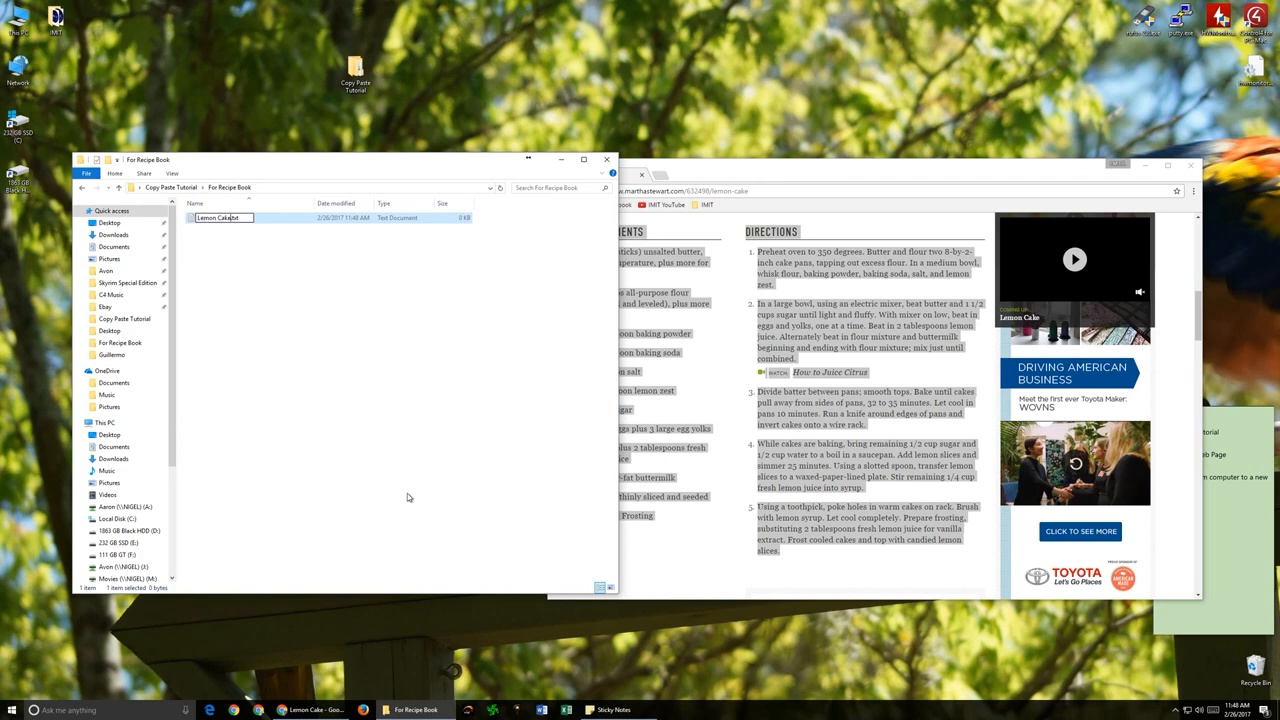
double_click(217, 217)
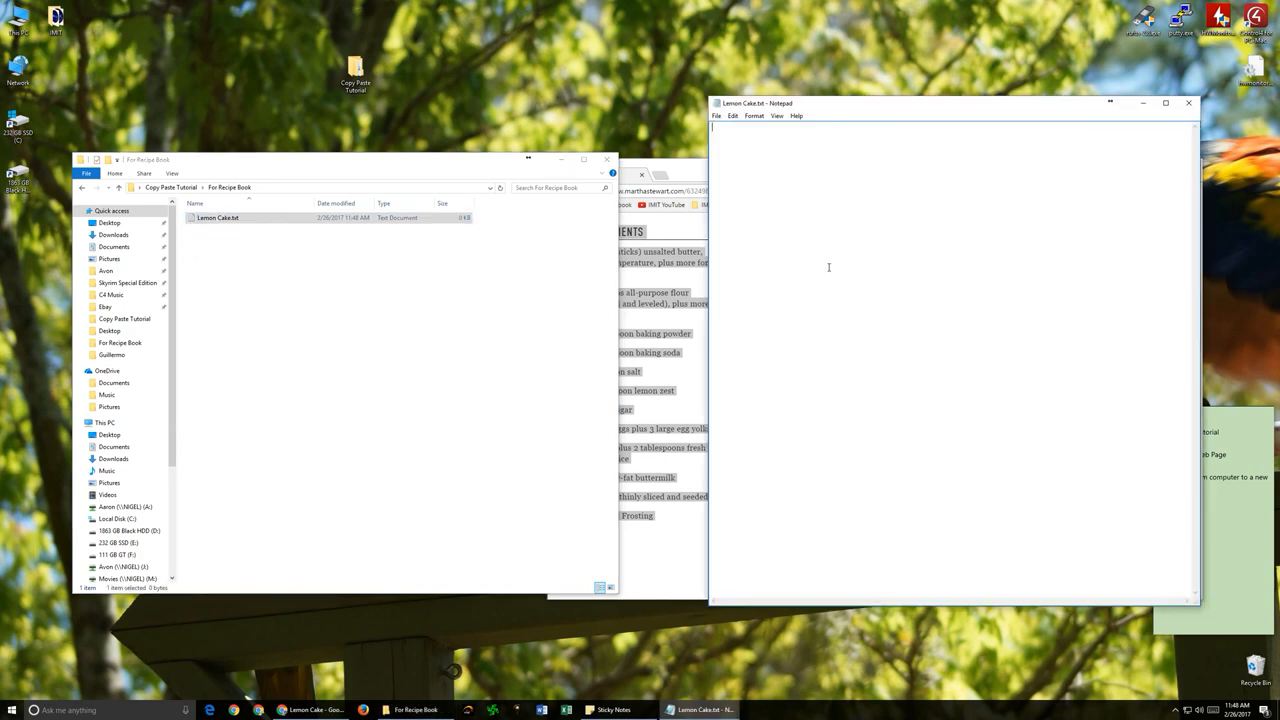
Paste the recipe into Lemon Cake, then clear the file back to empty.
right_click(828, 267)
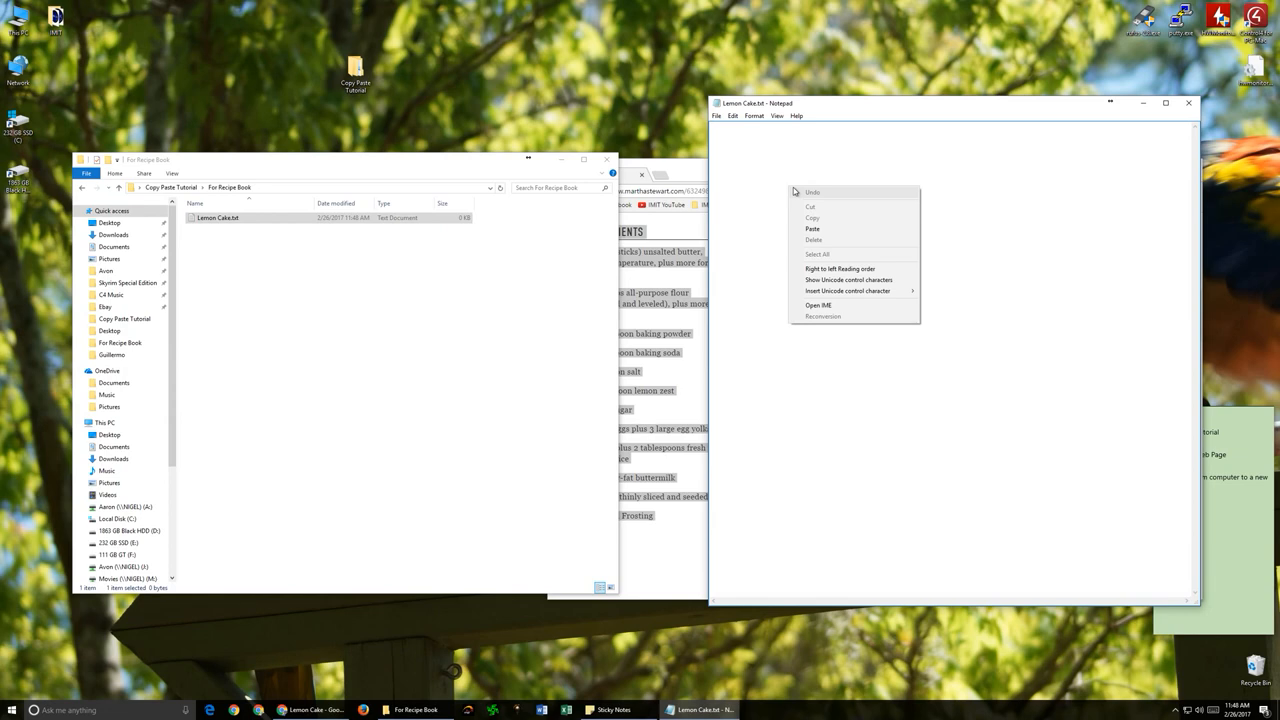
left_click(812, 229)
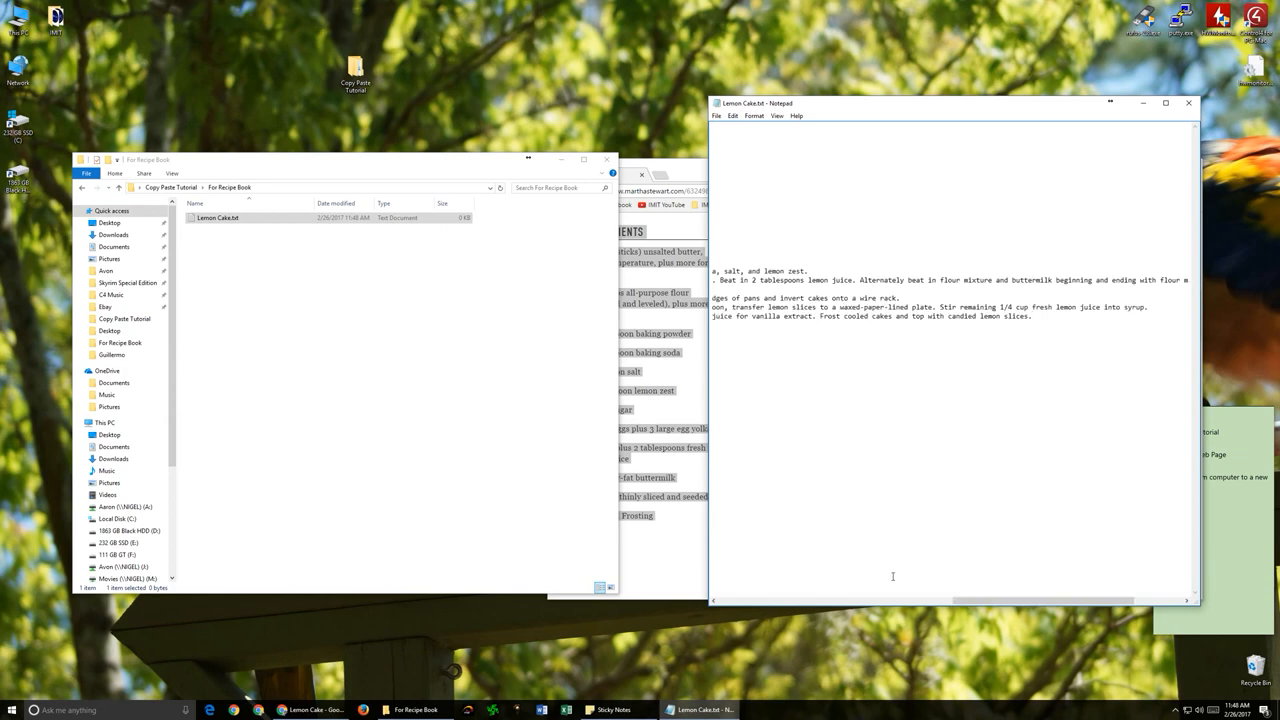
scroll("left", 3)
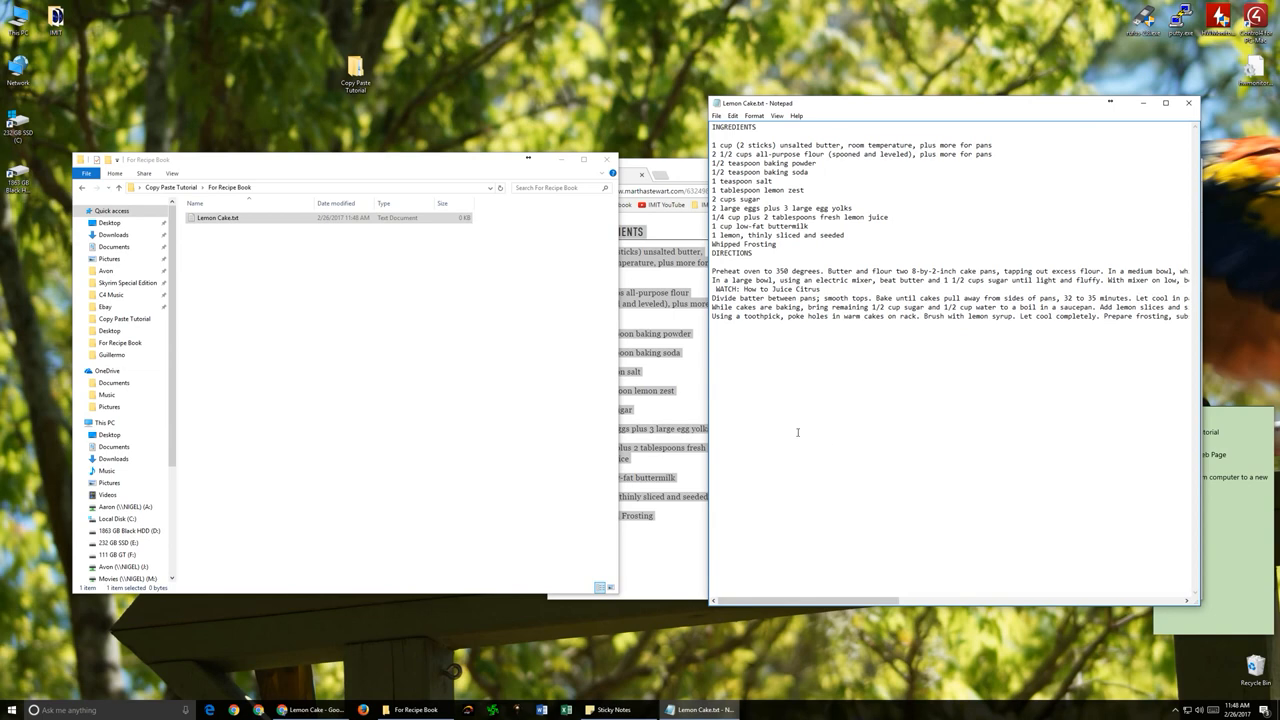
key("ctrl+a")
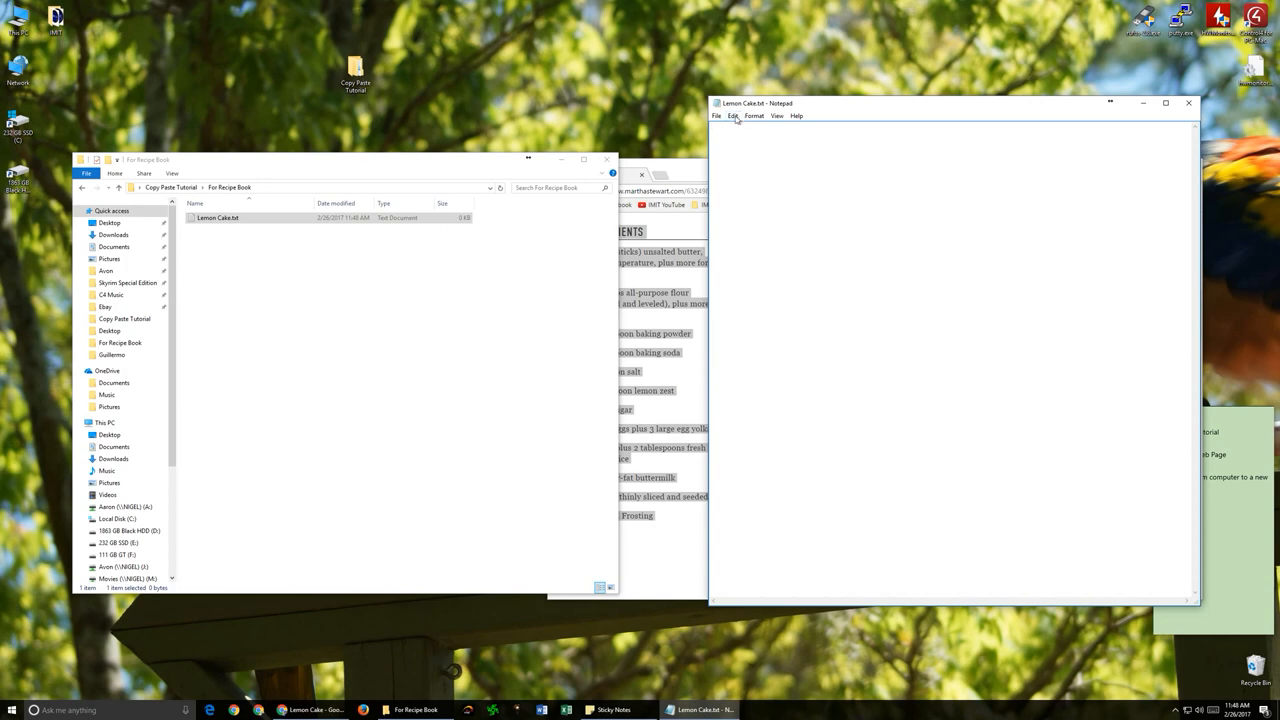
Paste the copied recipe into Lemon Cake.txt from Notepad's Edit menu.
left_click(733, 116)
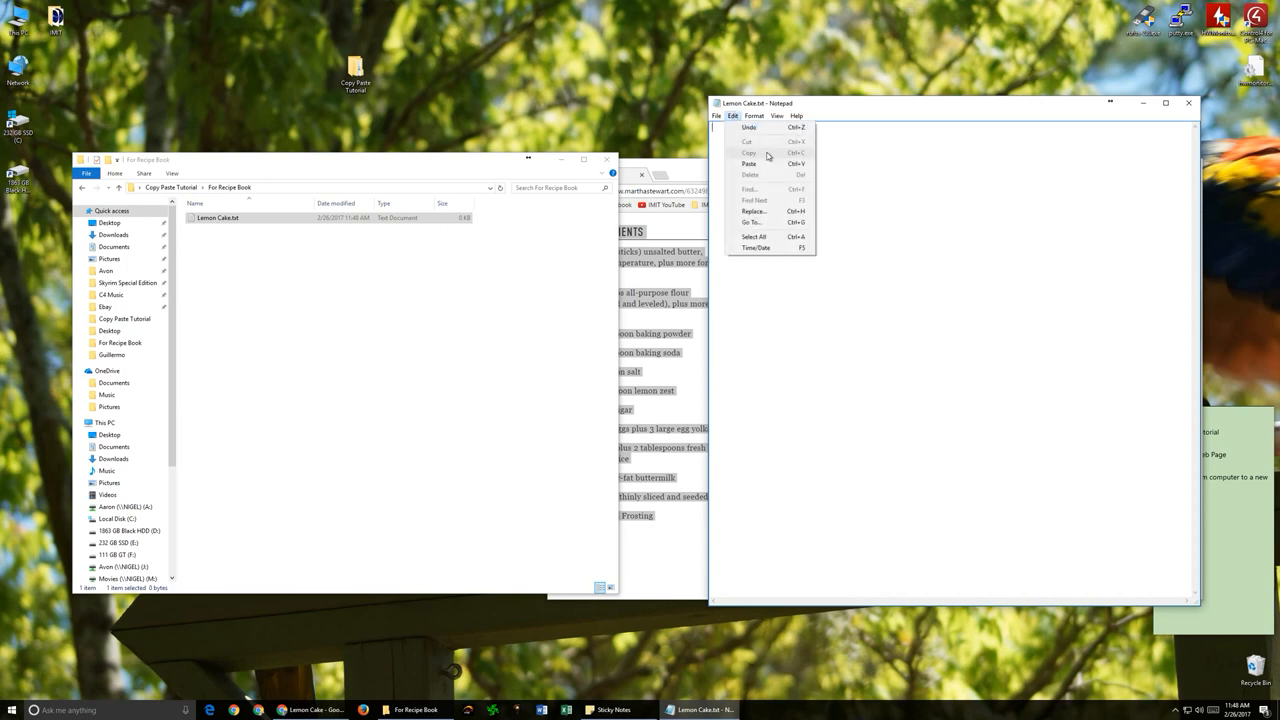
mouse_move(760, 174)
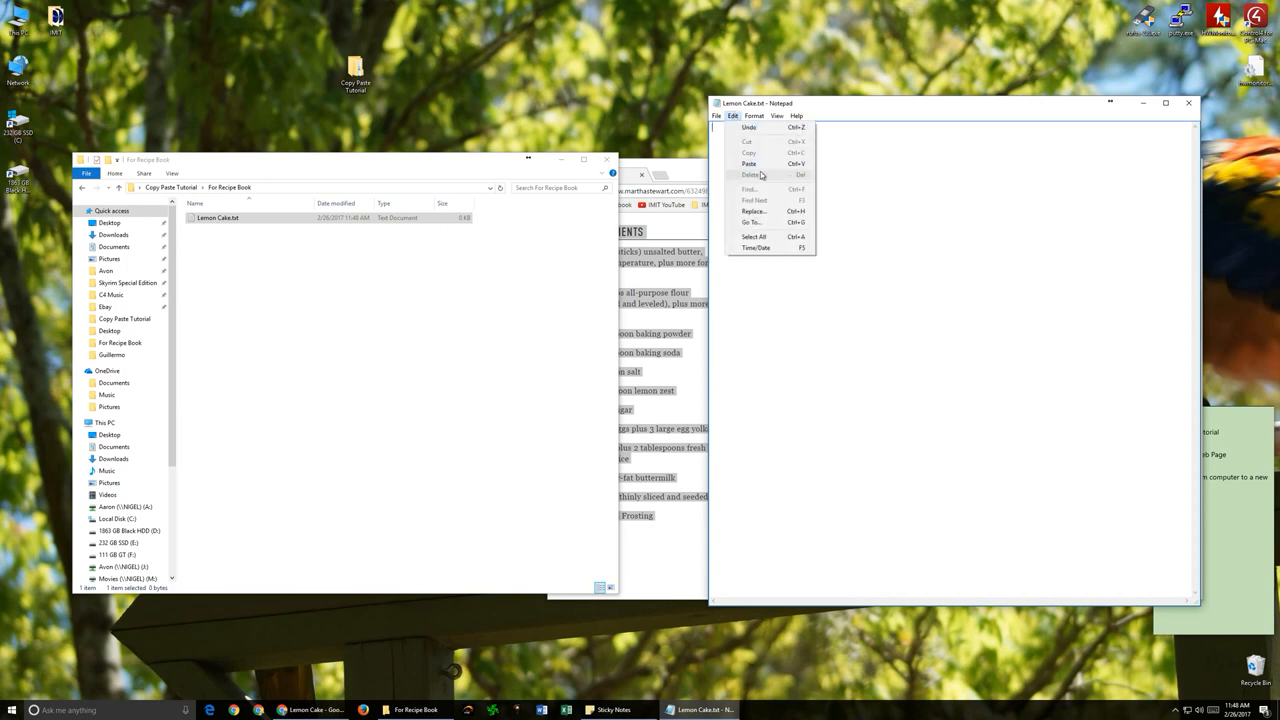
mouse_move(748, 163)
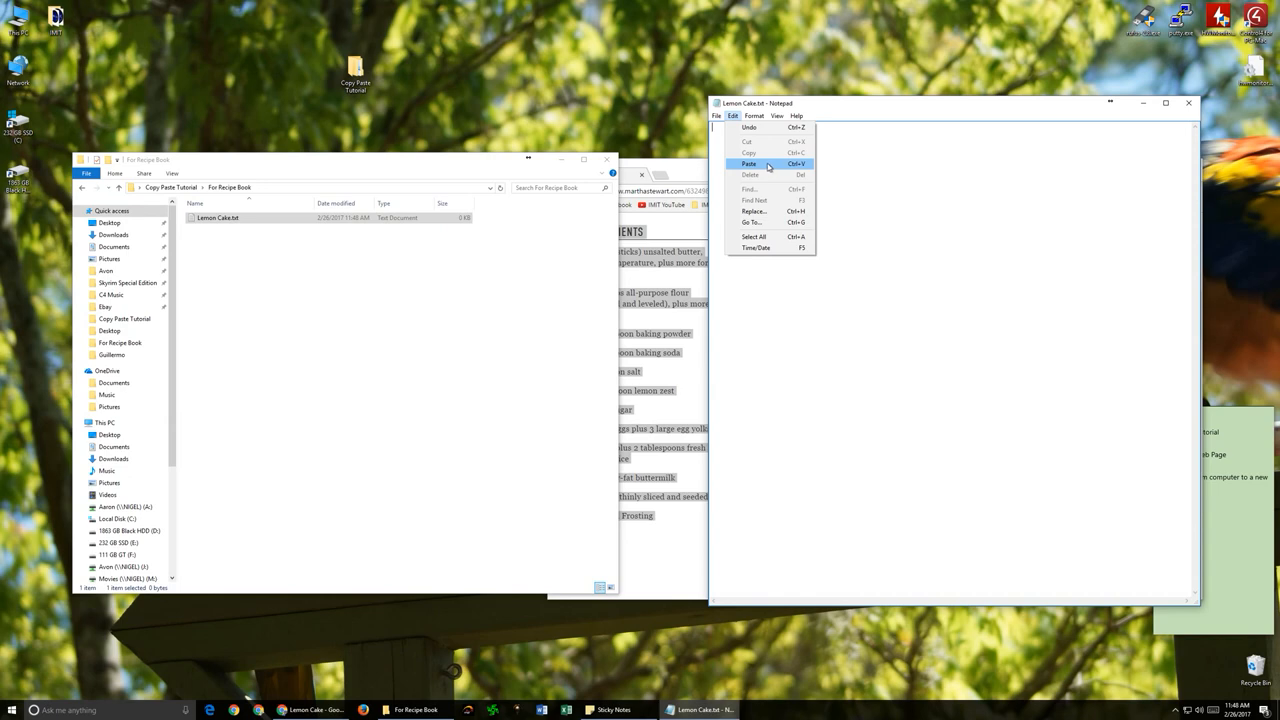
left_click(749, 163)
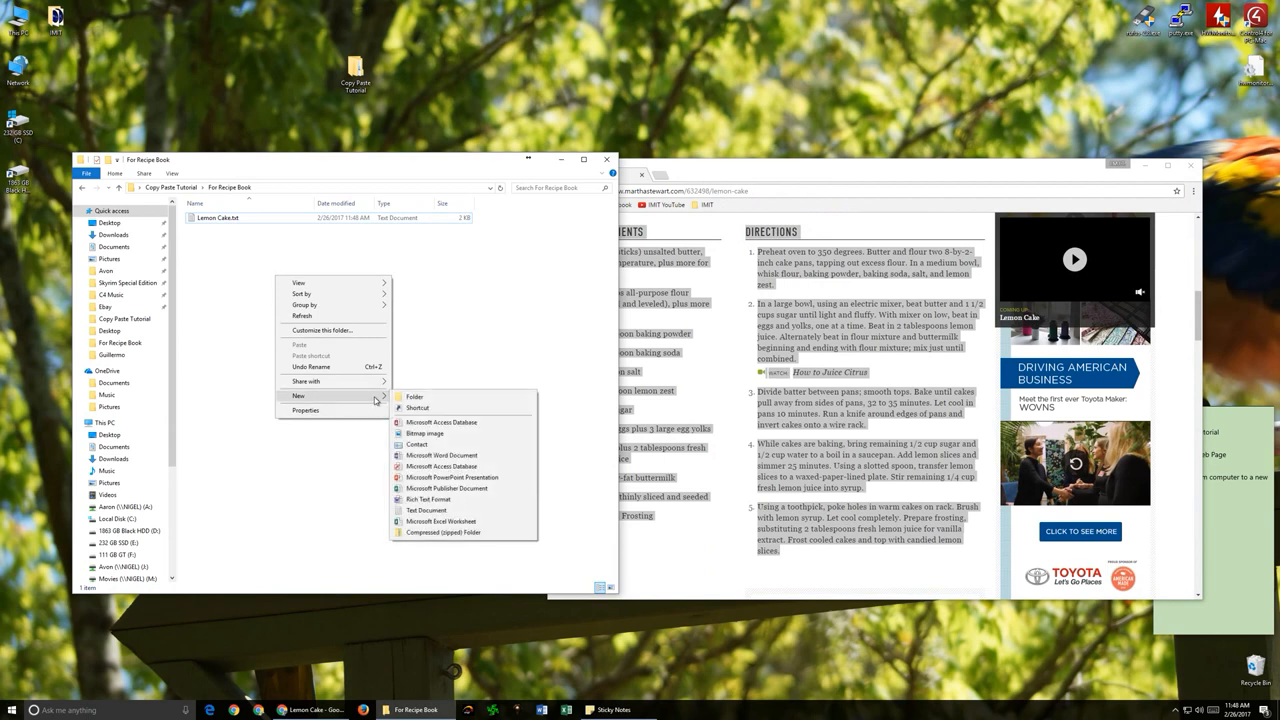
Create a Word document named Lemon Cake in For Recipe Book and open it.
left_click(441, 456)
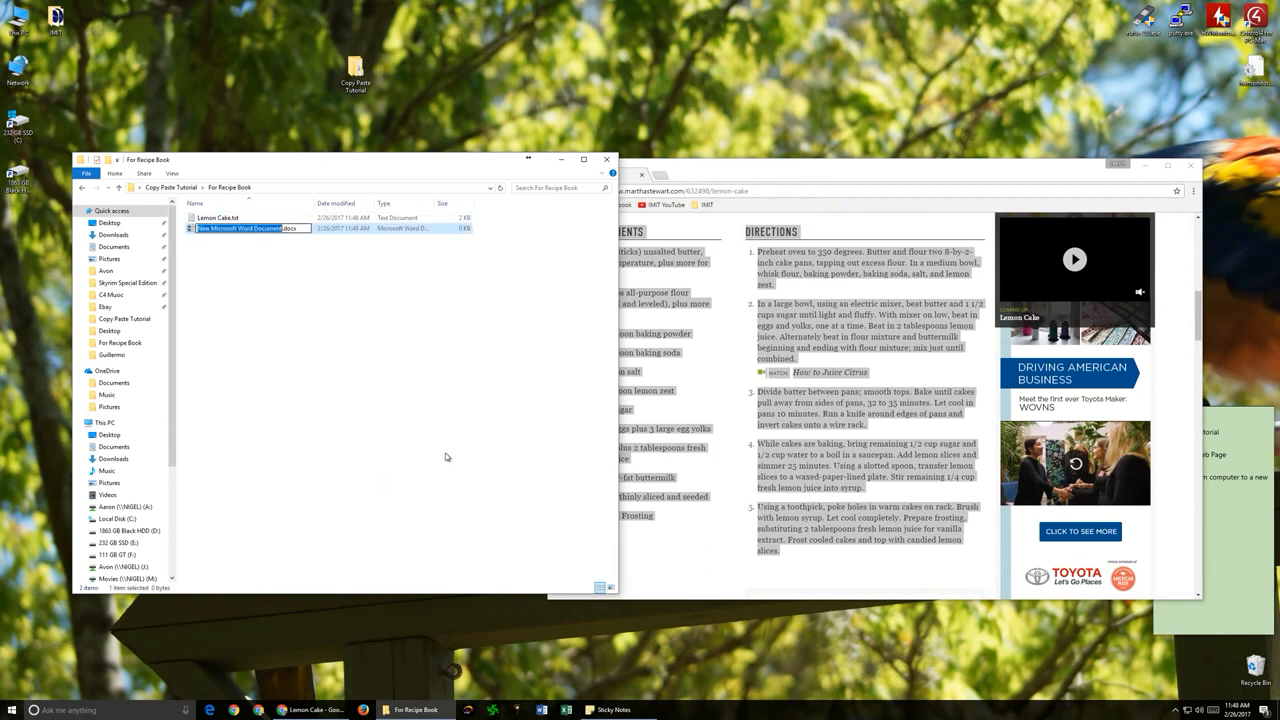
type("Lem.docx")
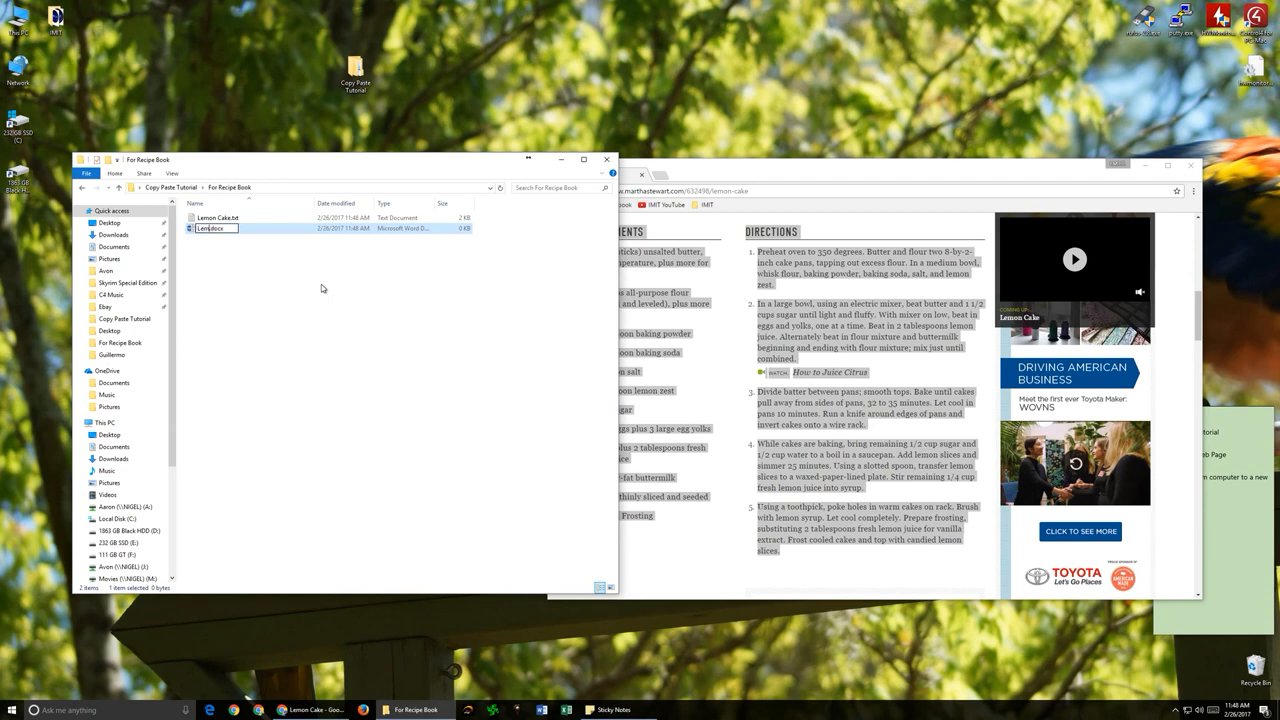
key("Enter")
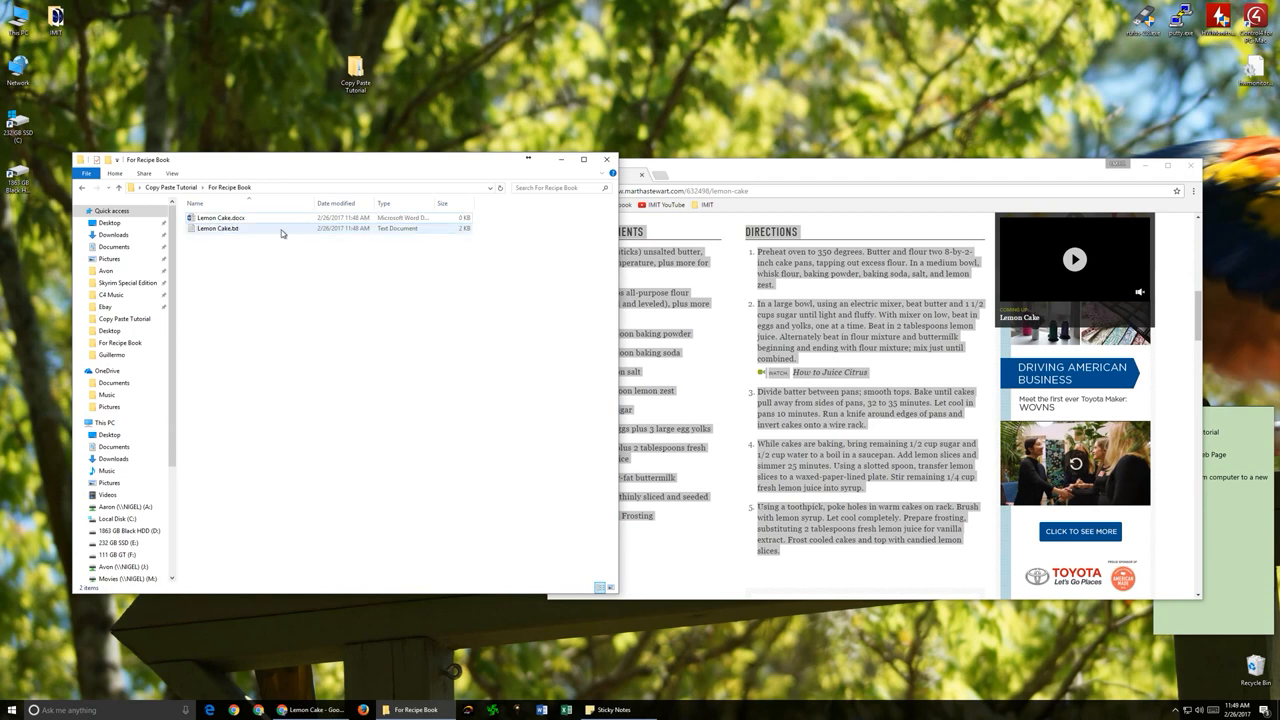
double_click(220, 218)
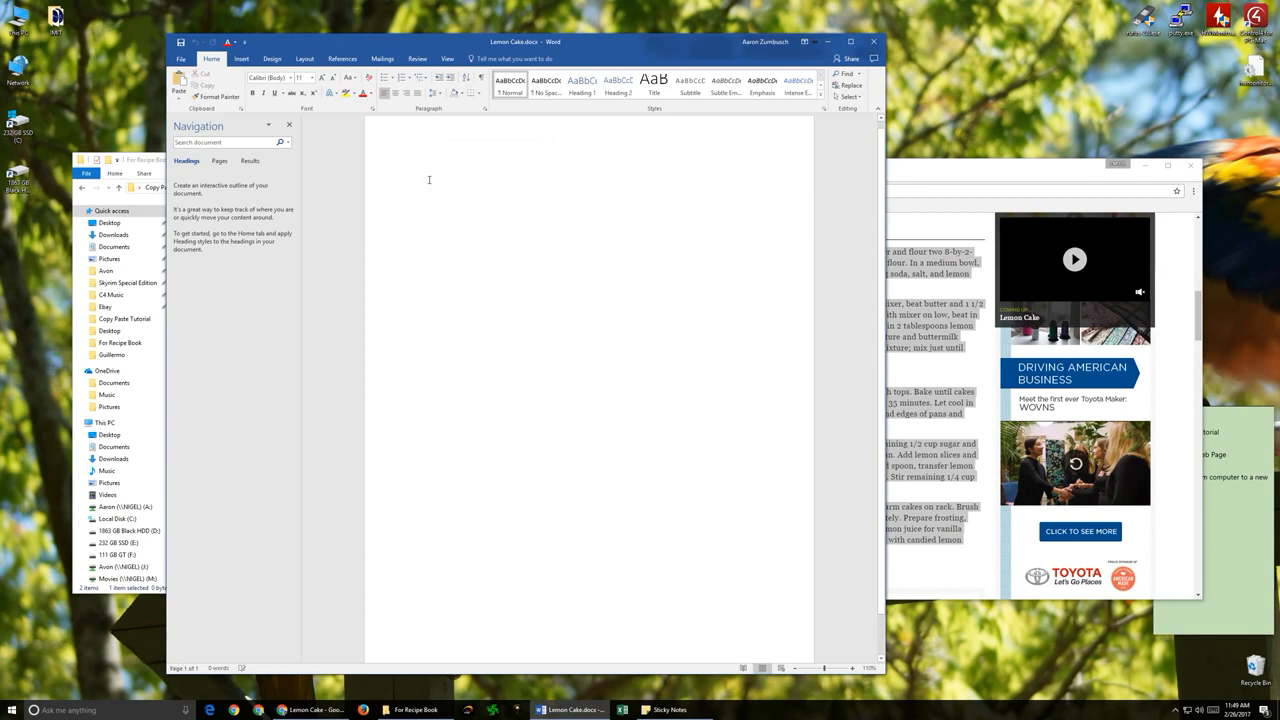
Paste the lemon cake recipe into the blank Word page using Keep Source Formatting.
right_click(429, 180)
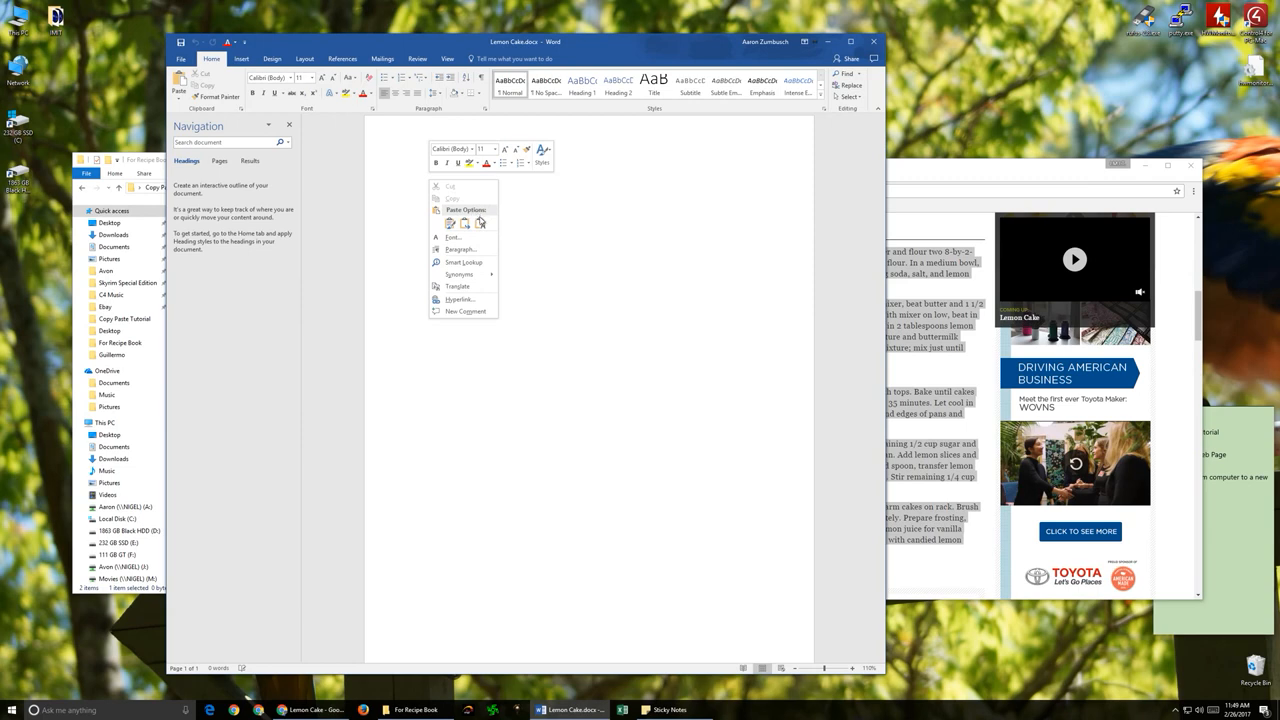
left_click(480, 223)
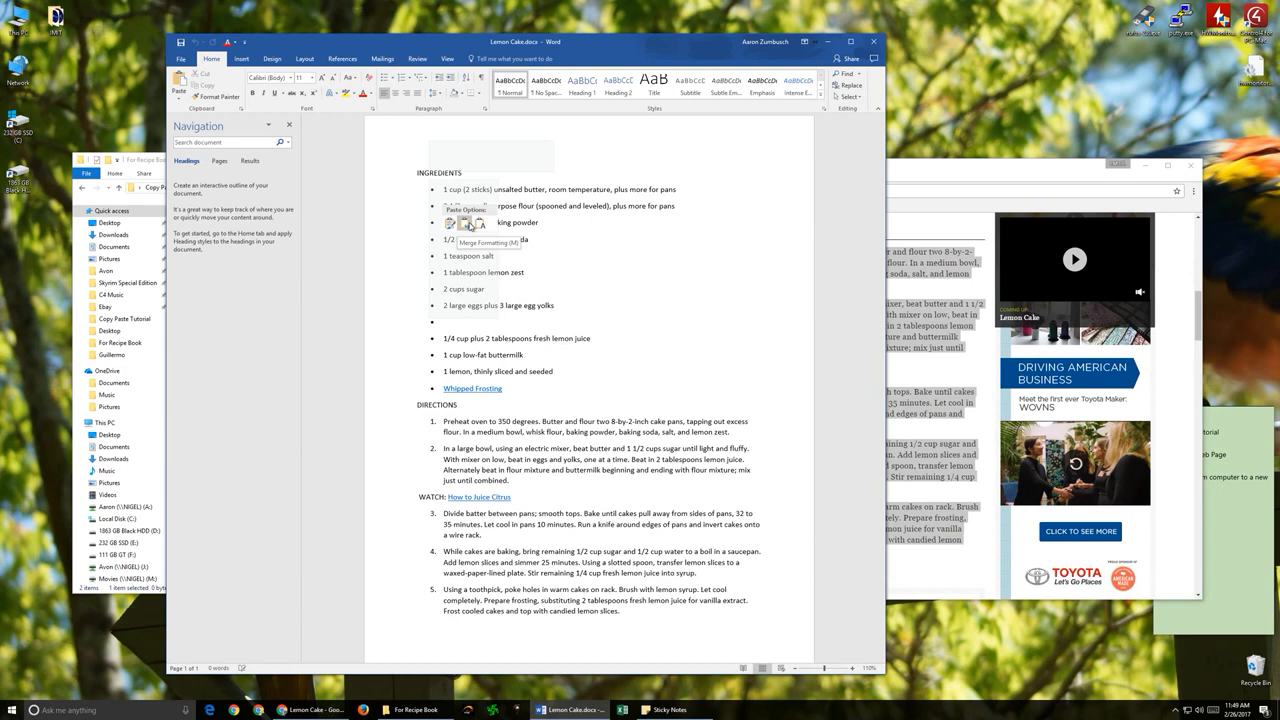
mouse_move(470, 227)
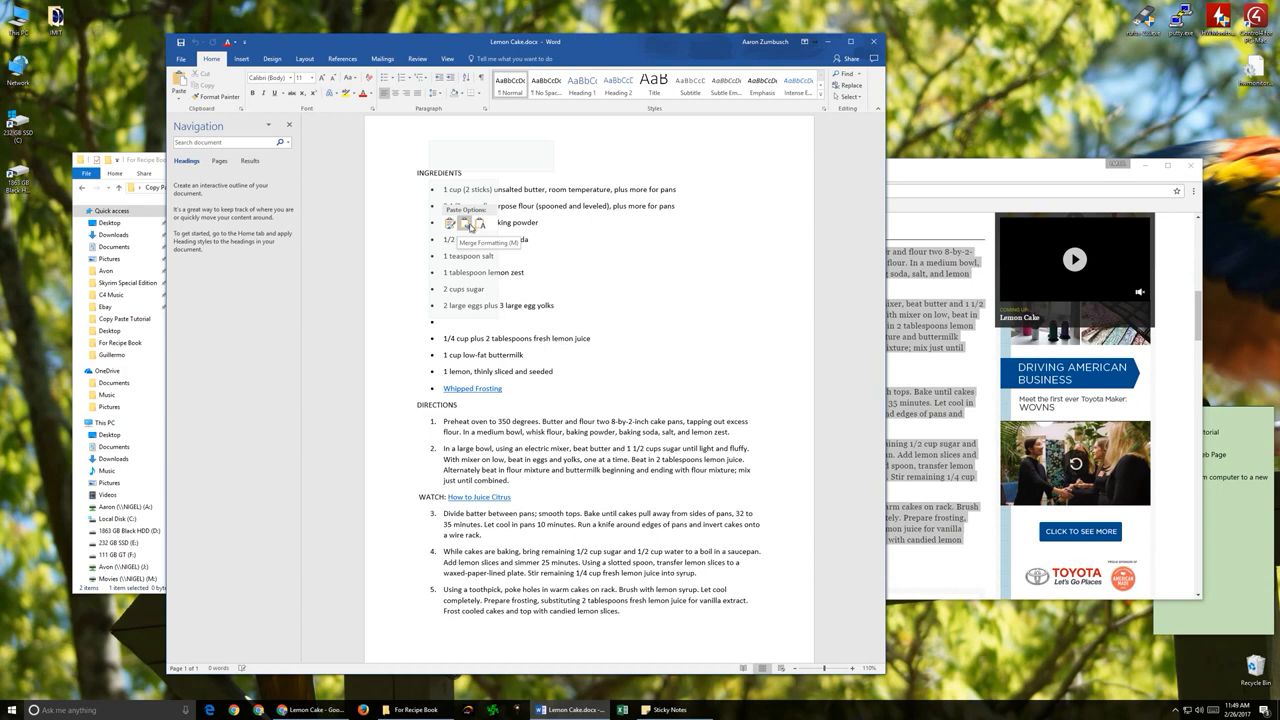
mouse_move(468, 227)
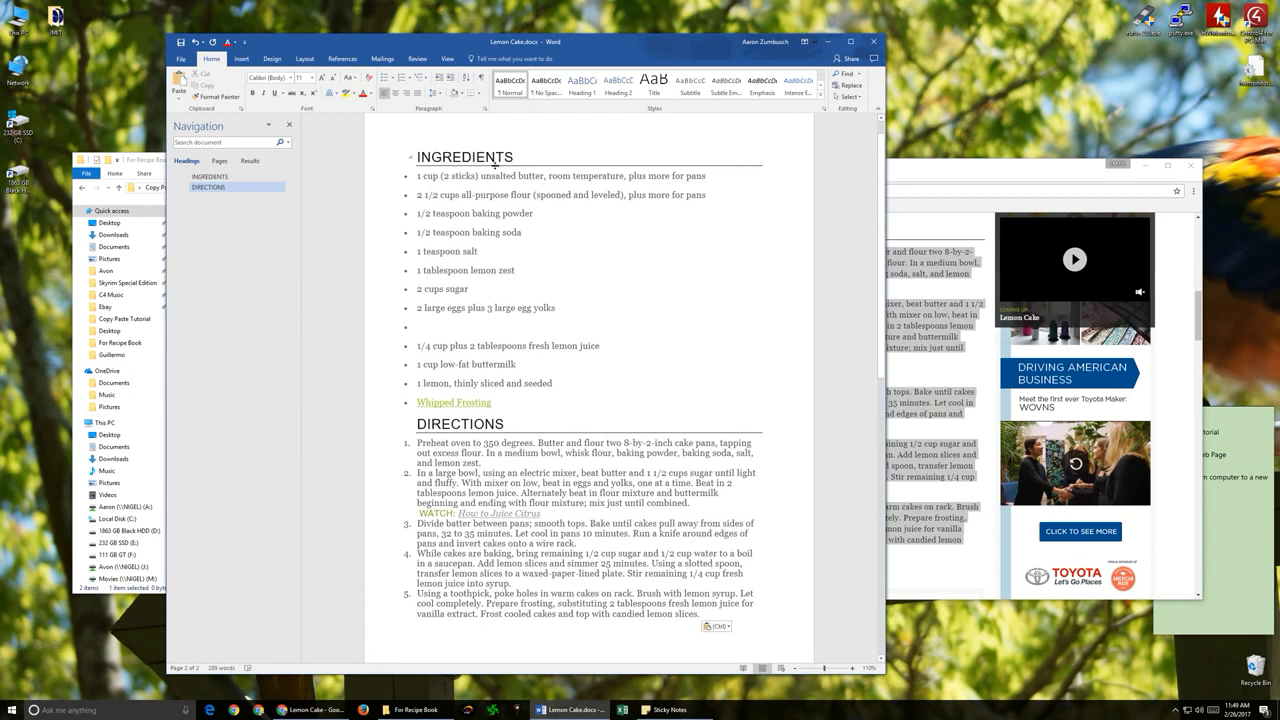
scroll("down", 3)
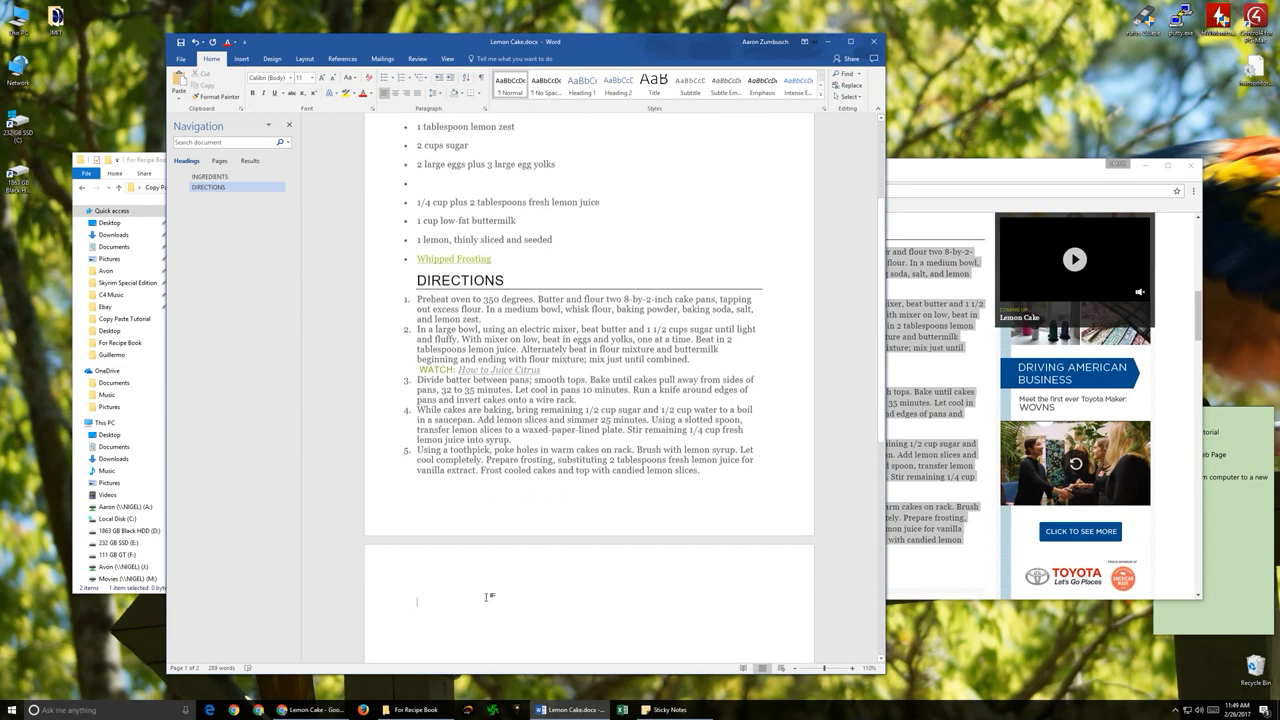
scroll("down", 3)
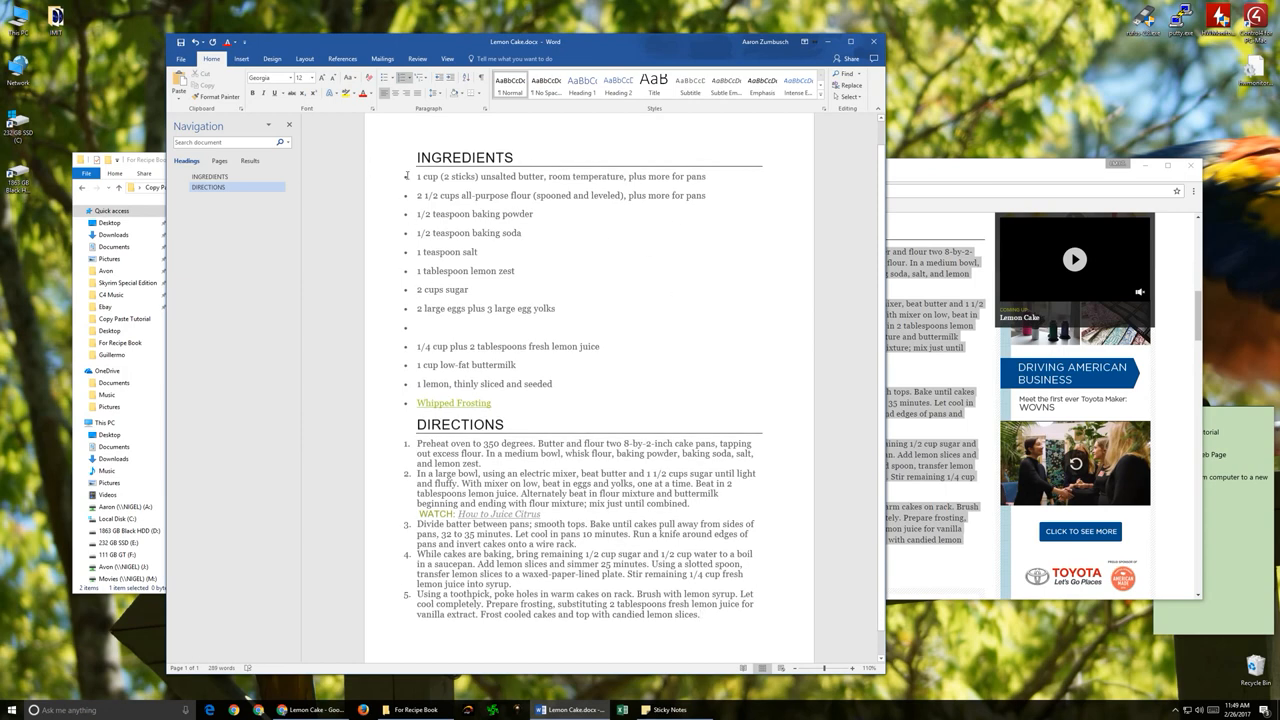
mouse_move(376, 168)
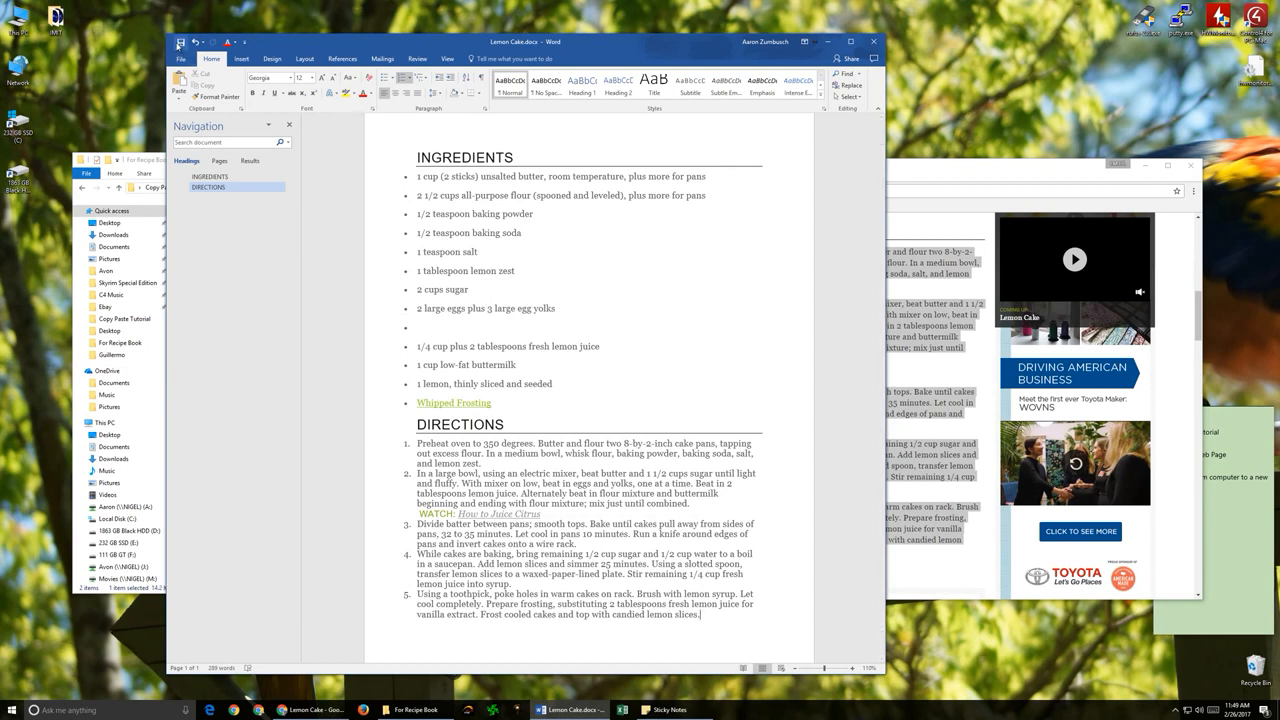
View the Lemon Cake document's File Info page, then return to editing.
left_click(181, 58)
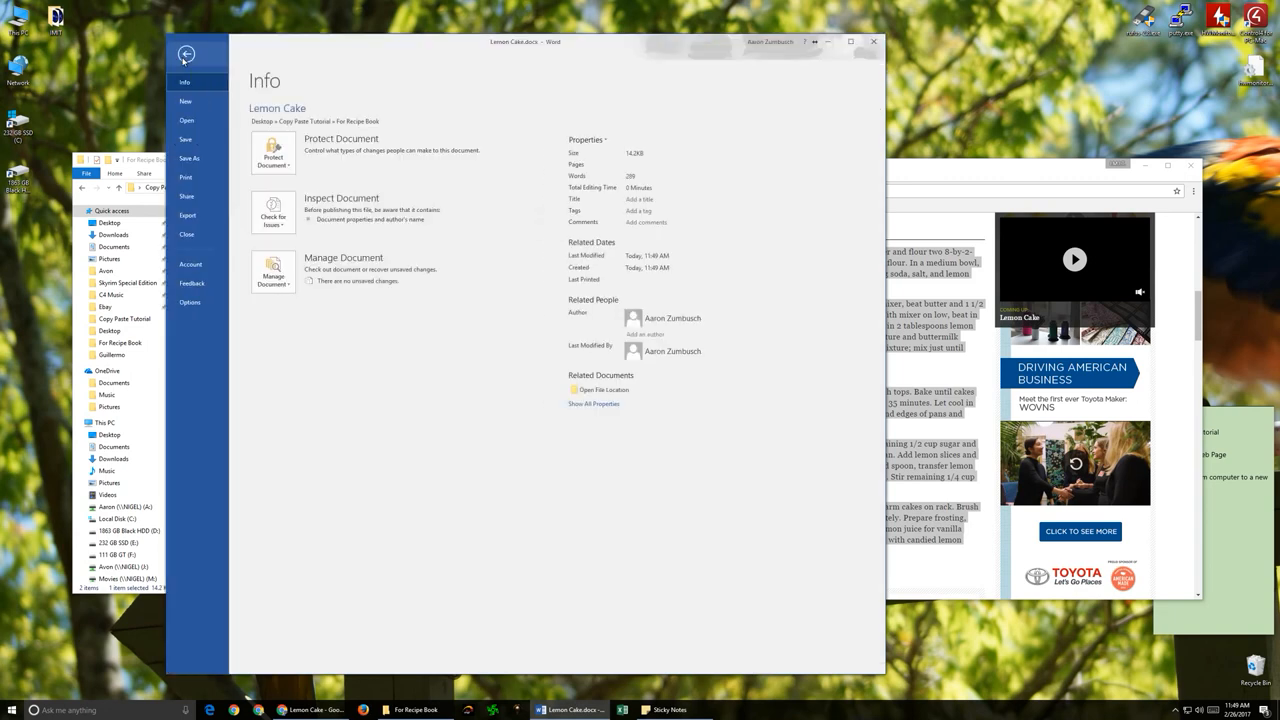
left_click(186, 54)
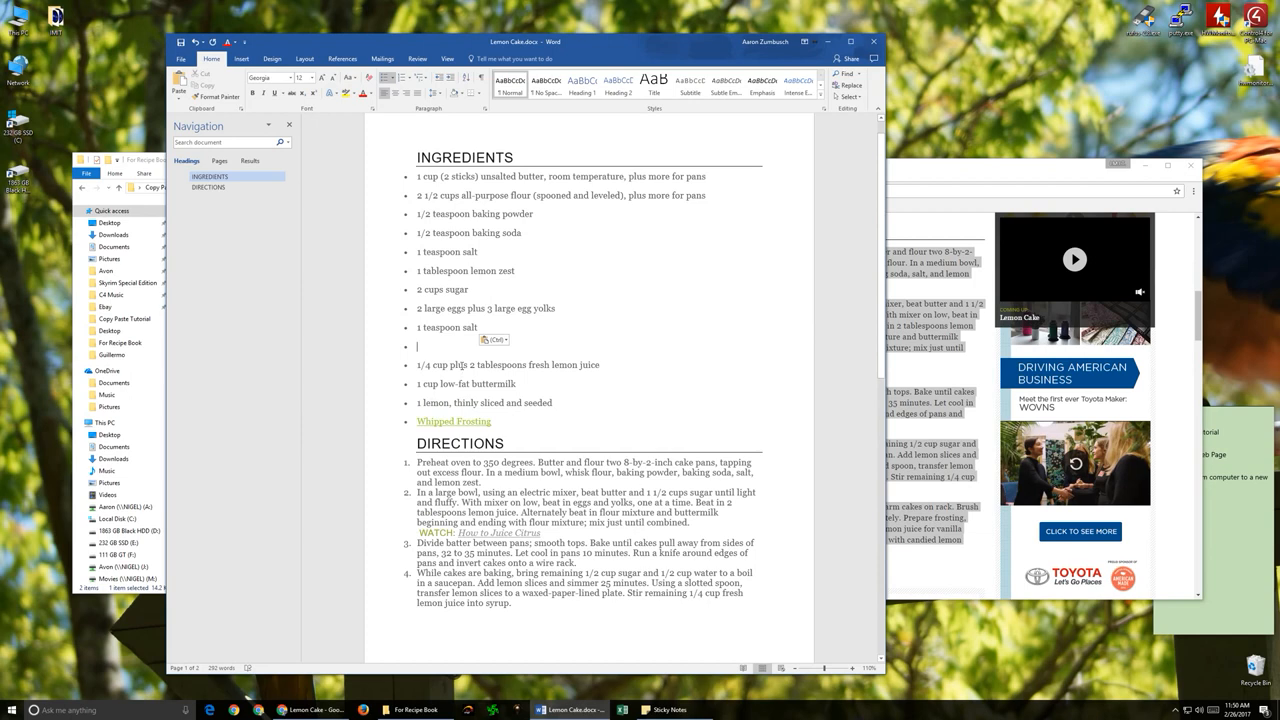
mouse_move(441, 344)
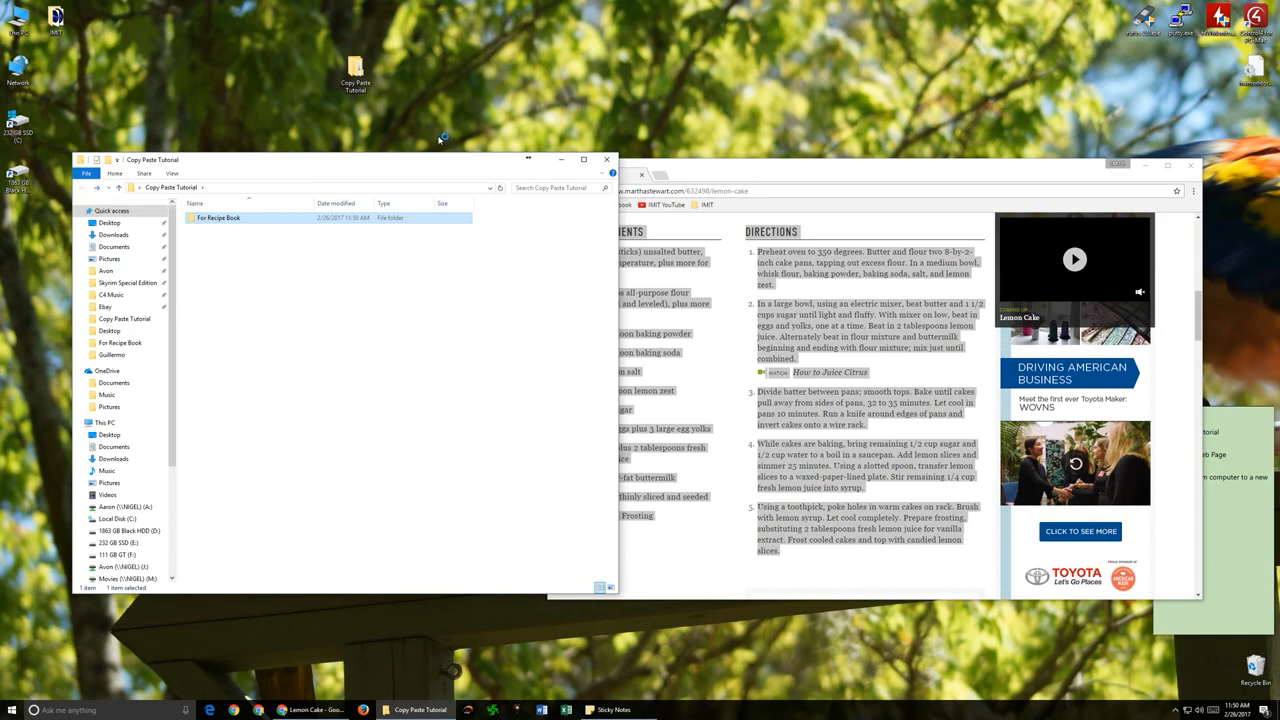
Close the Chrome recipe page and right-click empty space in Copy Paste Tutorial.
left_click(1190, 165)
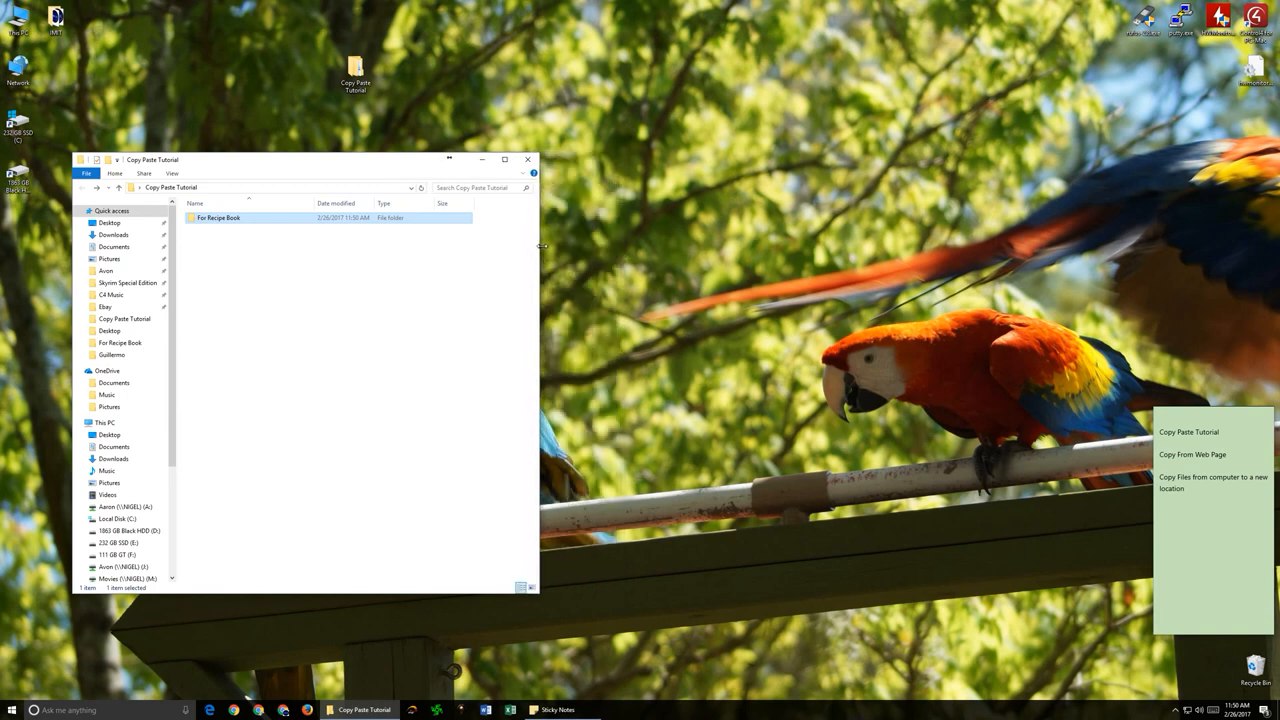
mouse_move(327, 165)
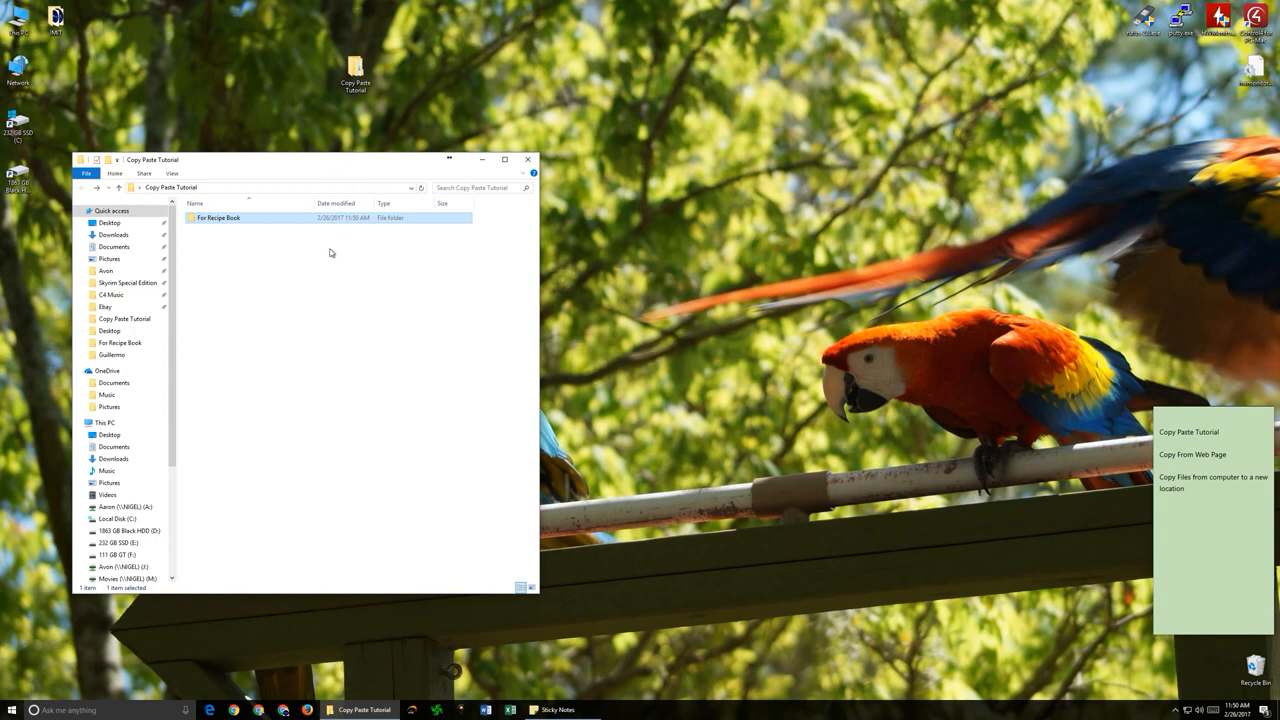
right_click(330, 252)
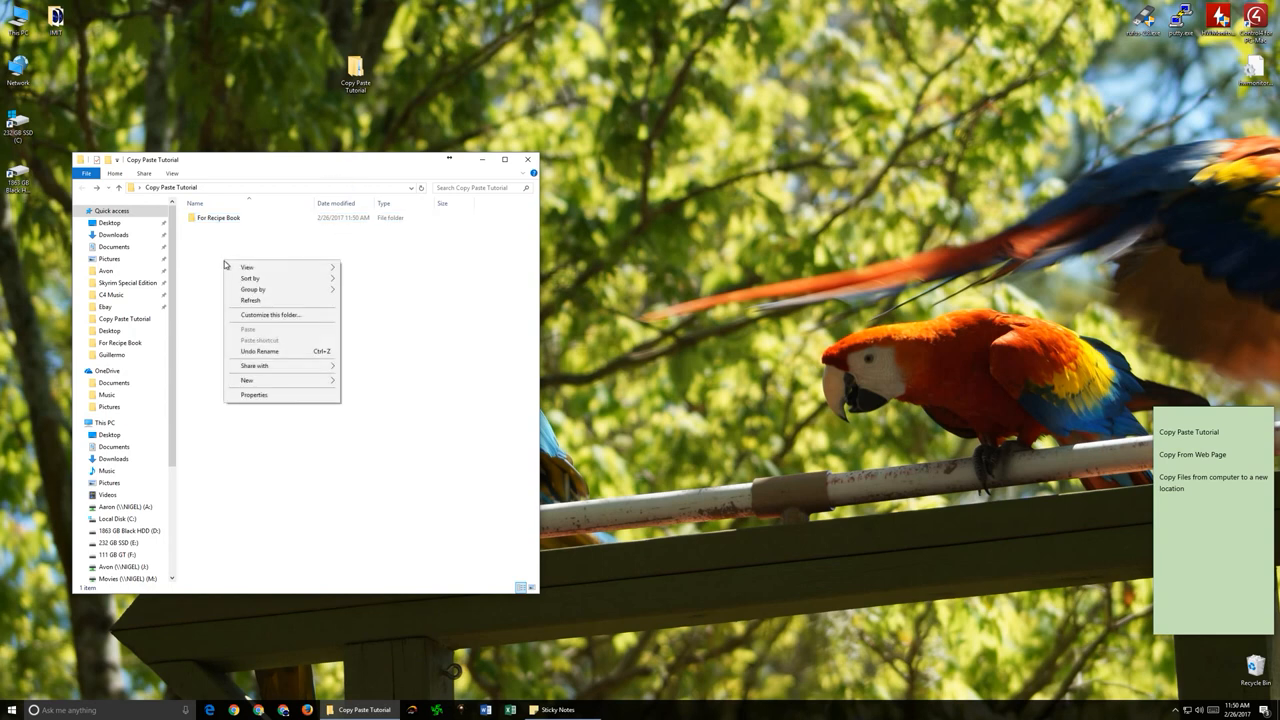
Create a folder named 'Picturebook about Dog' in Copy Paste Tutorial and open it.
left_click(247, 380)
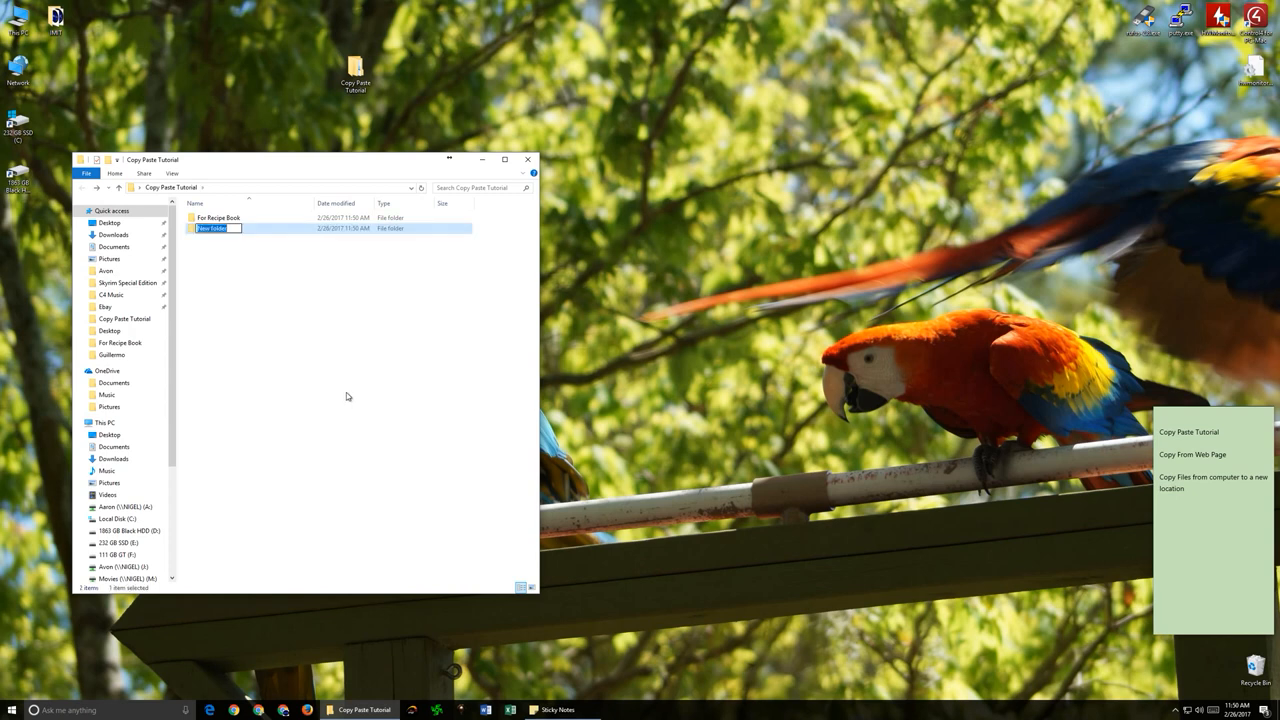
type("R")
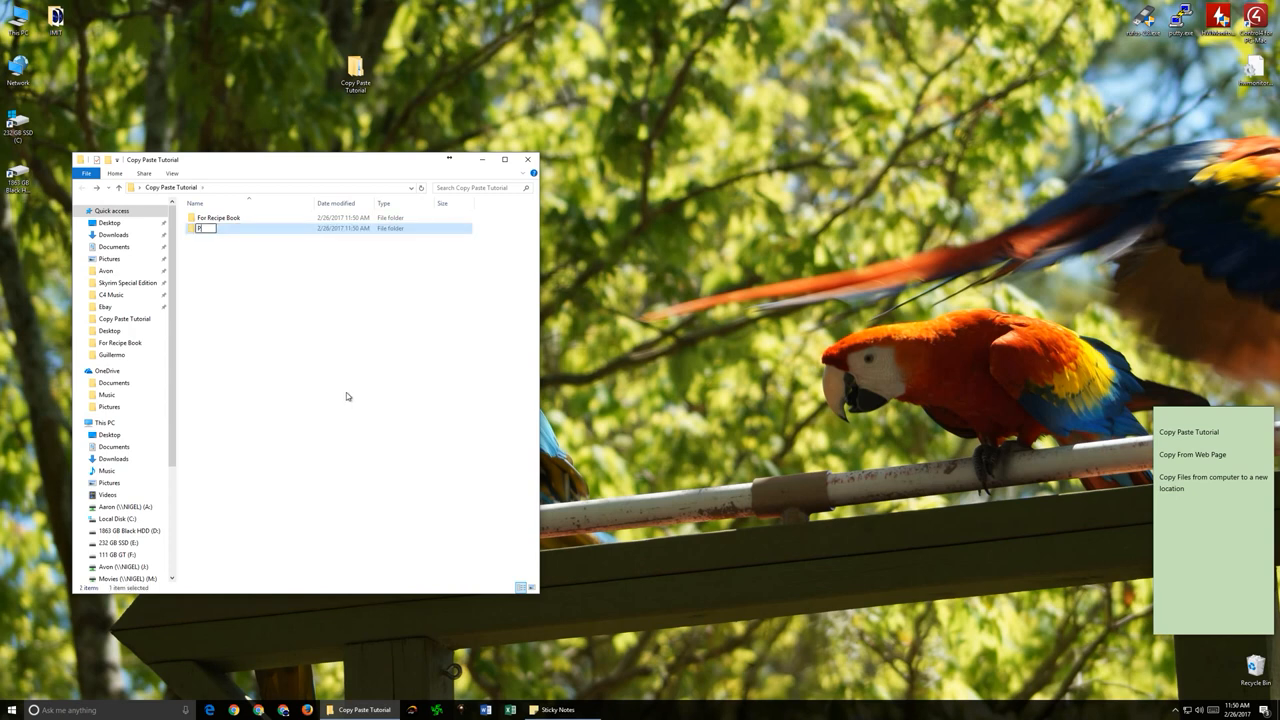
type("Picturebook about Dog")
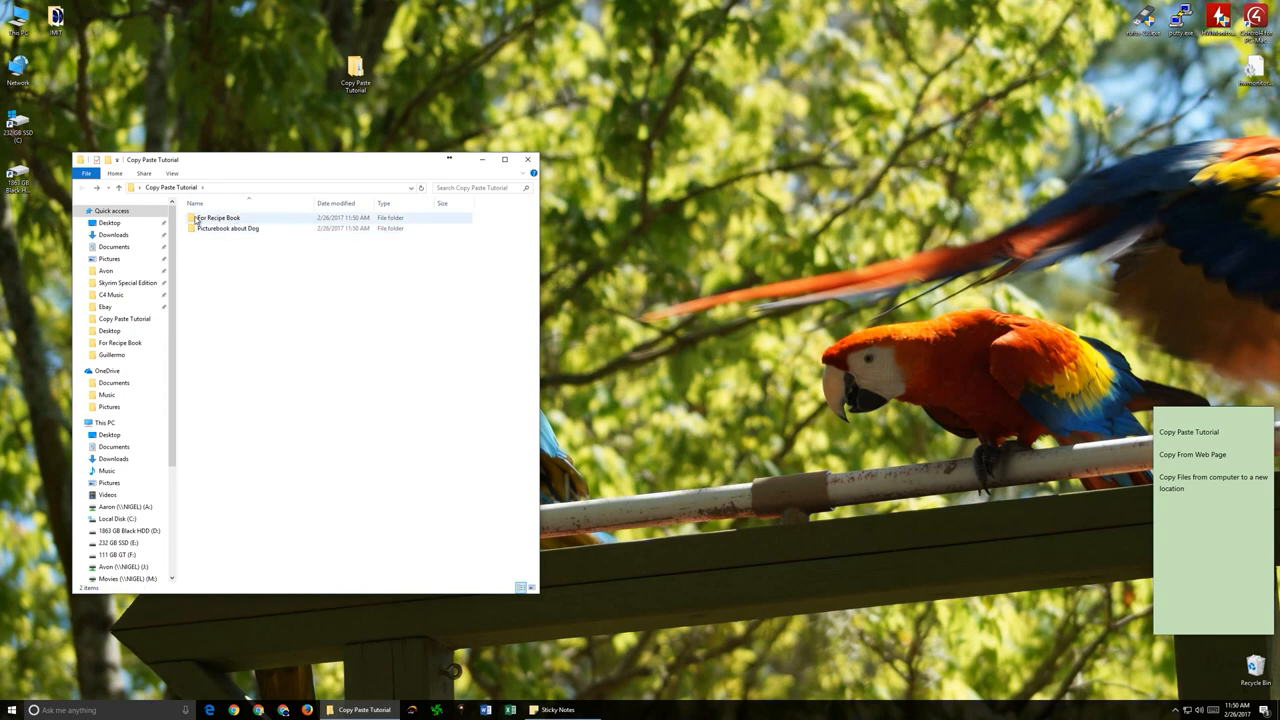
double_click(228, 228)
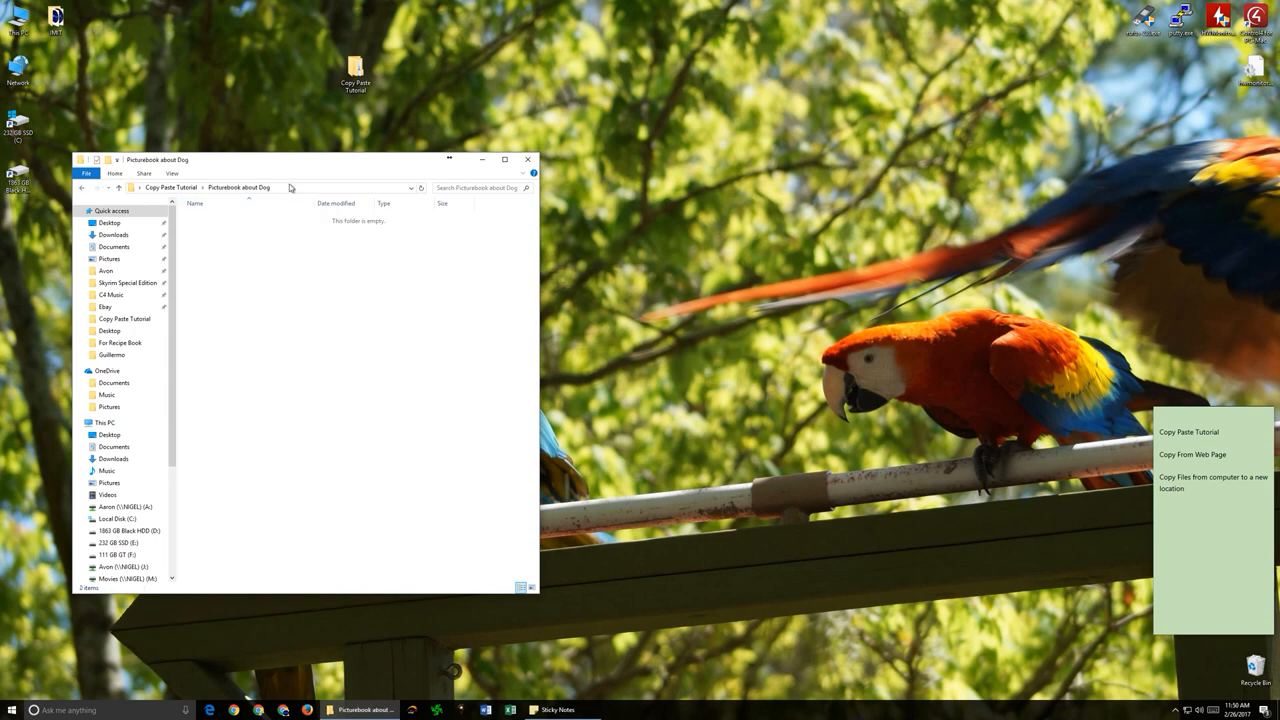
mouse_move(357, 523)
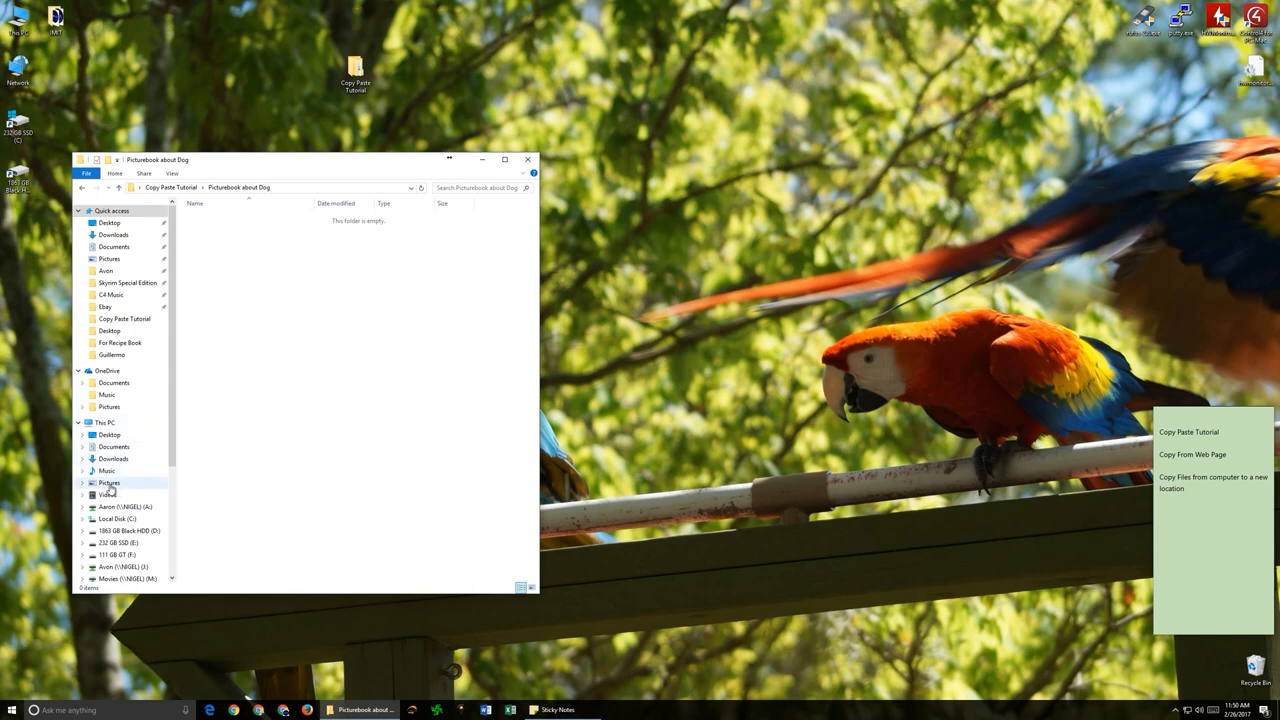
Navigate to Pictures > Animals > Pets > Guillermo.
left_click(108, 483)
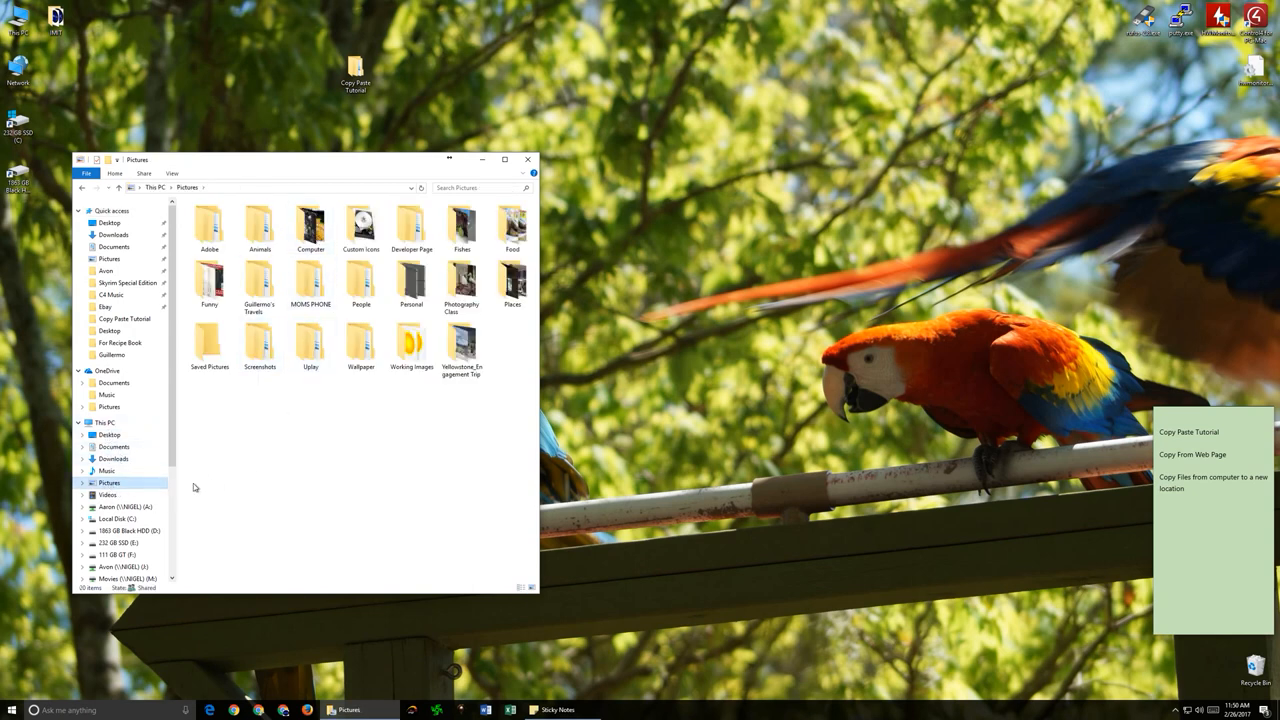
left_click(109, 482)
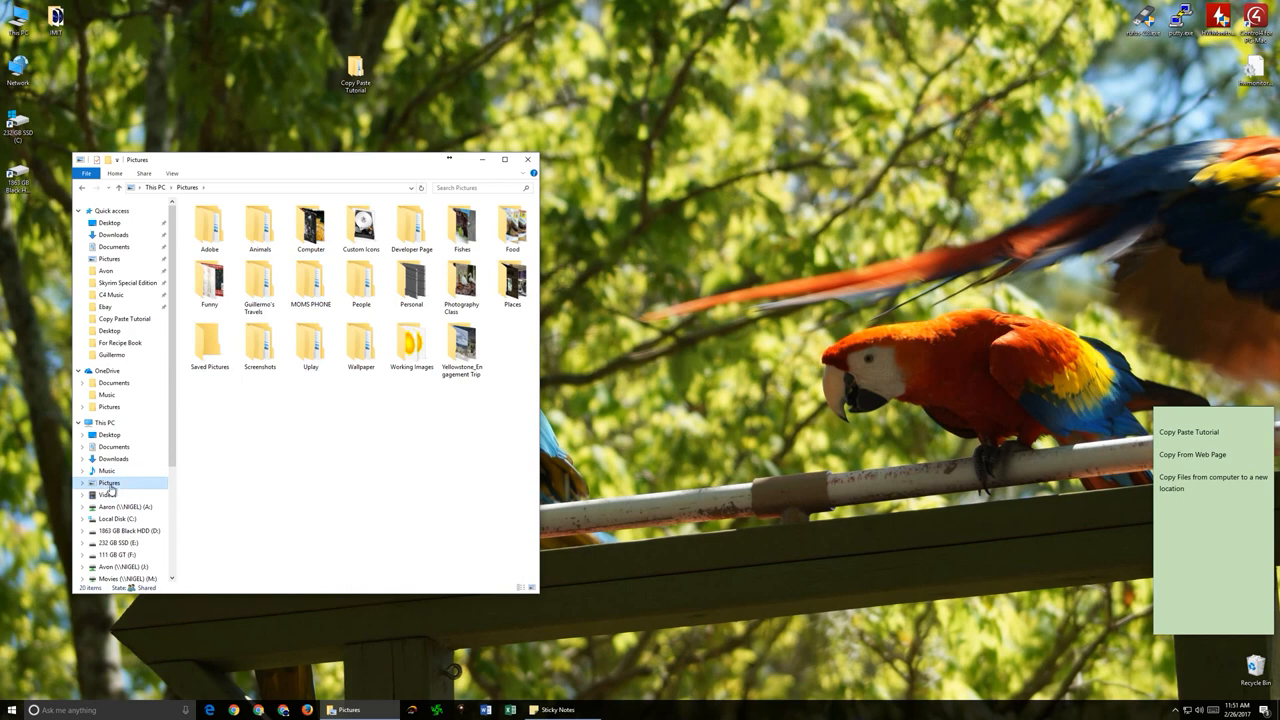
mouse_move(112, 490)
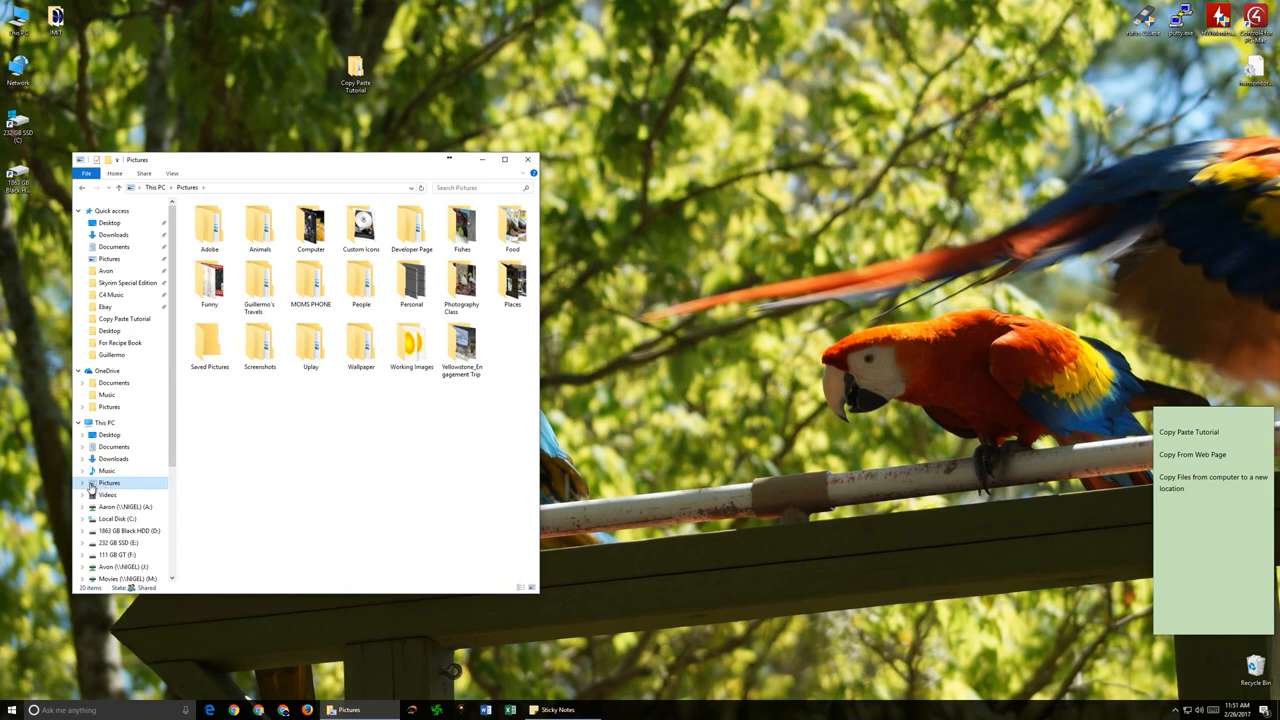
mouse_move(107, 490)
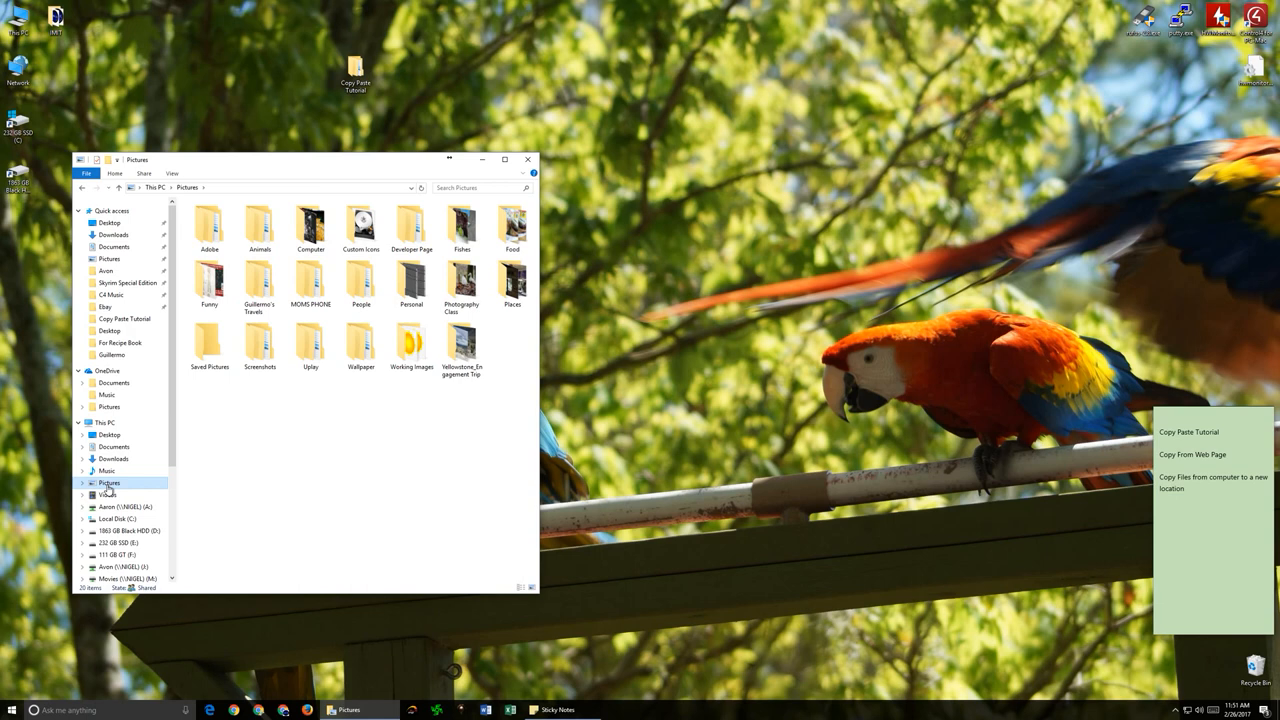
mouse_move(112, 490)
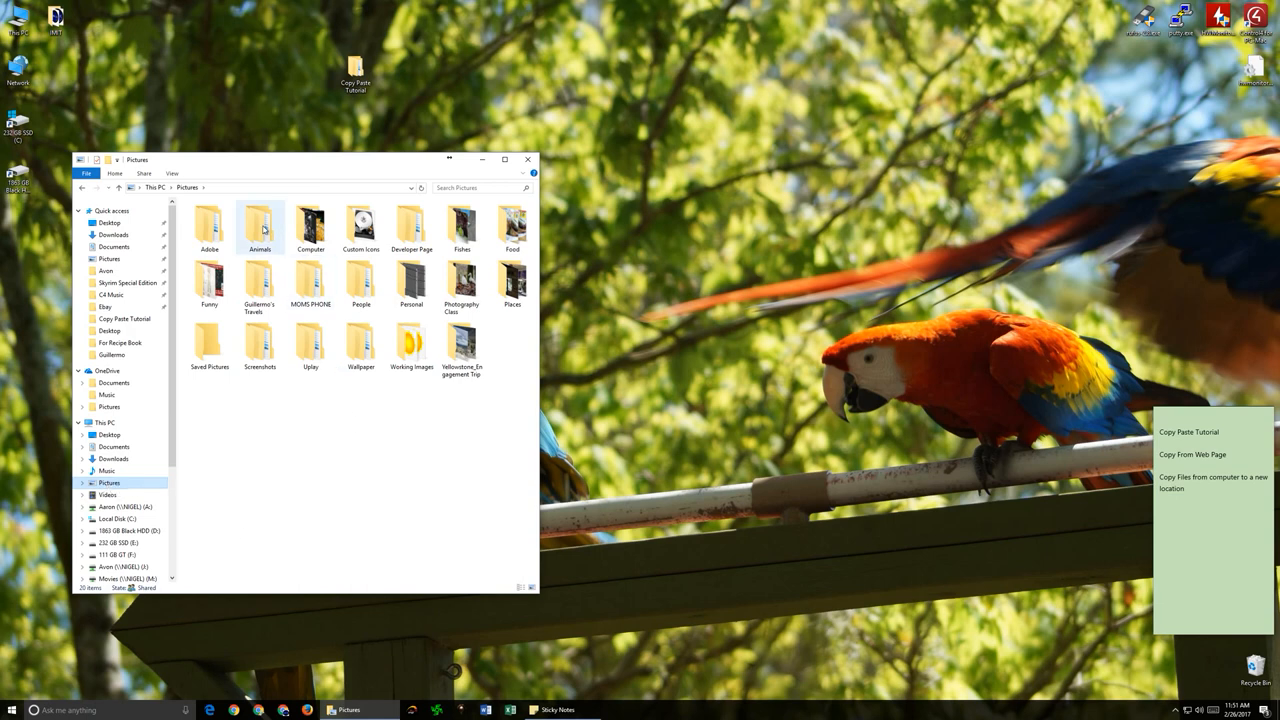
double_click(259, 225)
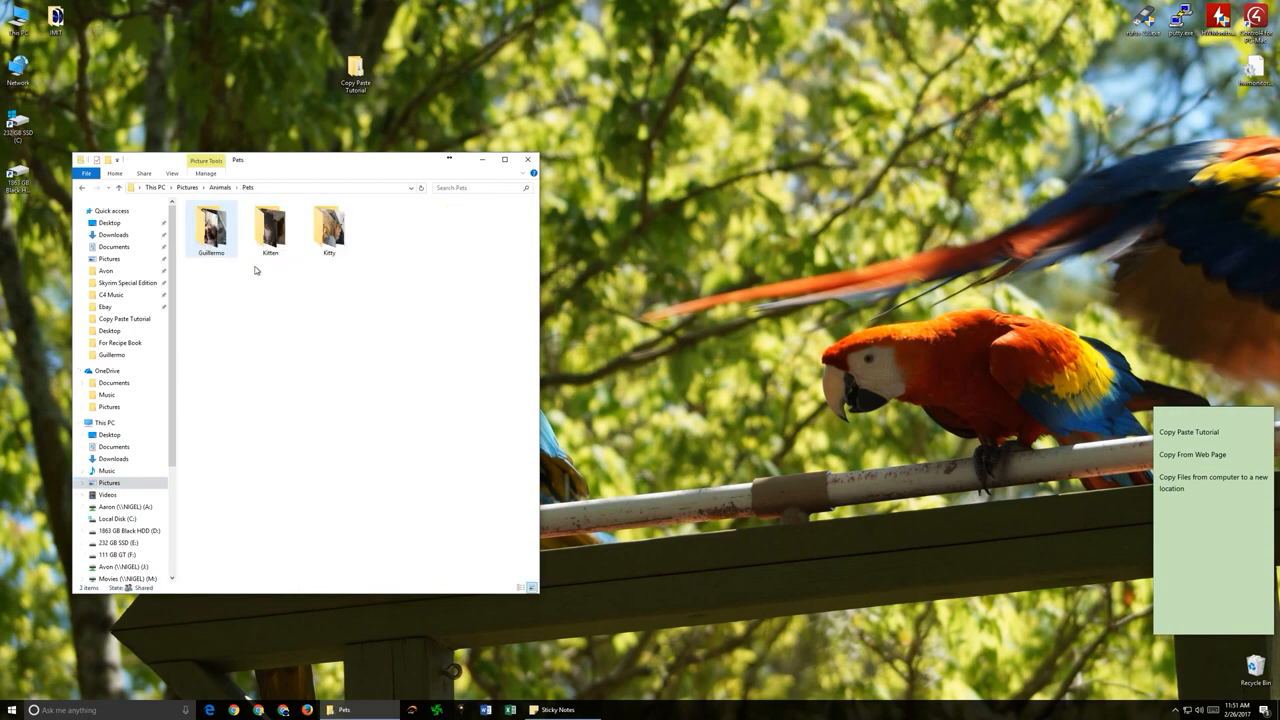
double_click(211, 225)
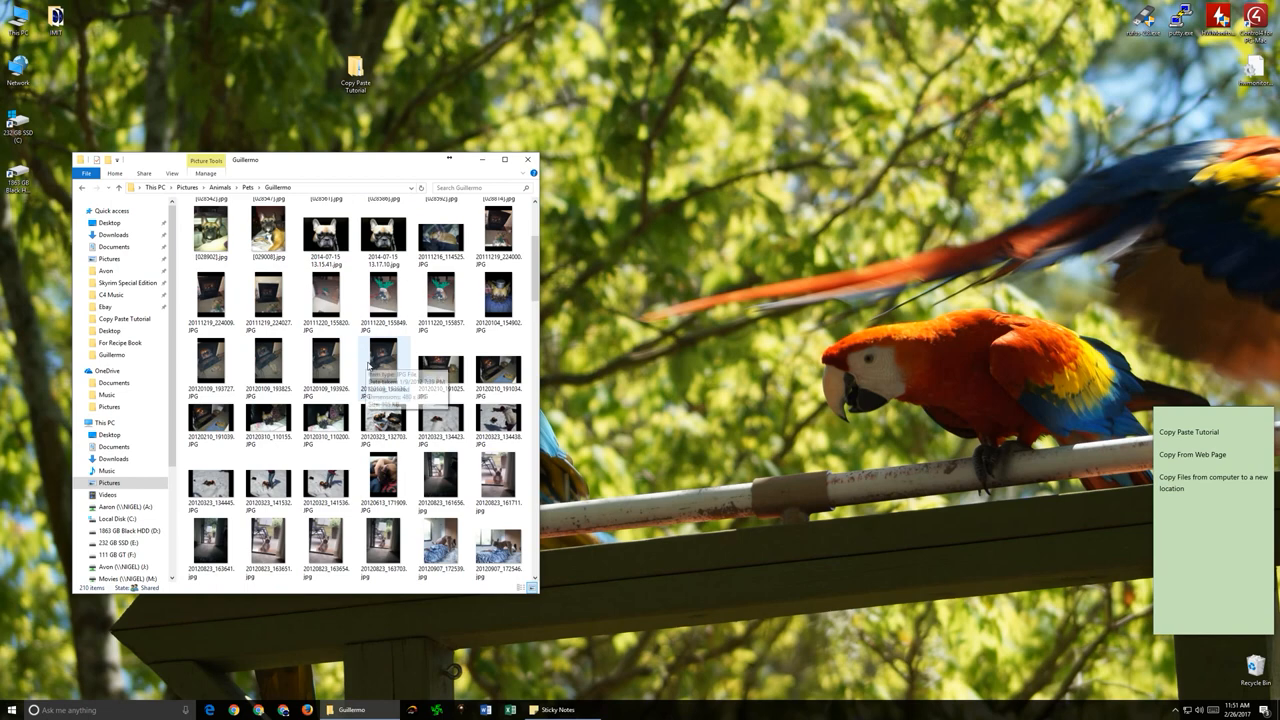
Select the dog photo [028561].jpg and copy it from its context menu.
scroll("down", 3)
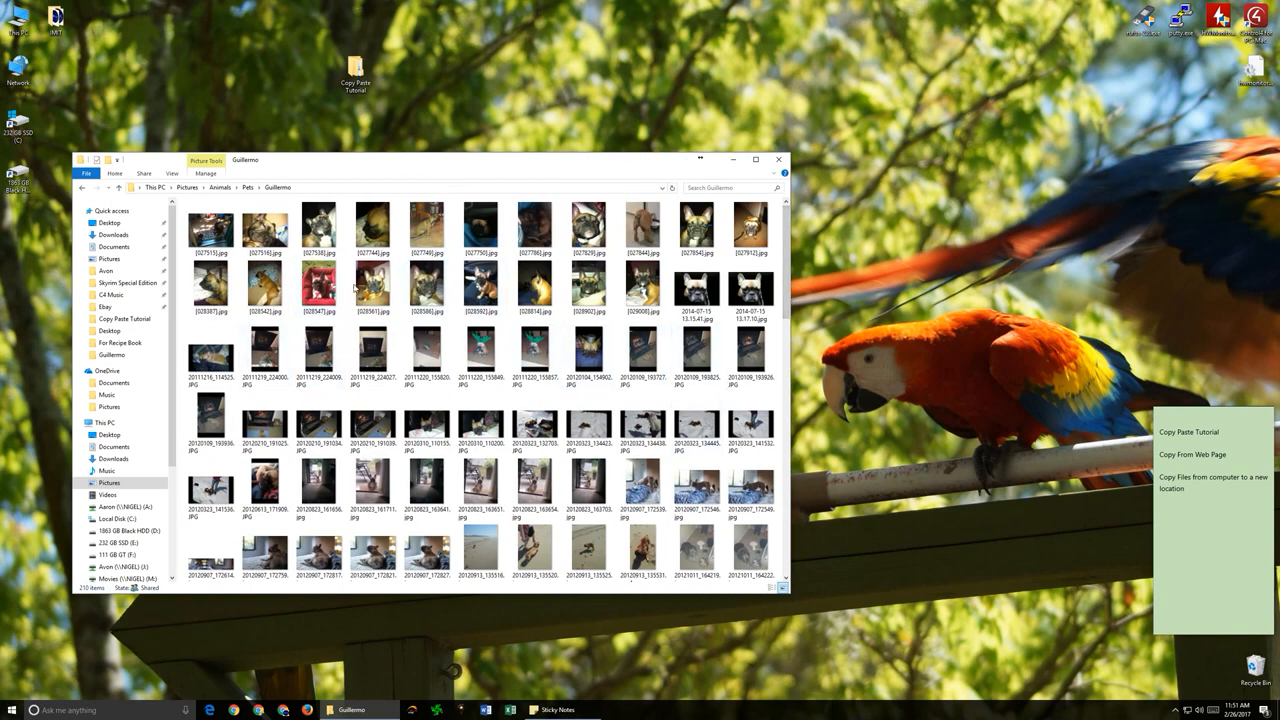
left_click(480, 420)
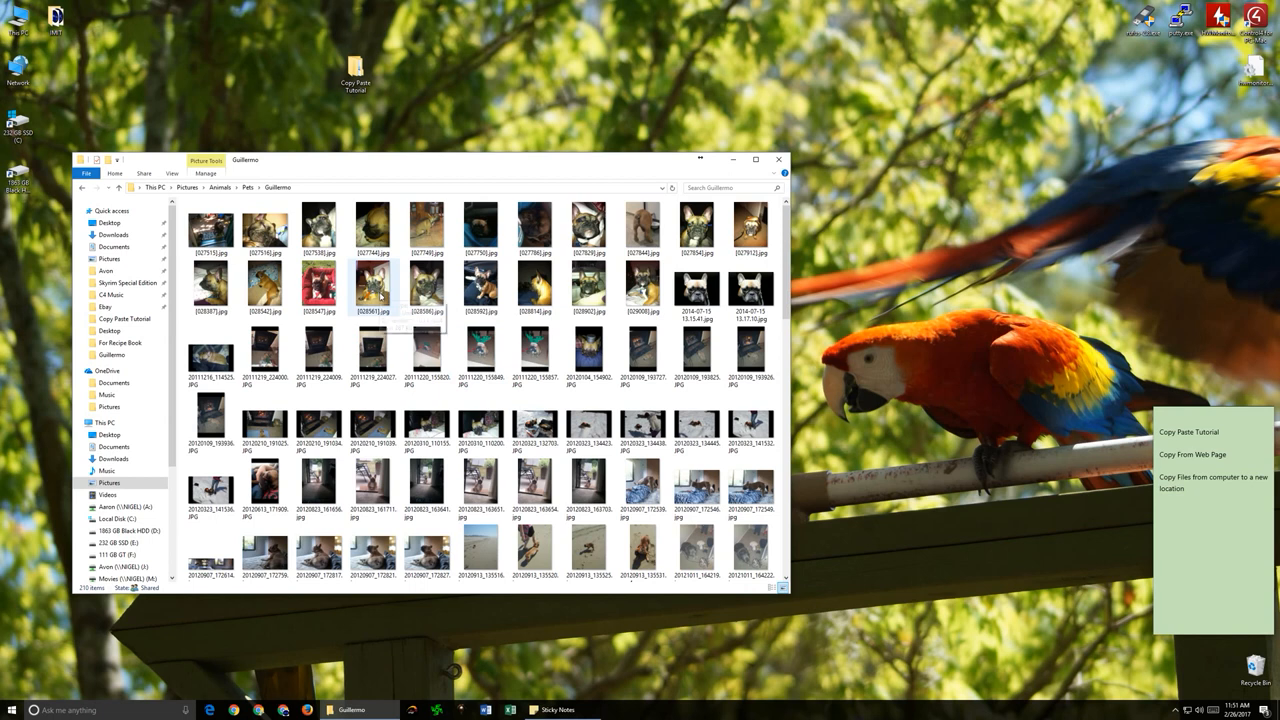
mouse_move(378, 291)
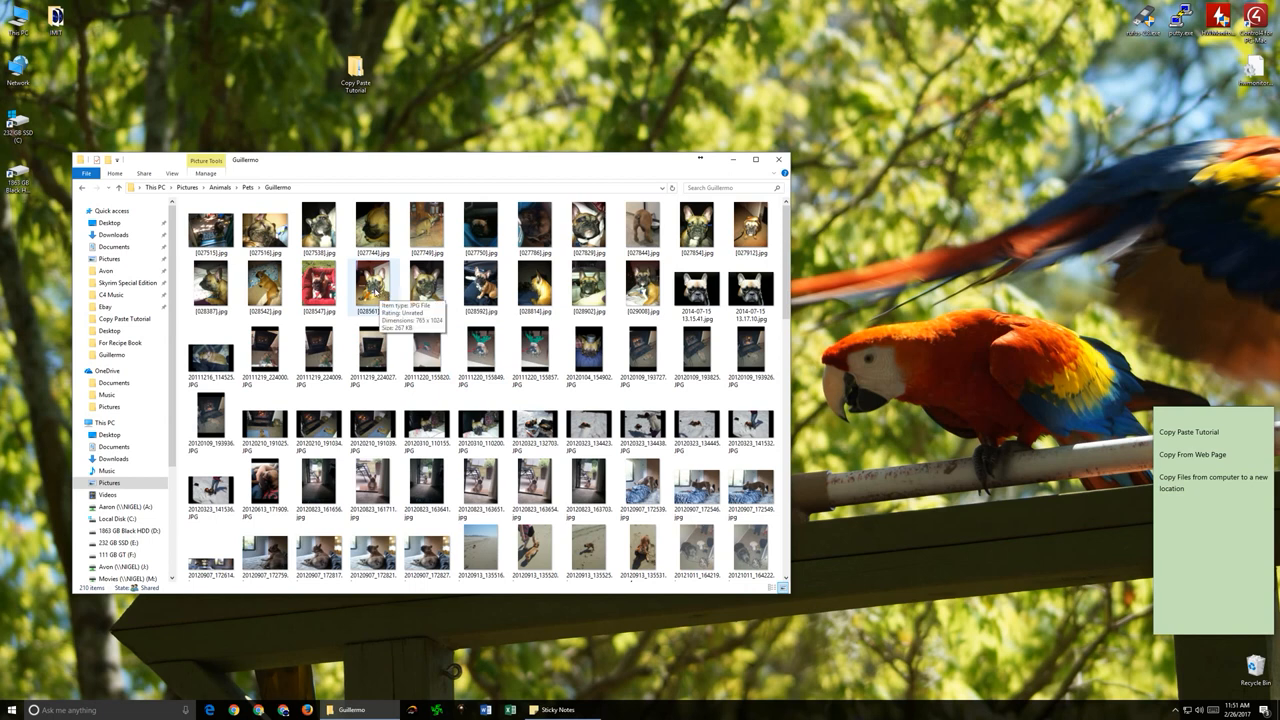
mouse_move(372, 355)
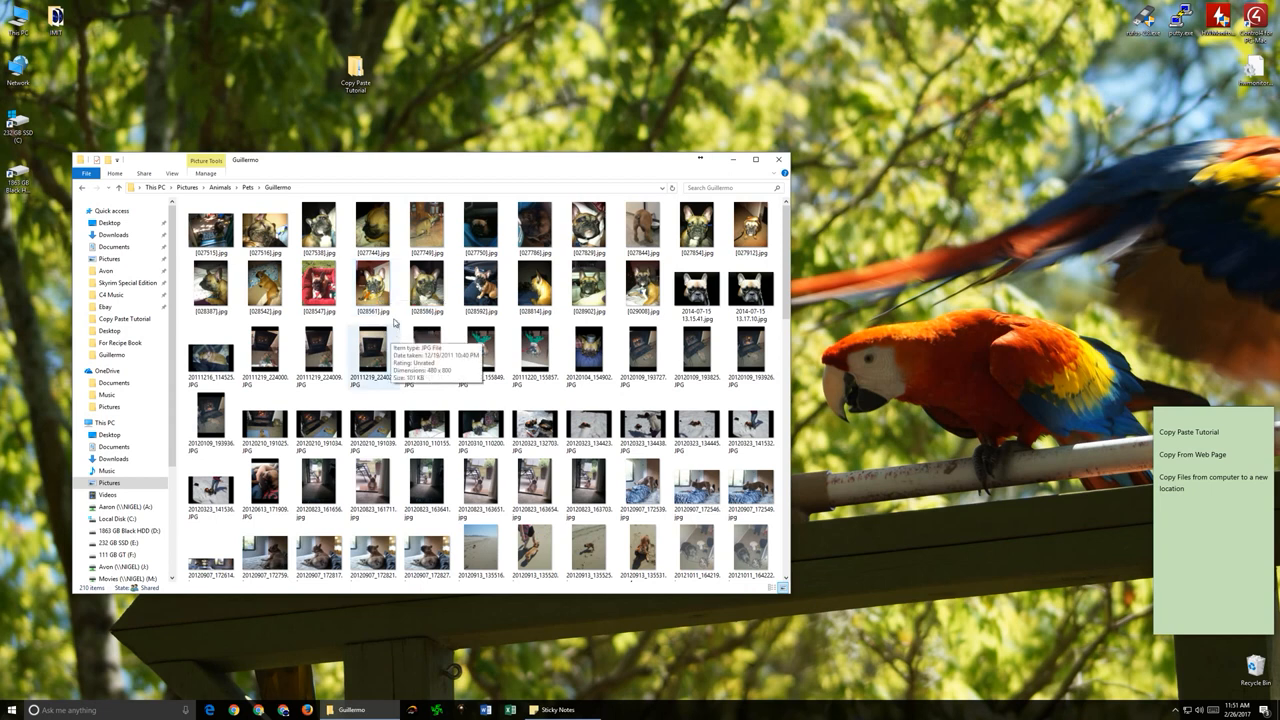
left_click(372, 287)
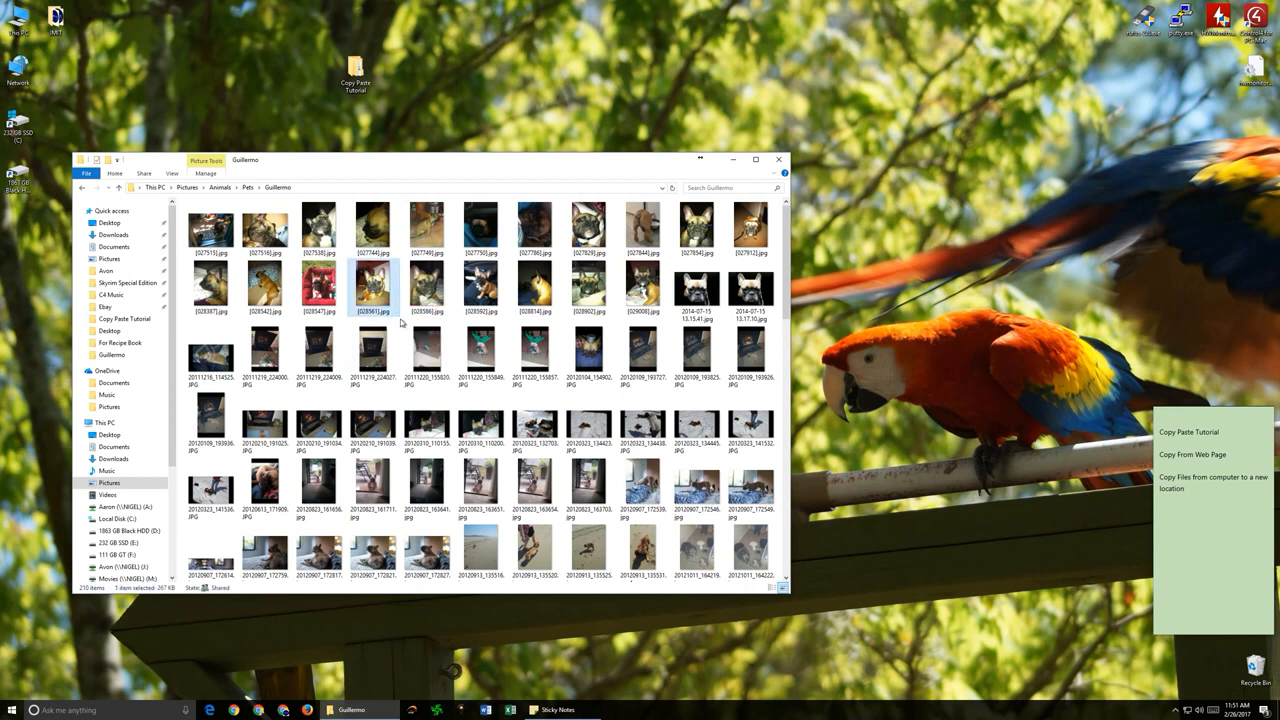
right_click(373, 288)
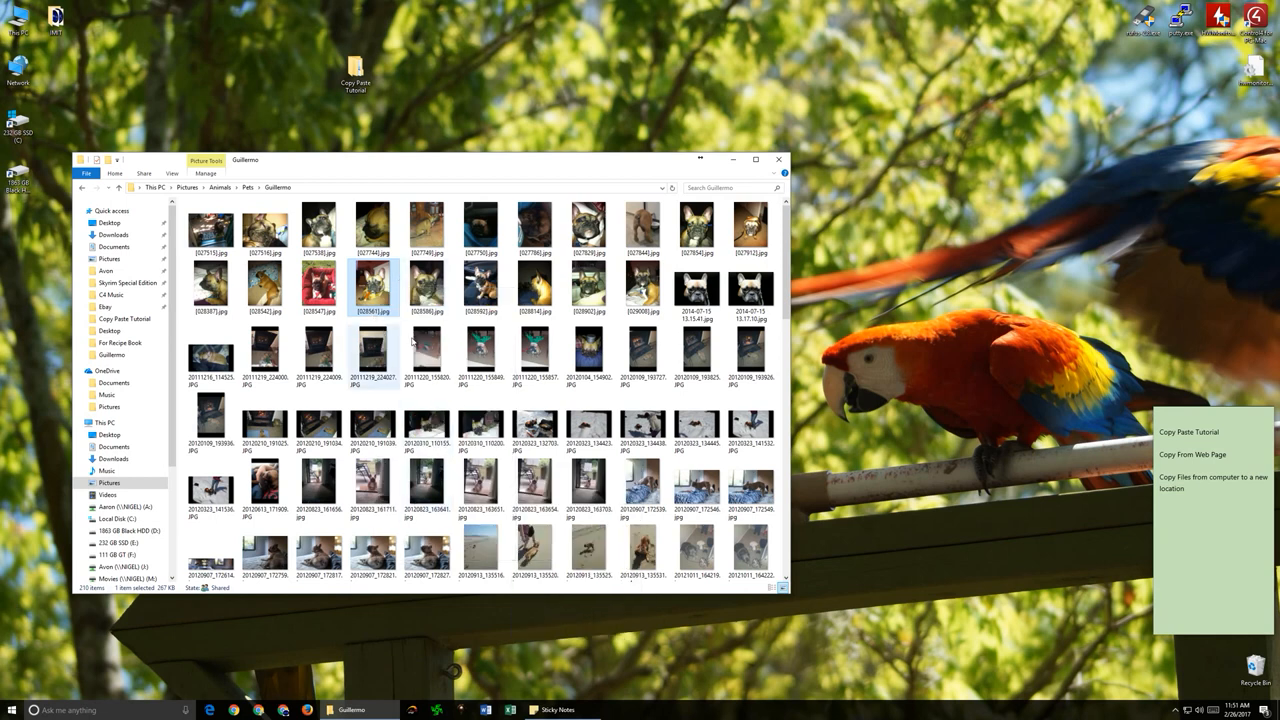
mouse_move(372, 290)
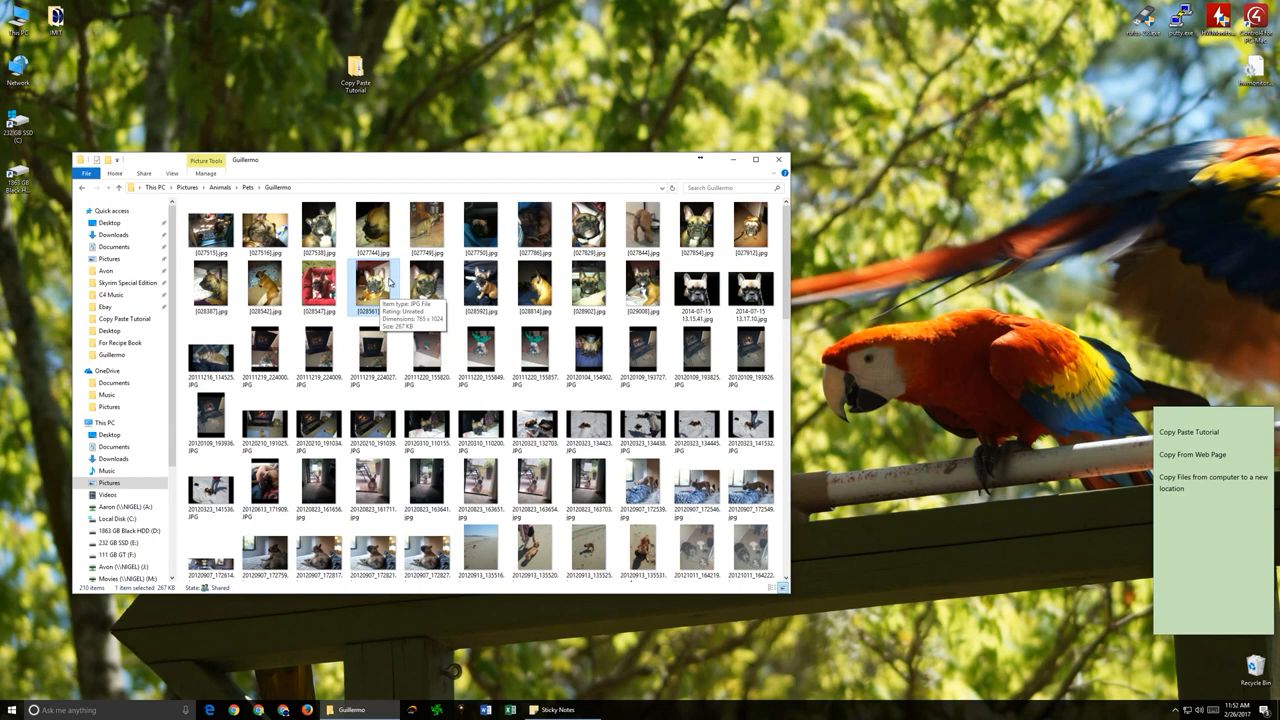
mouse_move(390, 282)
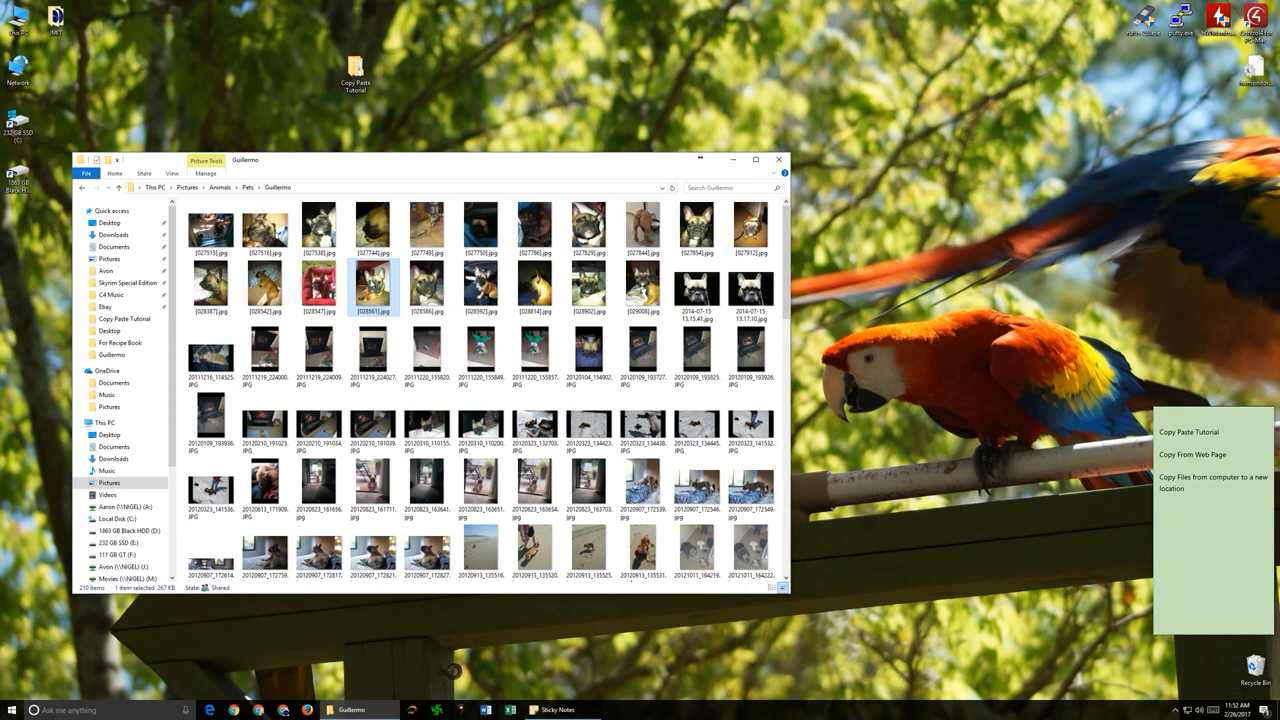
mouse_move(246, 318)
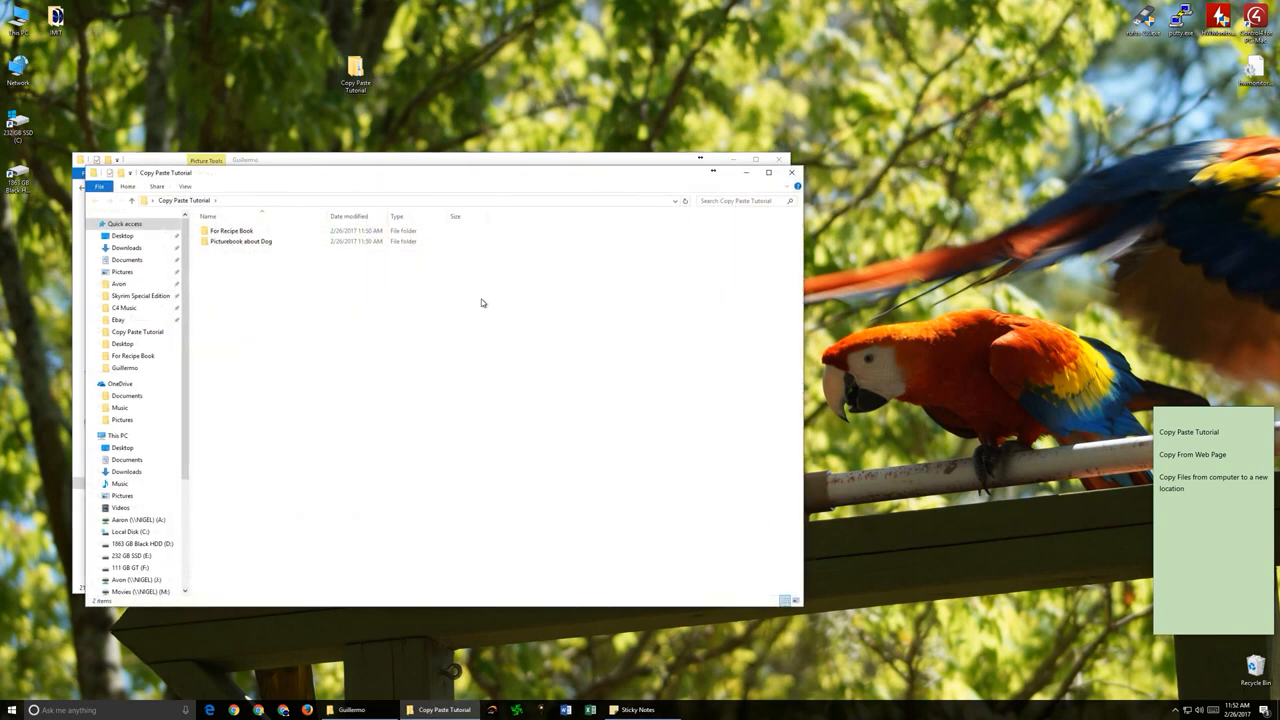
Paste [028561].jpg into Picturebook about Dog and view it as Large icons.
double_click(240, 241)
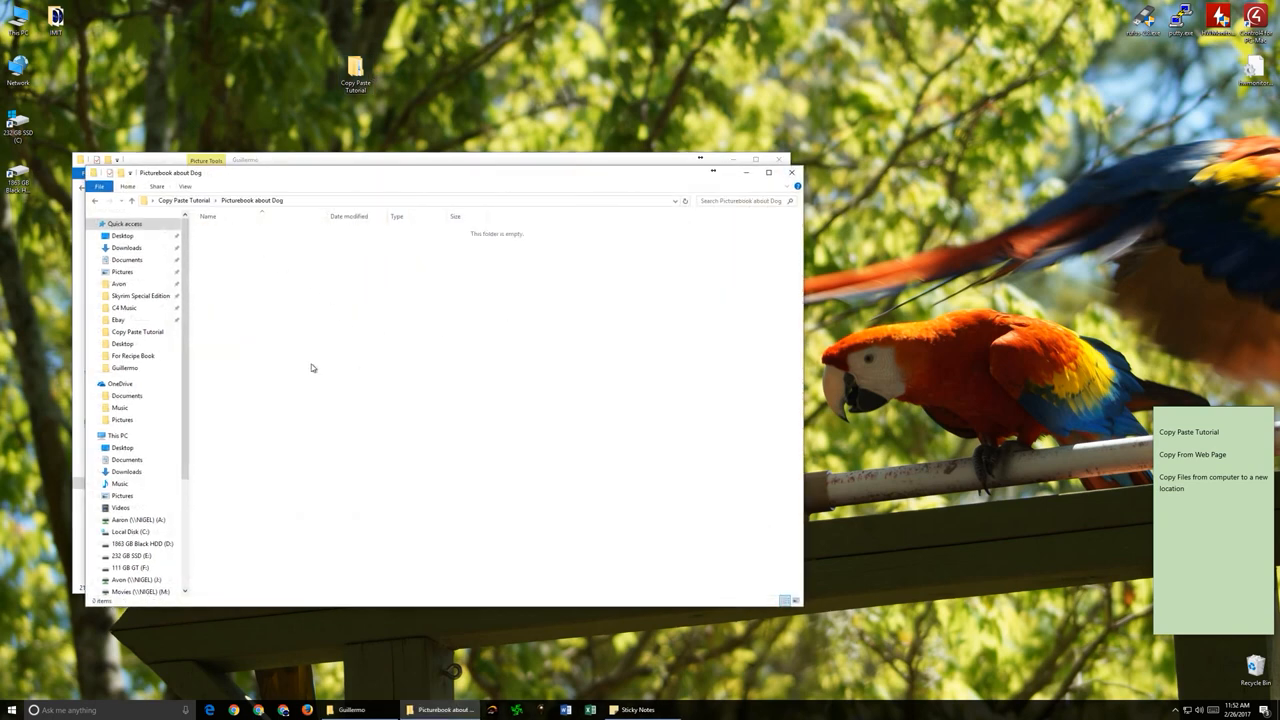
mouse_move(253, 294)
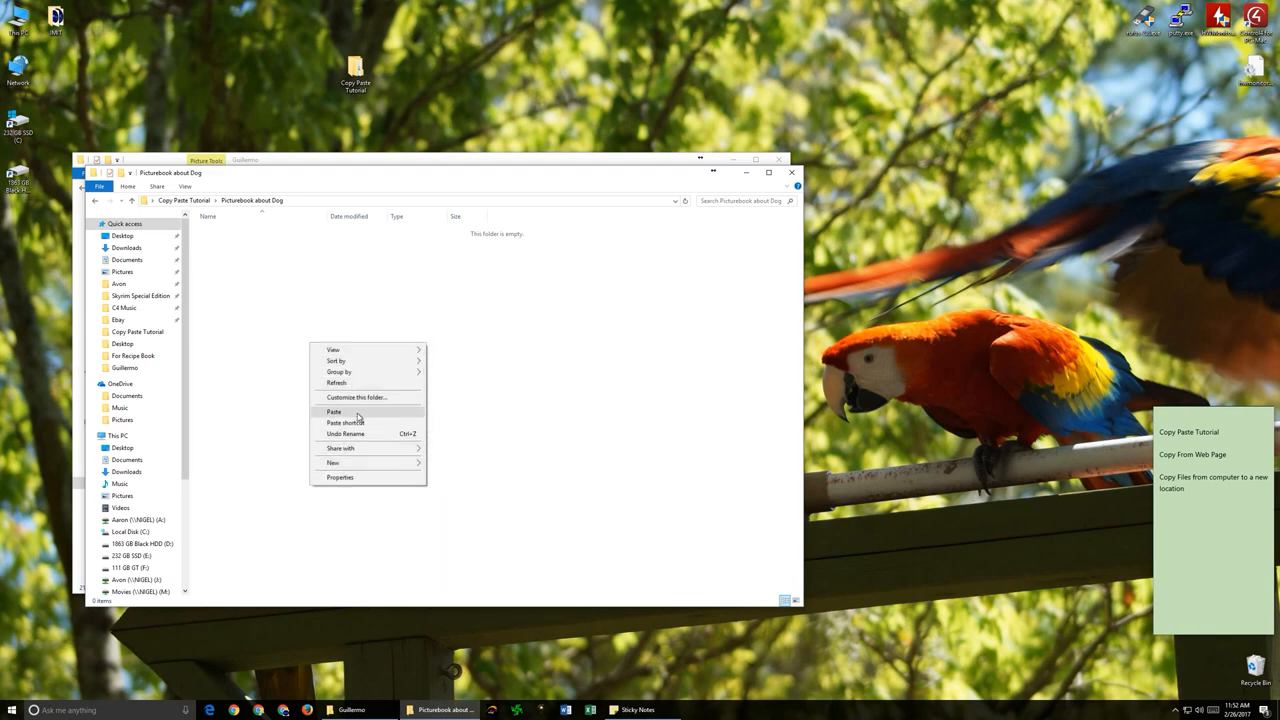
left_click(334, 411)
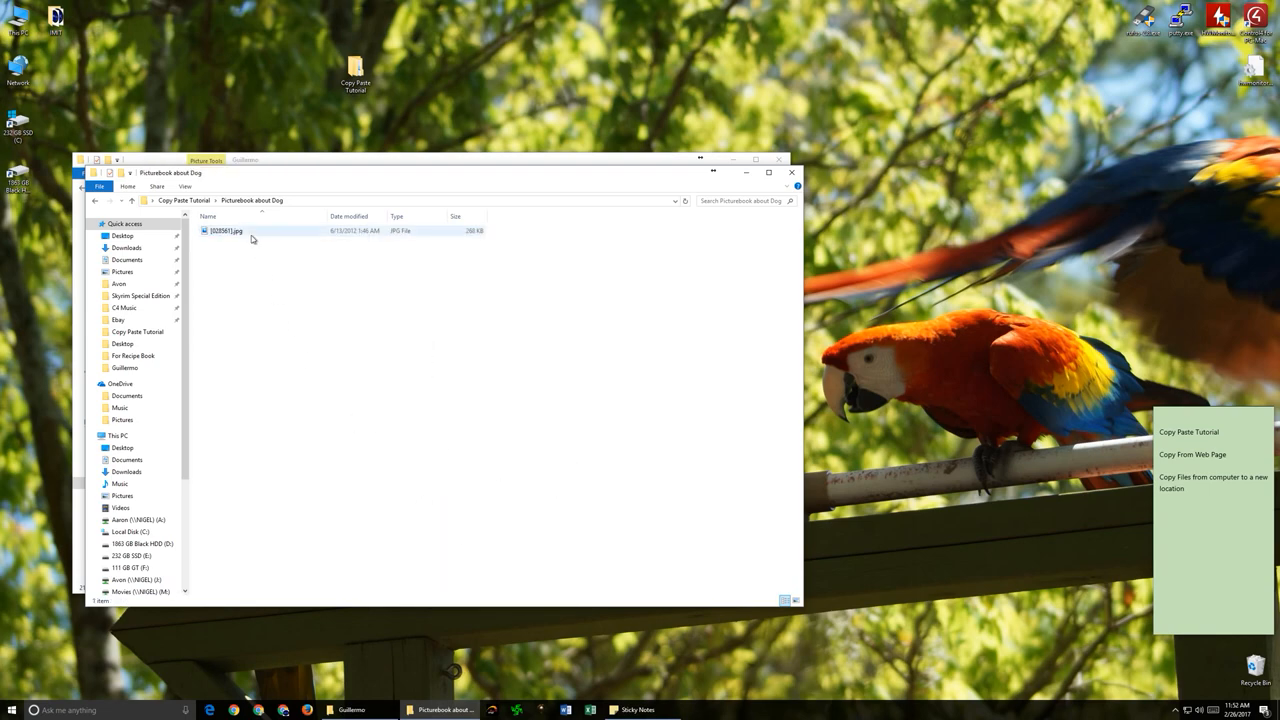
double_click(227, 231)
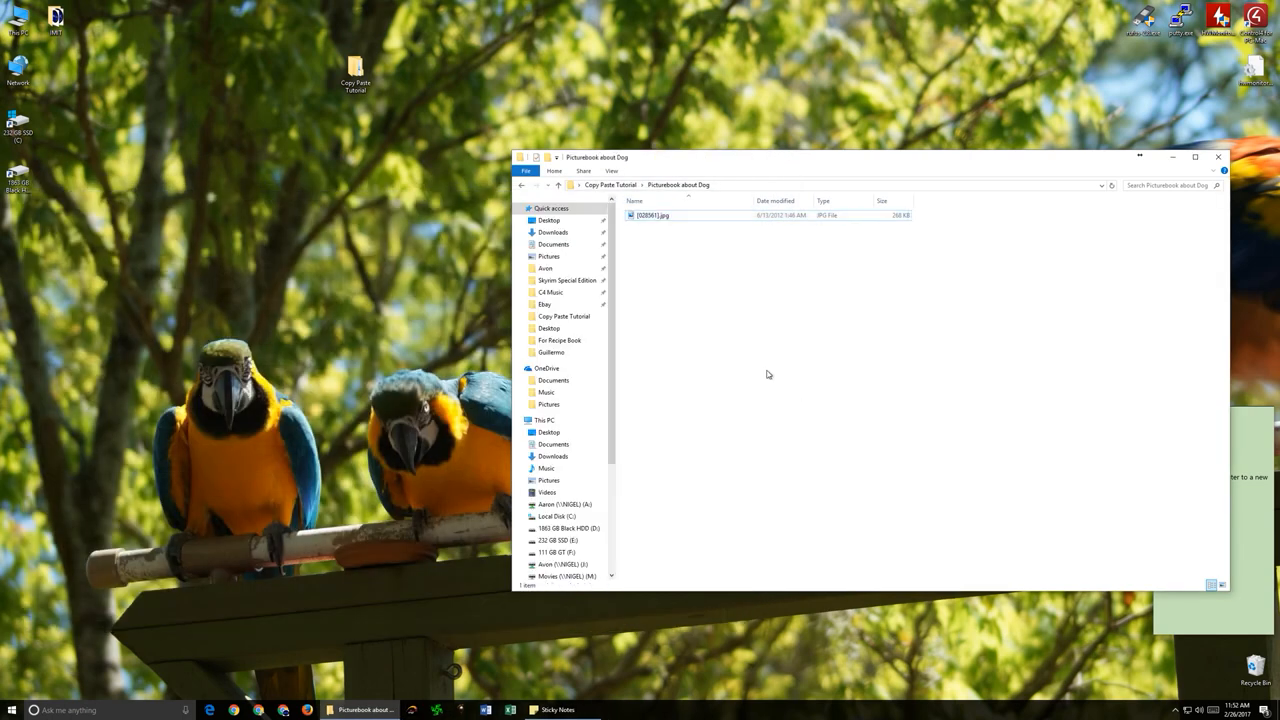
mouse_move(668, 237)
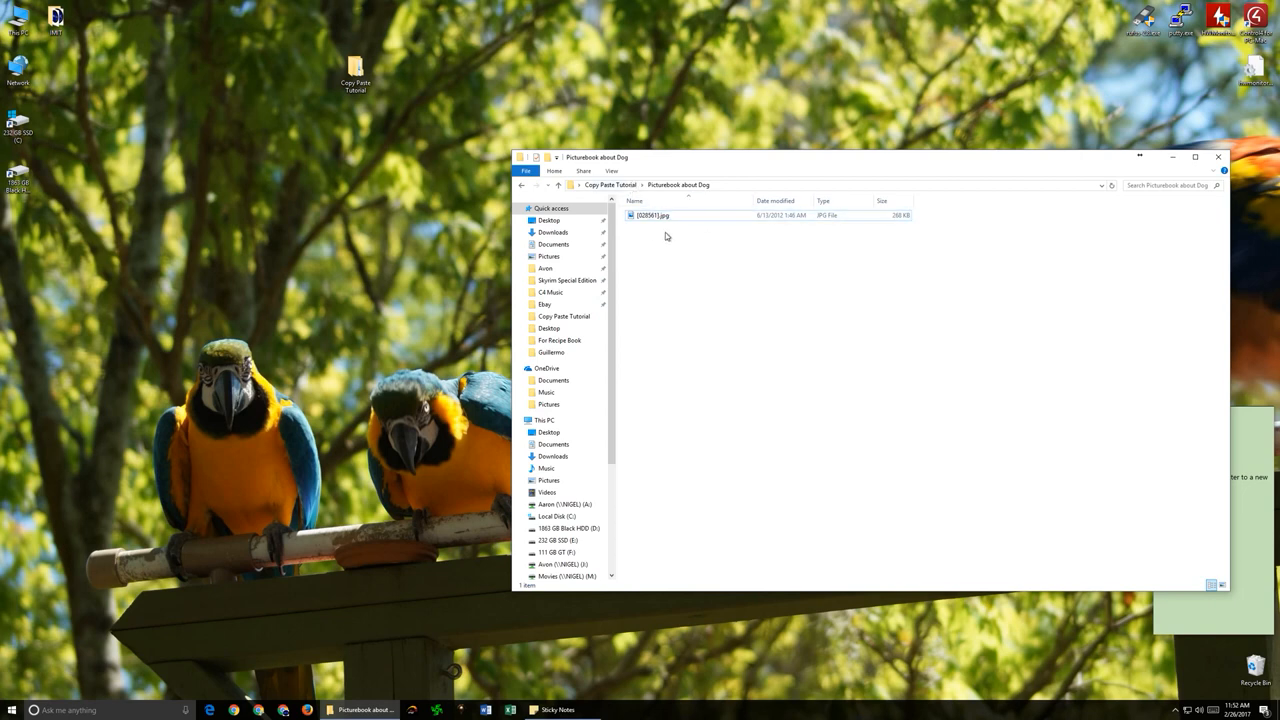
mouse_move(667, 237)
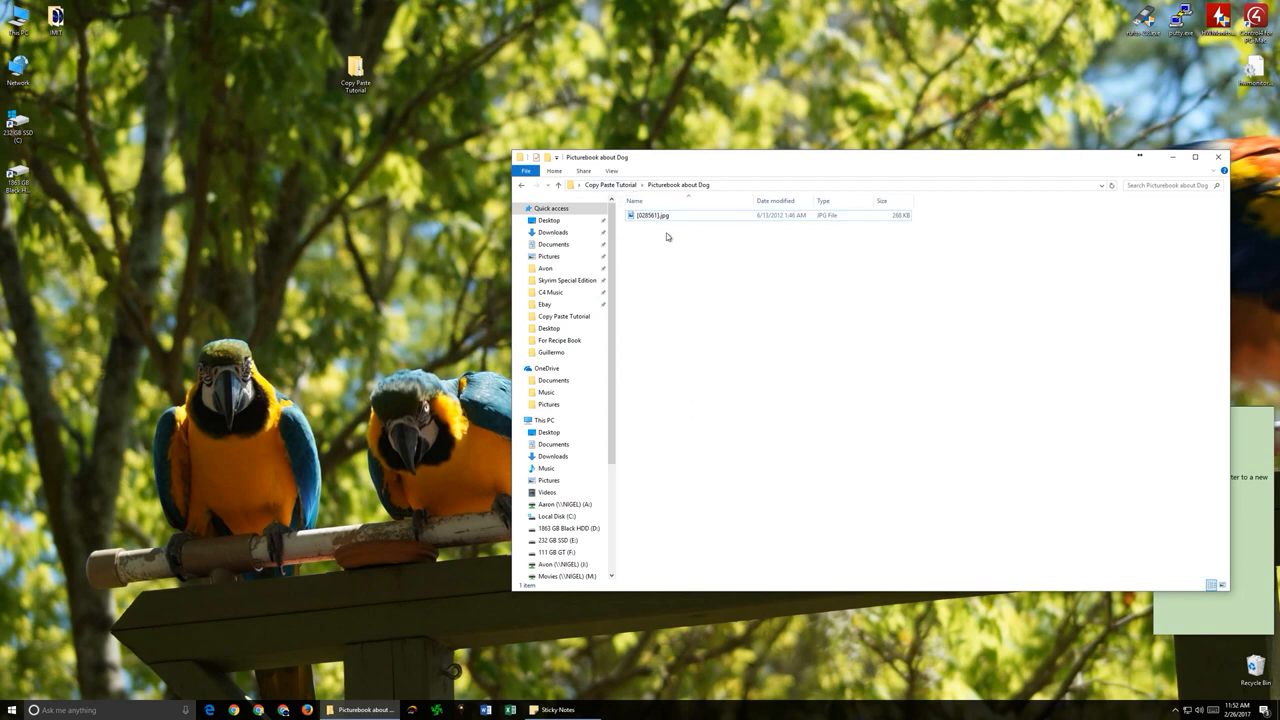
left_click(611, 171)
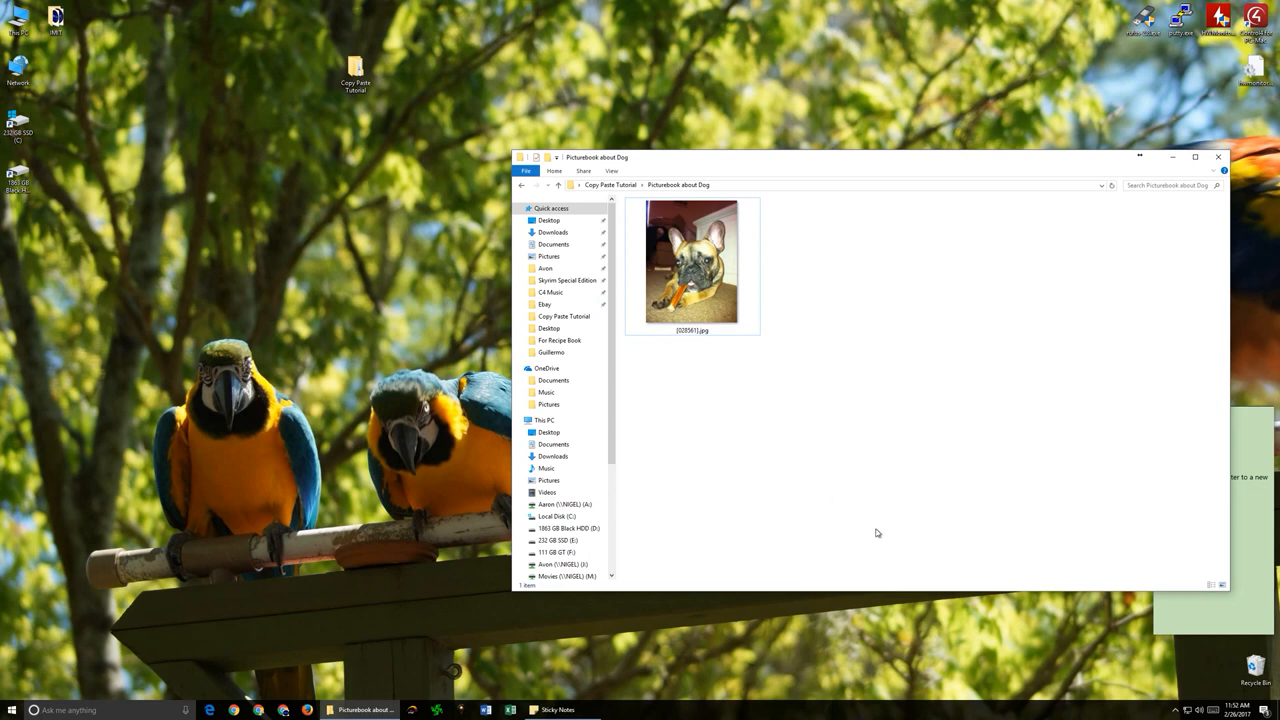
mouse_move(875, 313)
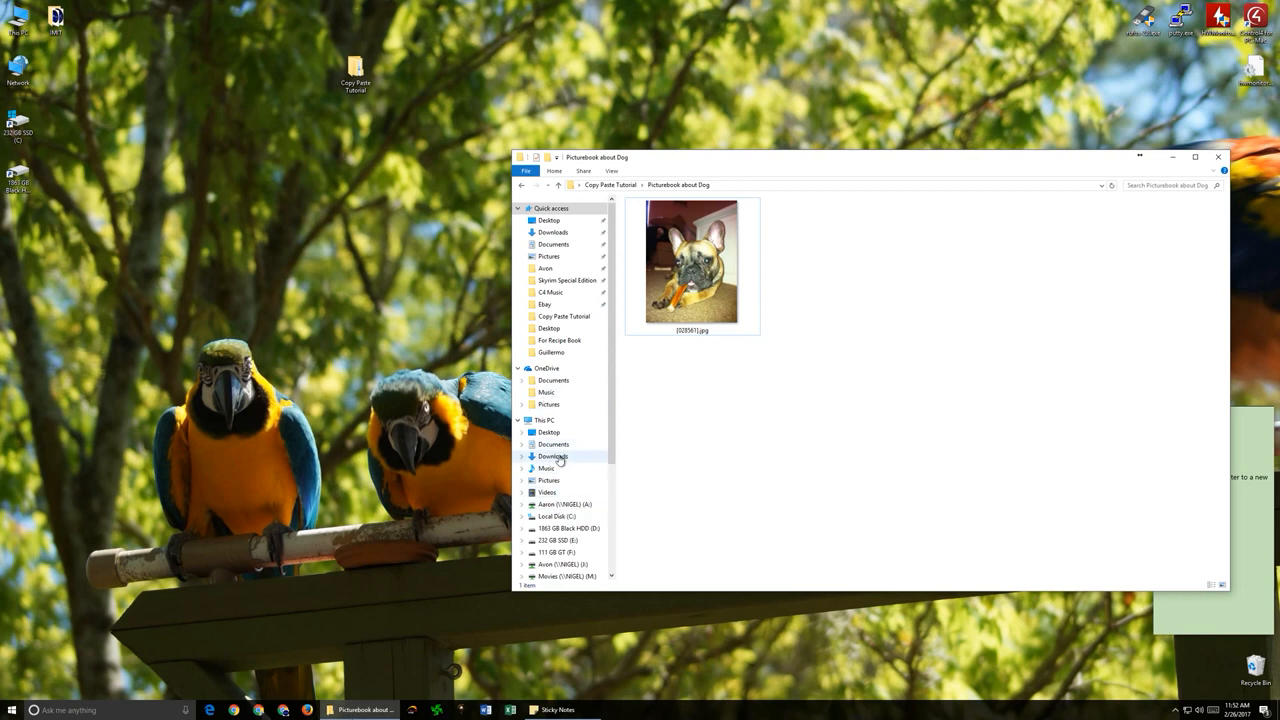
Go back to the Pictures library's dog photos and copy another photo.
left_click(548, 480)
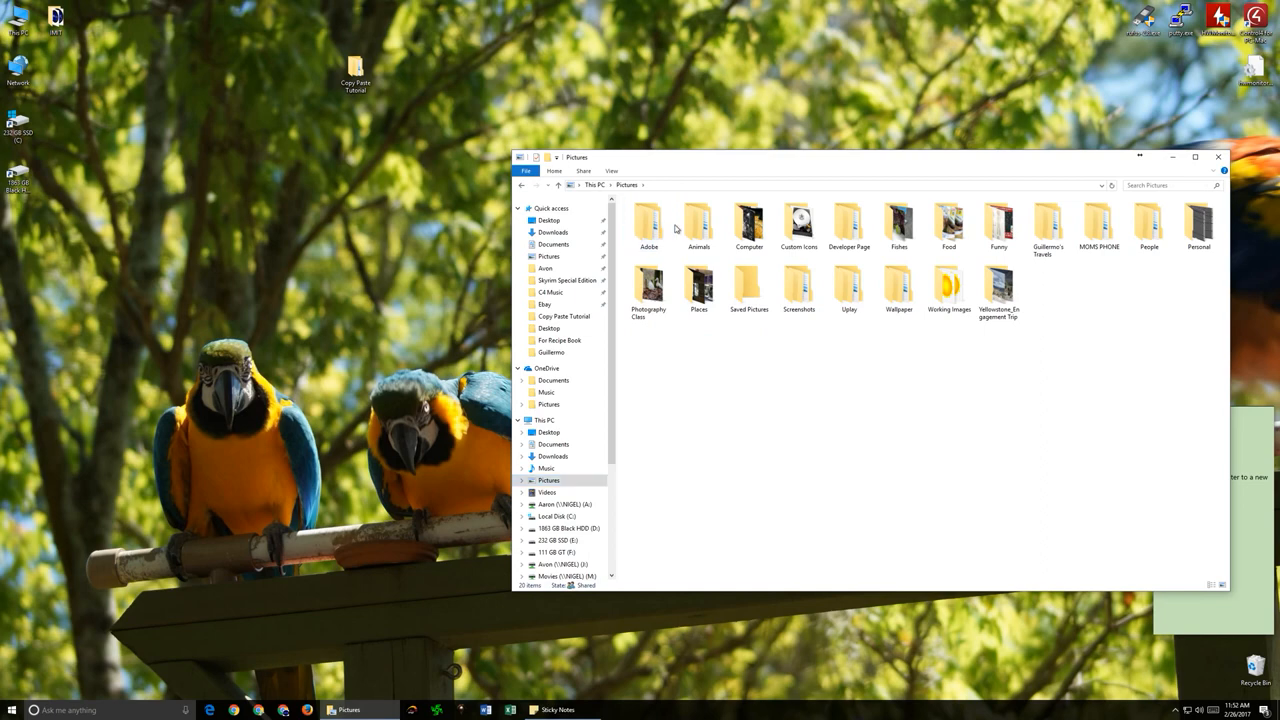
double_click(698, 223)
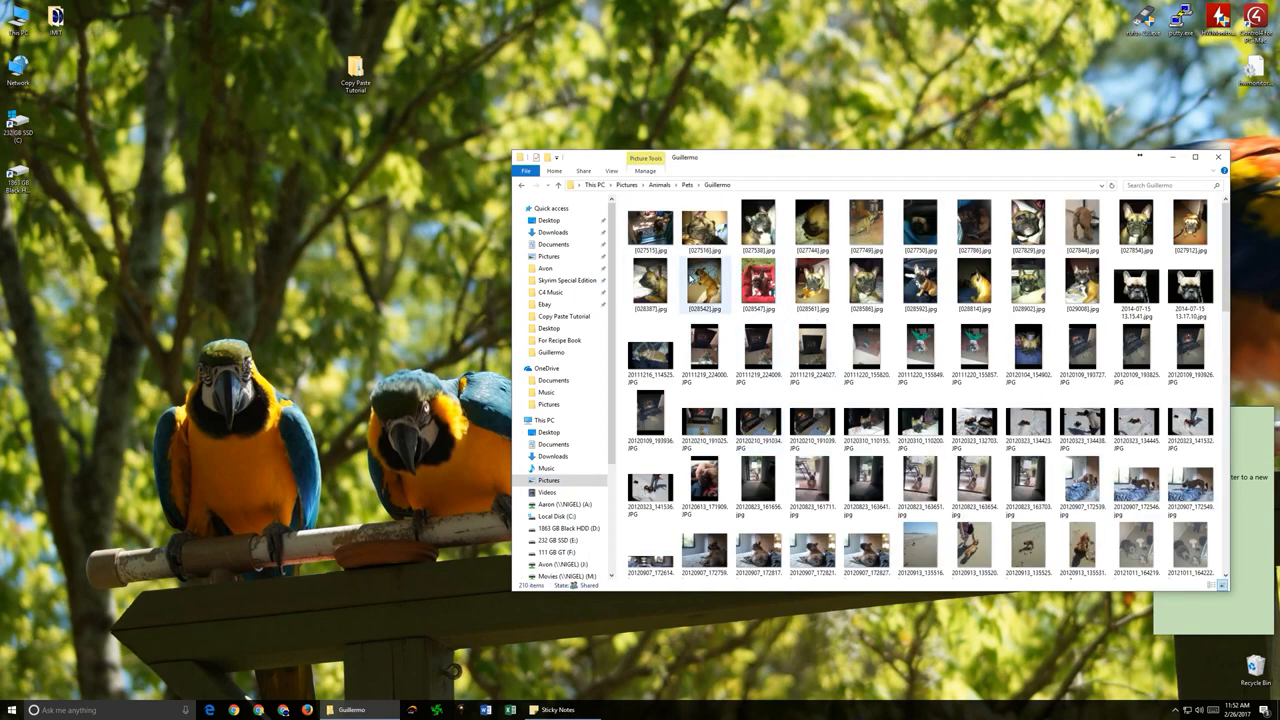
left_click(704, 285)
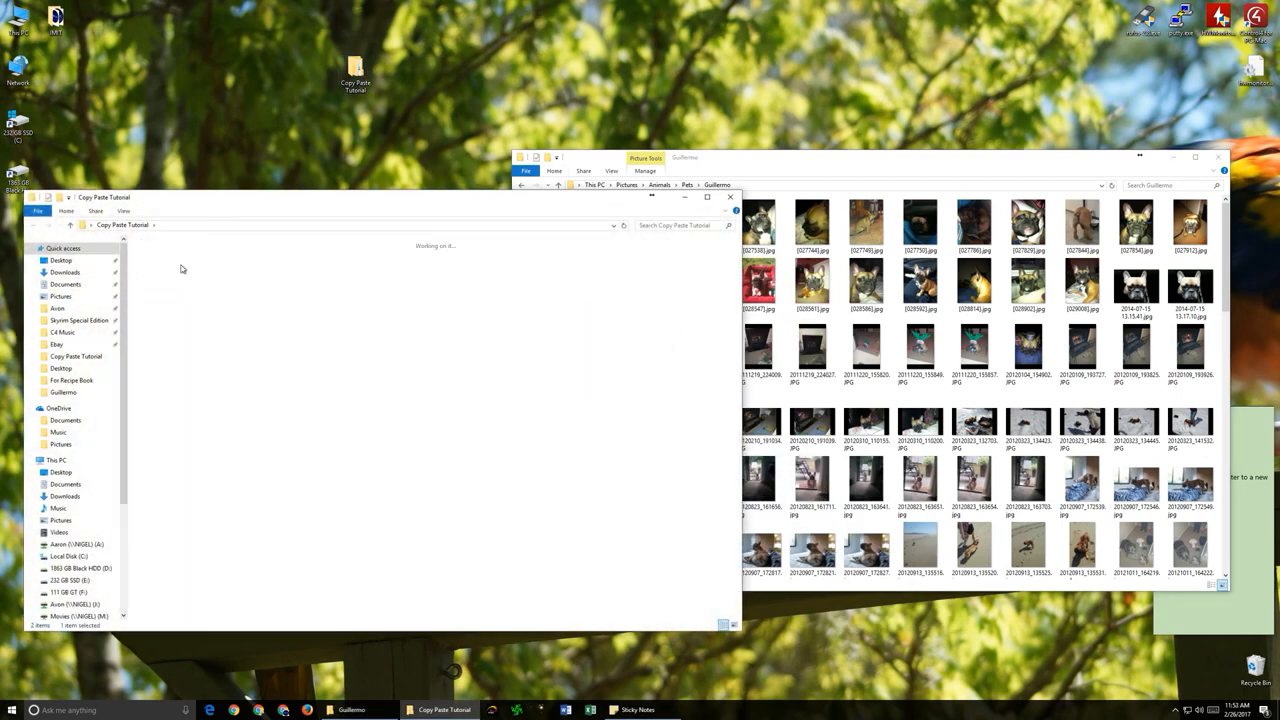
Paste [028542].jpg into Picturebook about Dog, removing the accidental New folder.
right_click(300, 270)
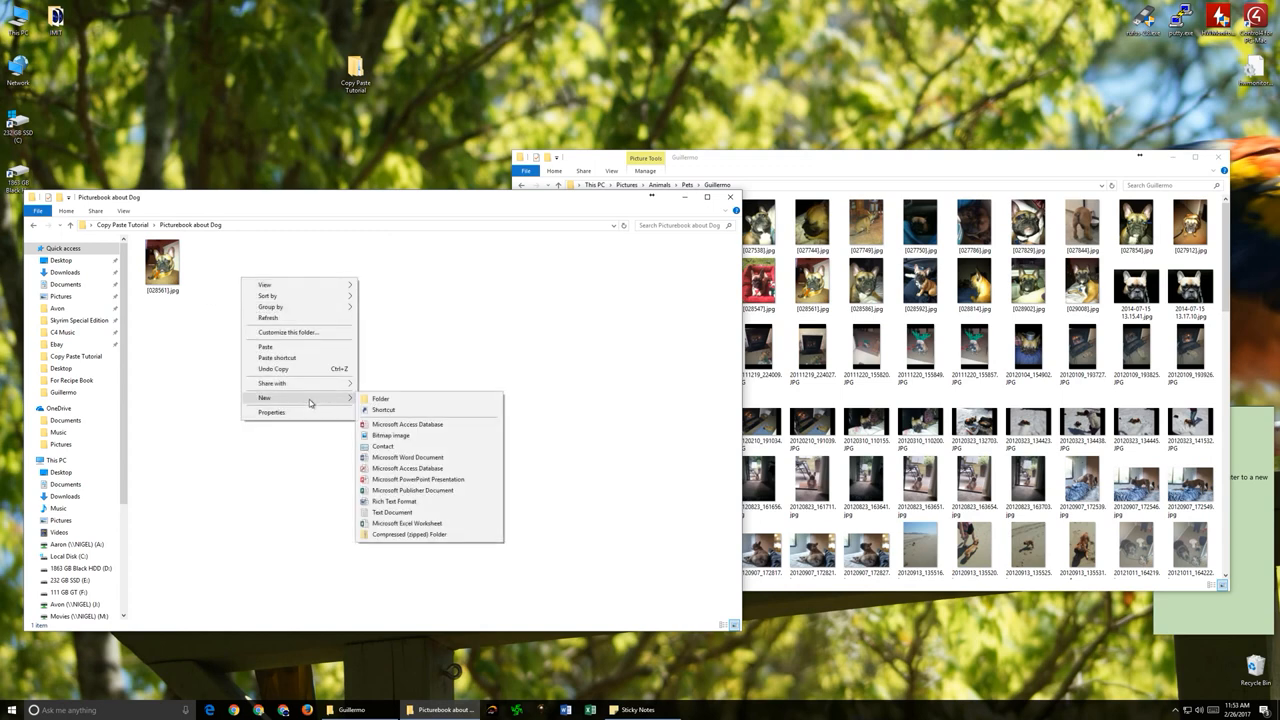
left_click(380, 398)
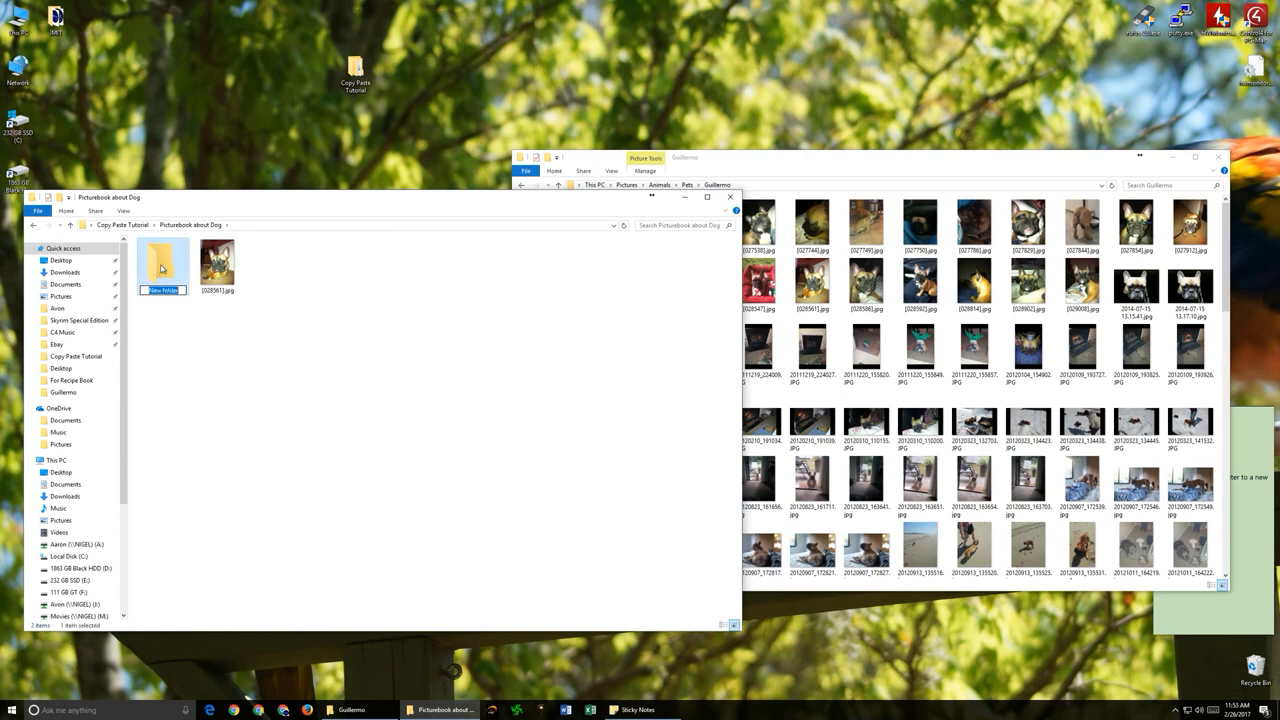
right_click(163, 260)
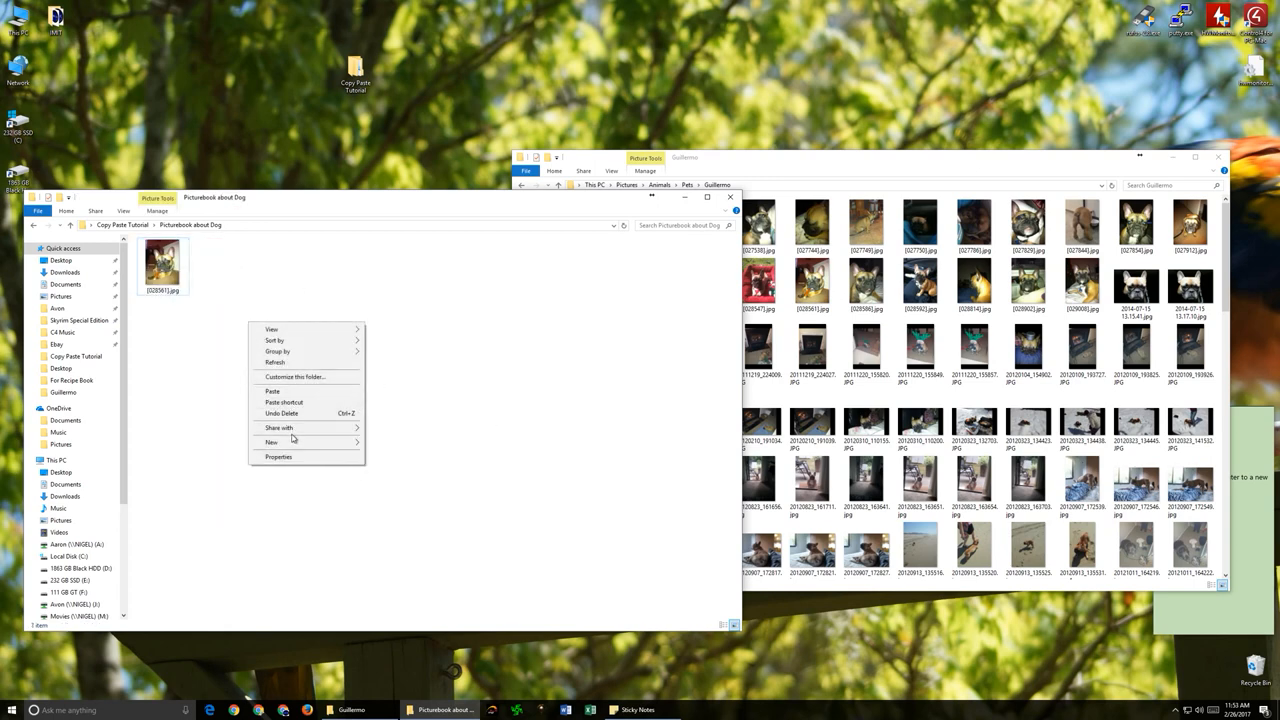
left_click(272, 391)
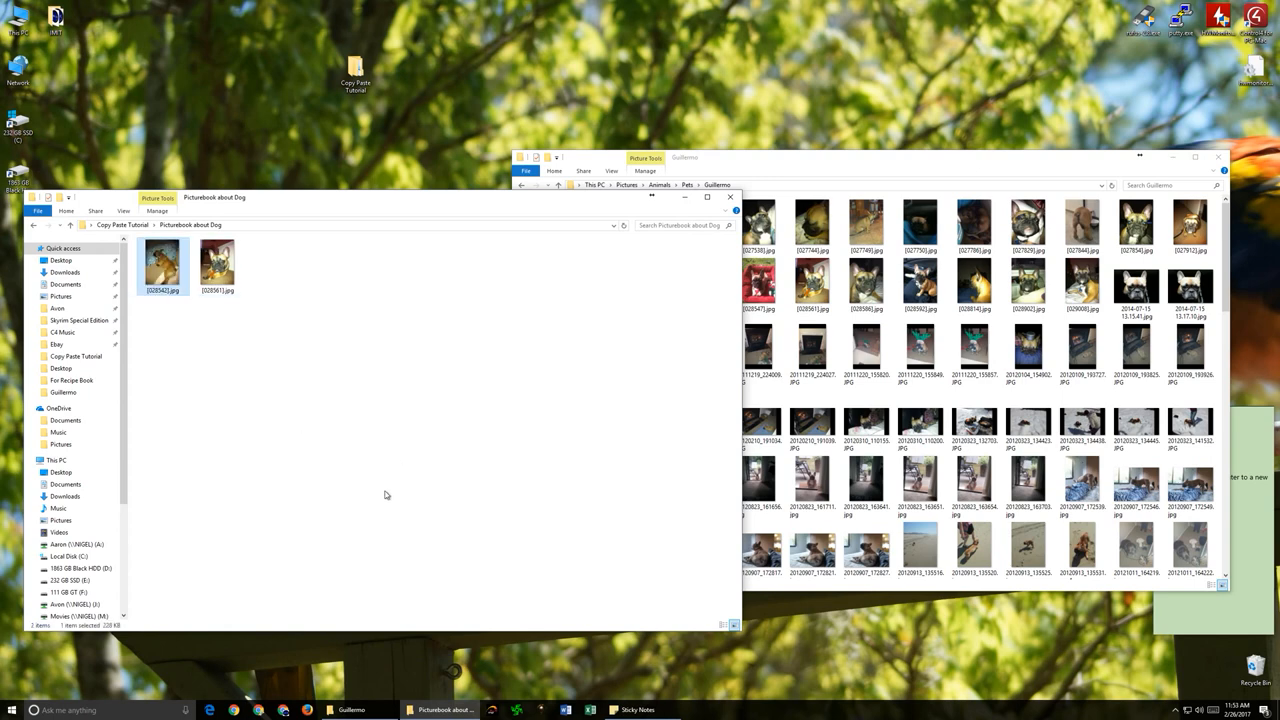
left_click(259, 362)
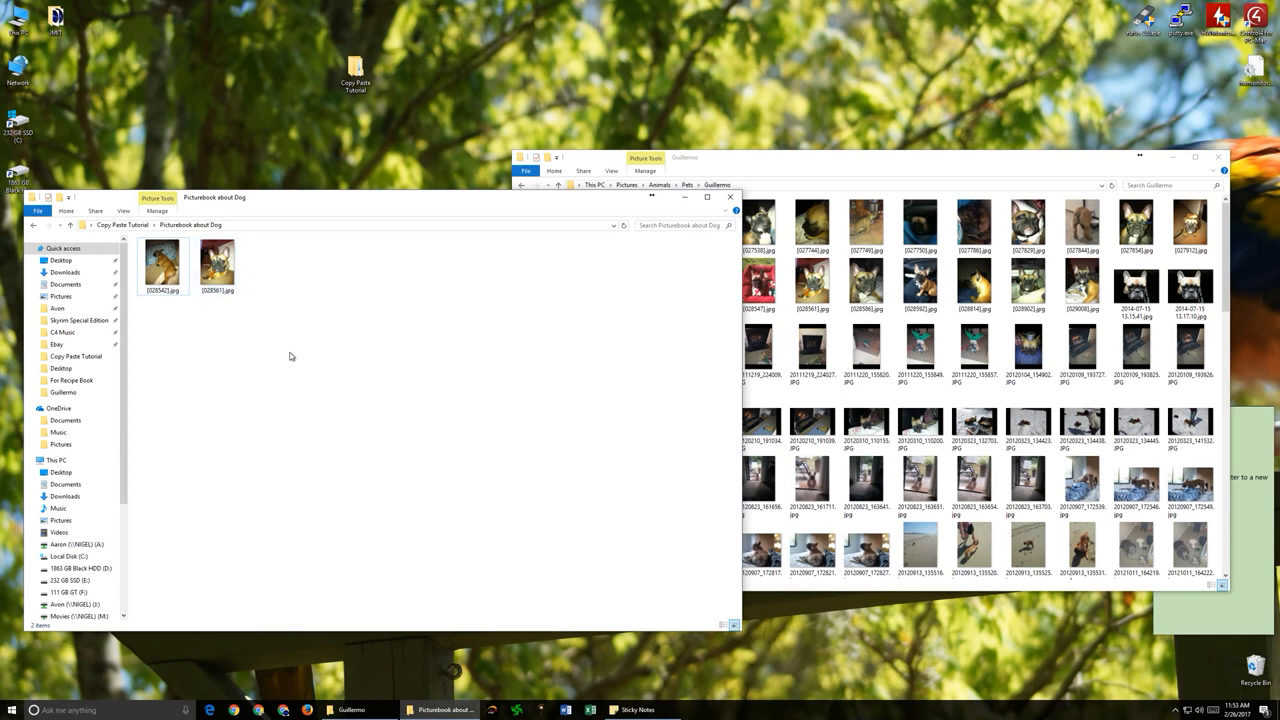
mouse_move(328, 200)
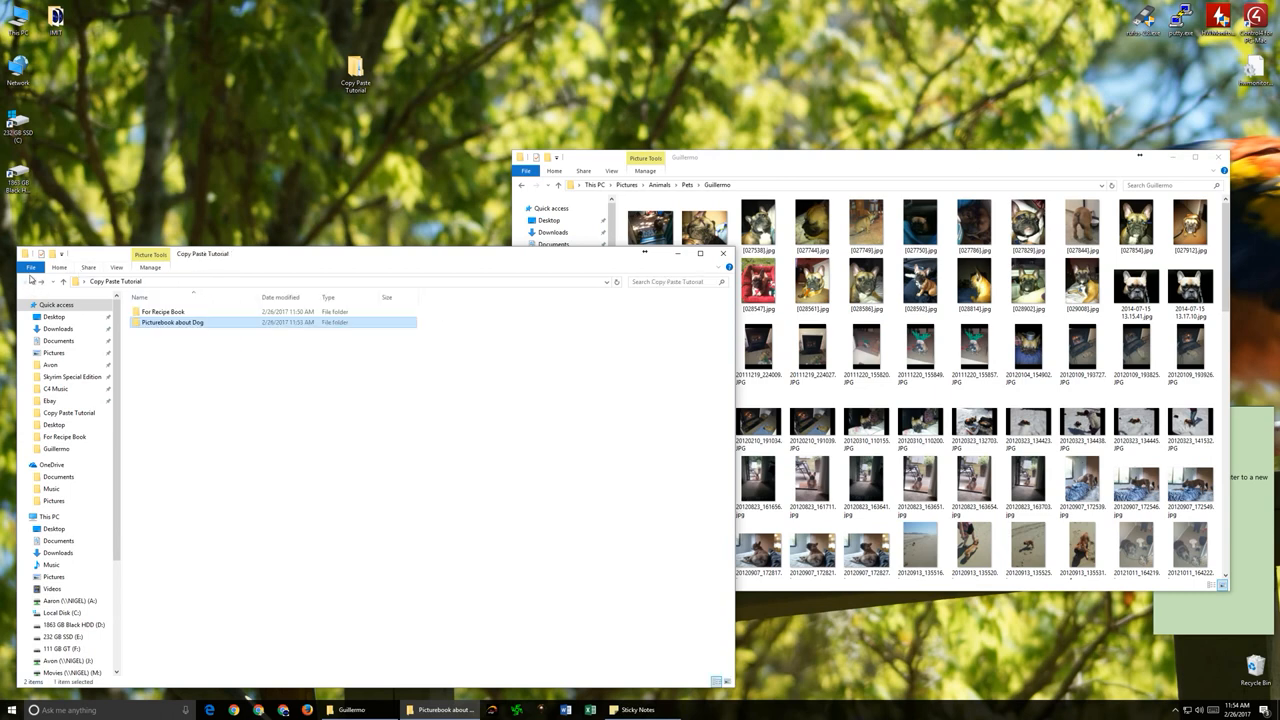
Copy Picturebook about Dog and paste it as 'Picturebook about Dog - Copy'.
right_click(172, 322)
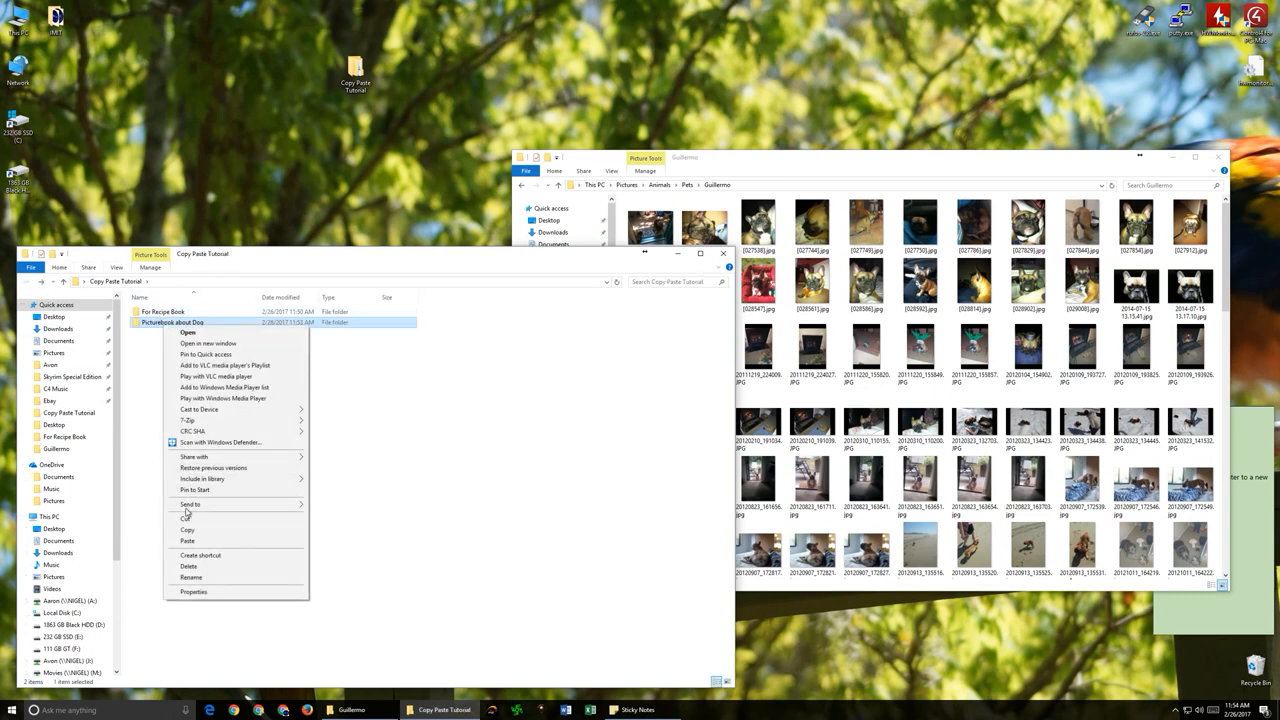
right_click(175, 370)
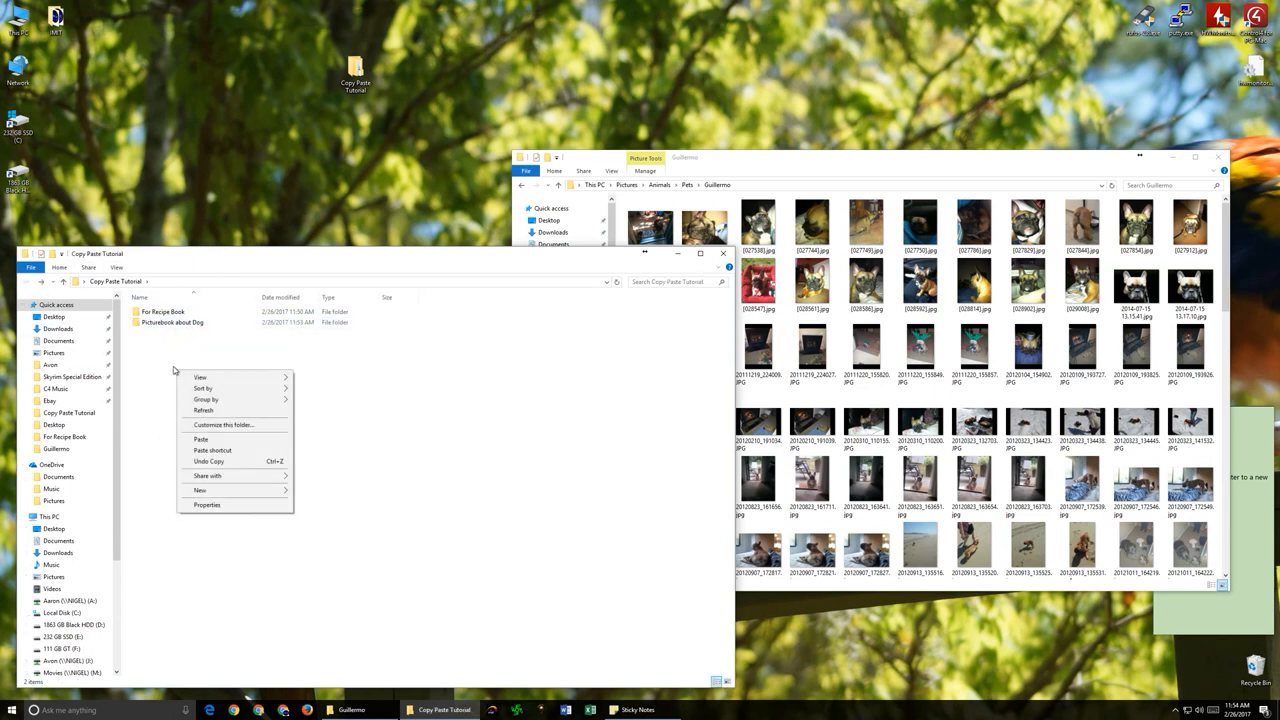
right_click(173, 322)
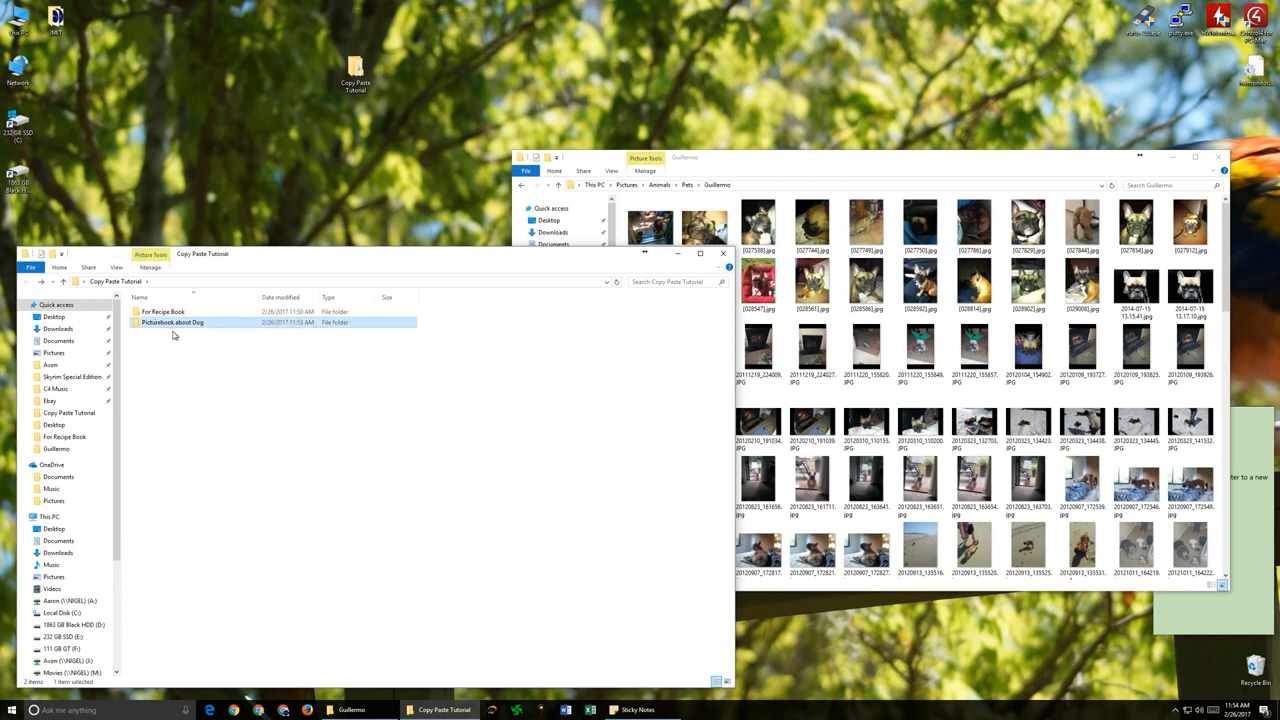
right_click(175, 335)
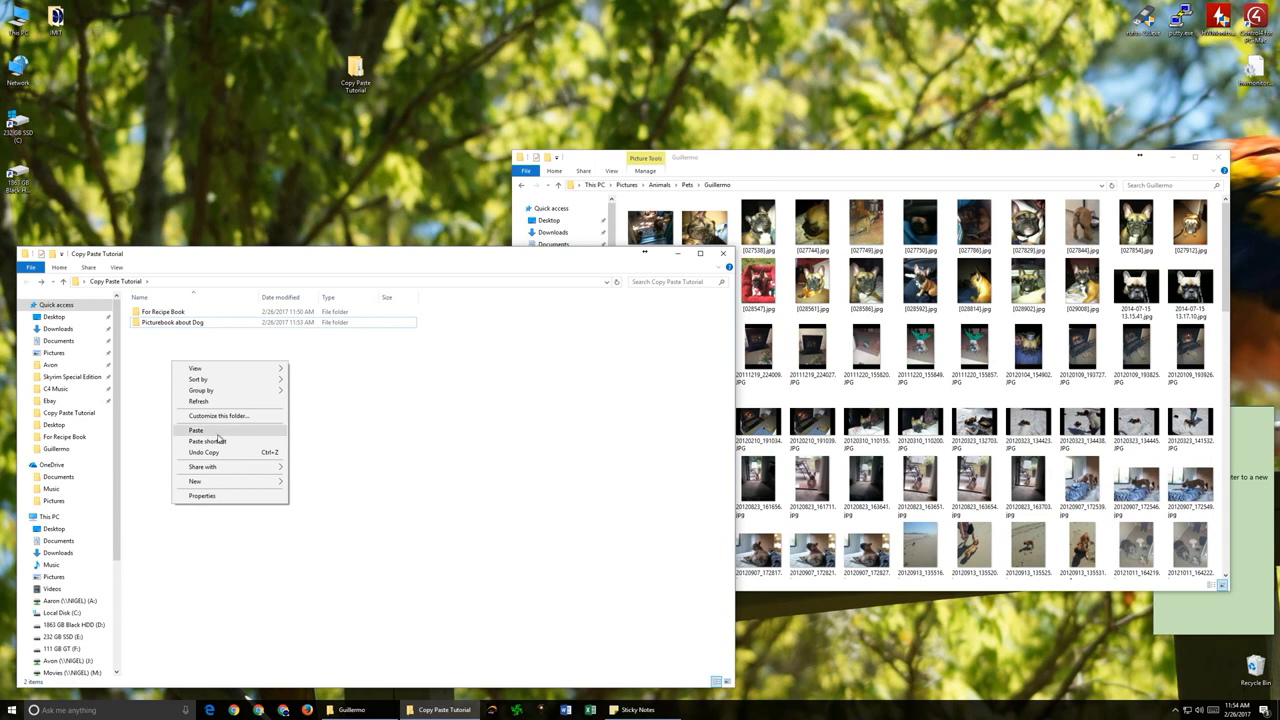
left_click(196, 430)
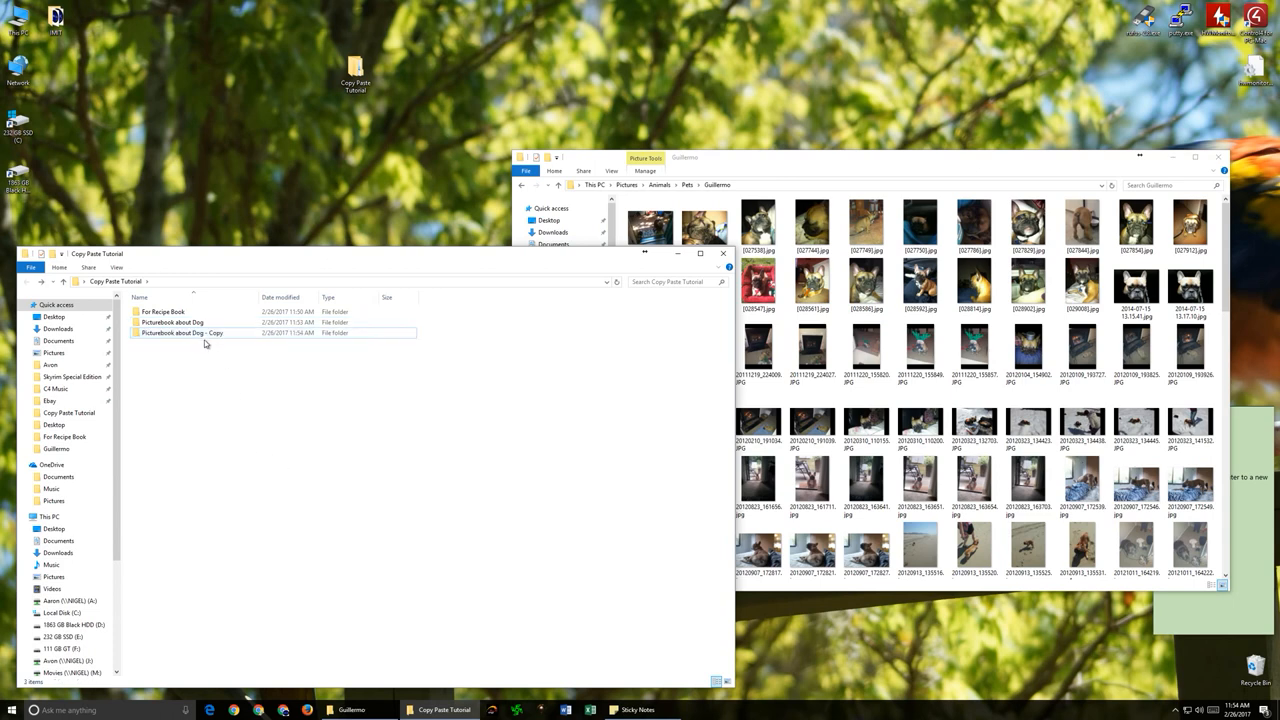
left_click(180, 332)
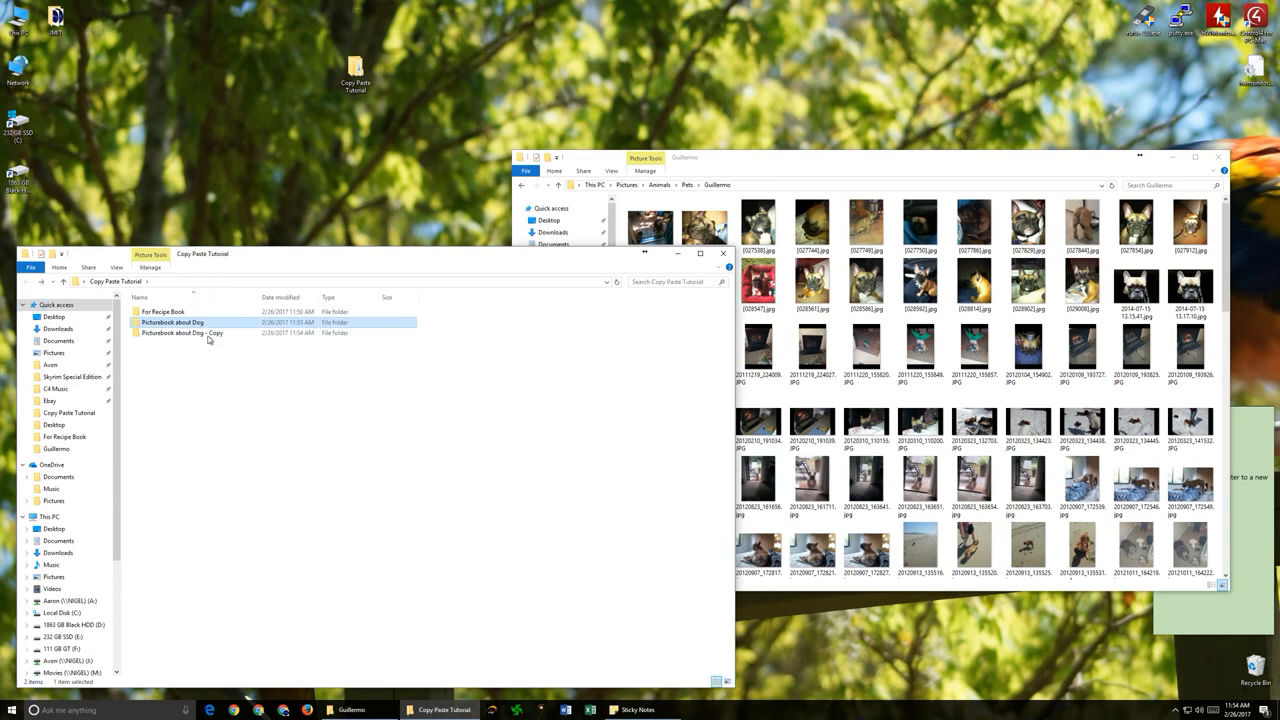
right_click(180, 333)
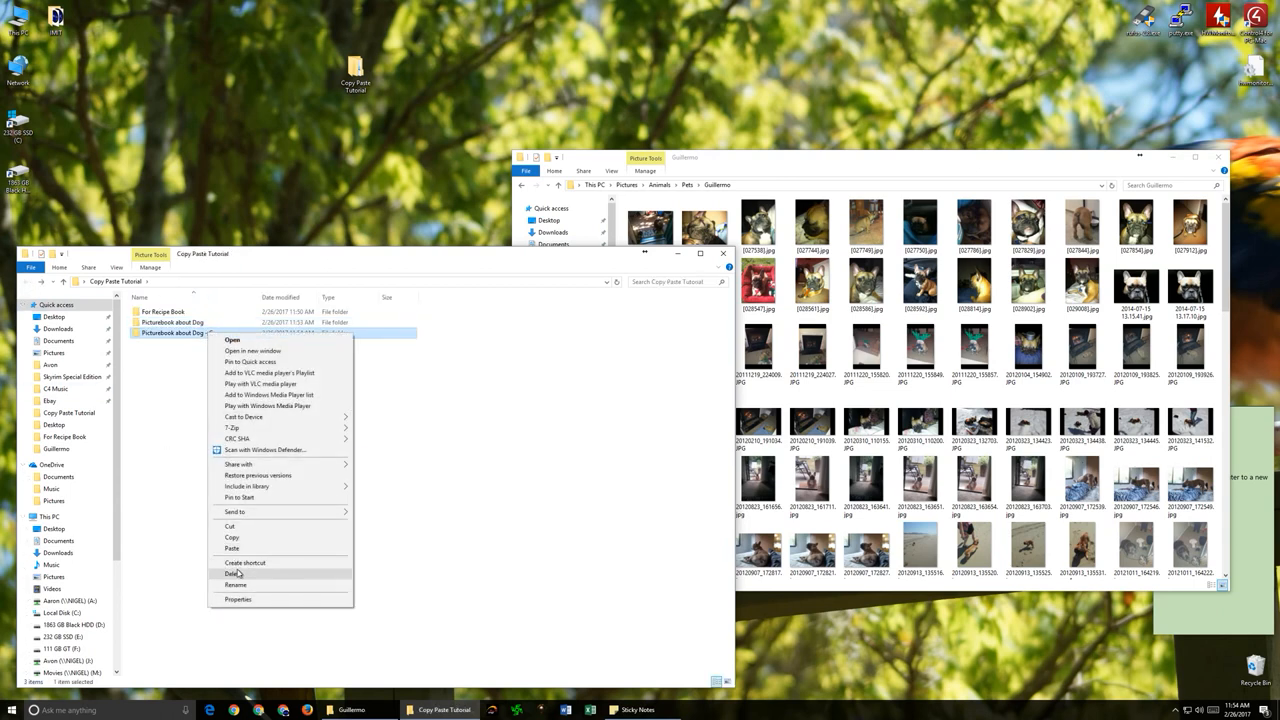